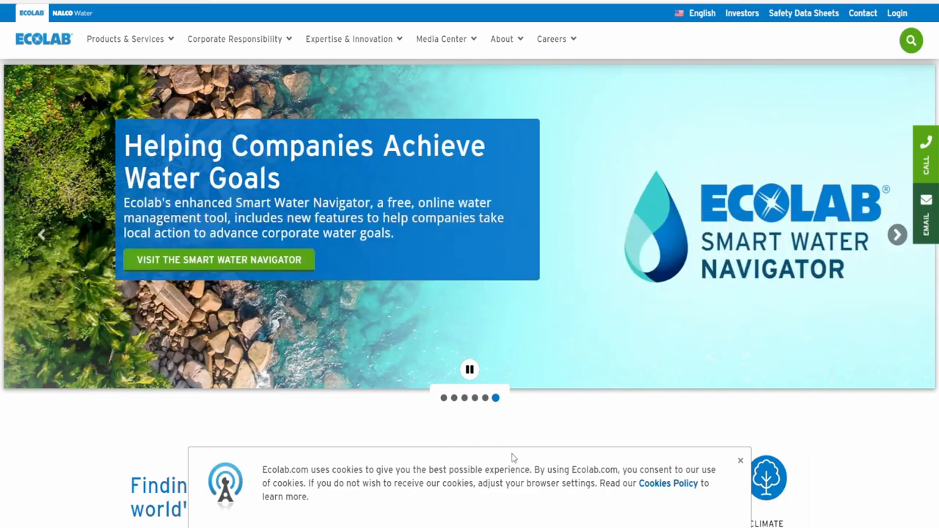
mouse_move(360, 446)
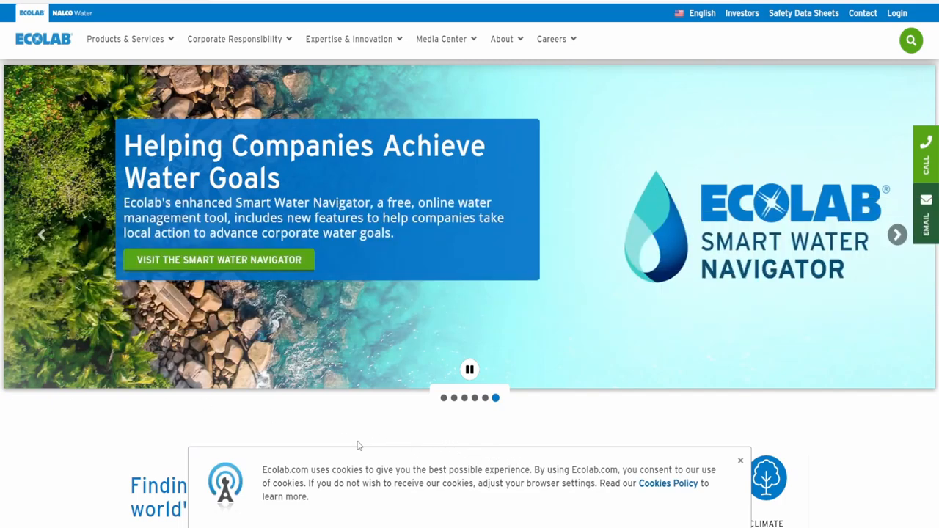
mouse_move(348, 445)
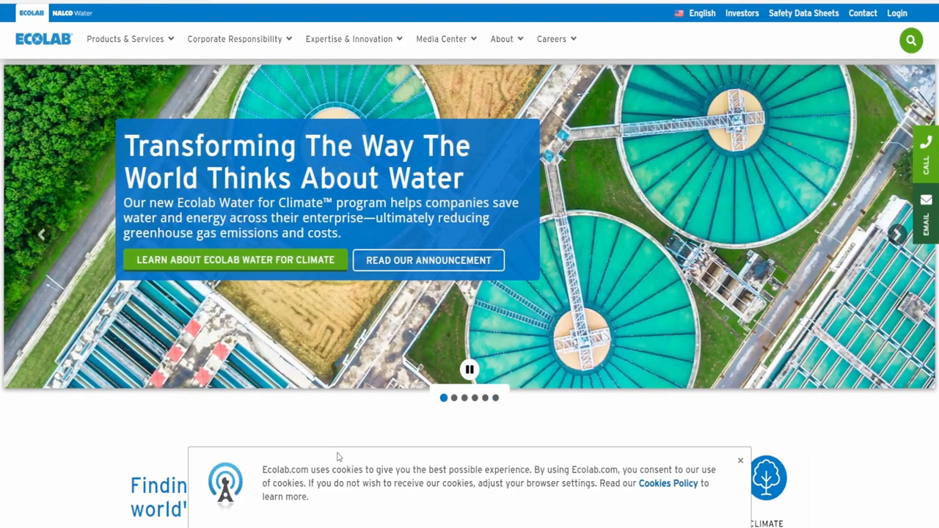
mouse_move(346, 446)
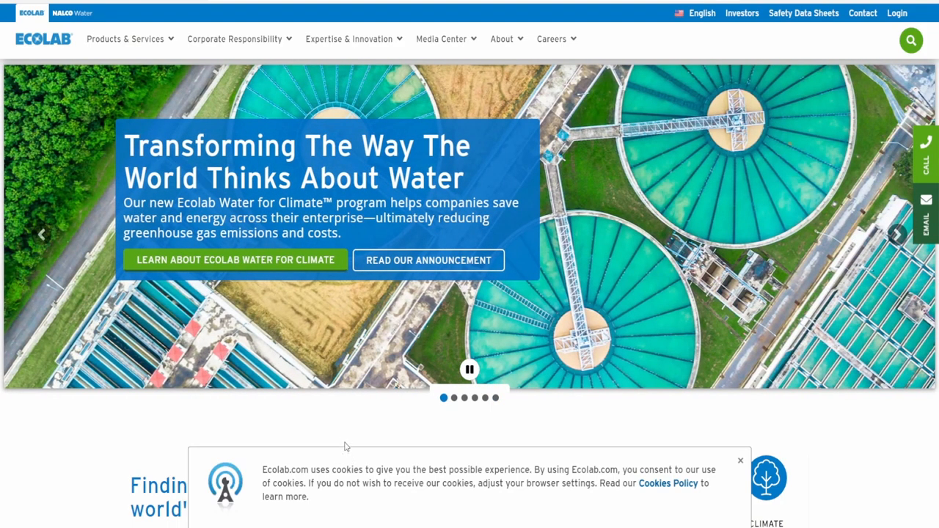
mouse_move(324, 432)
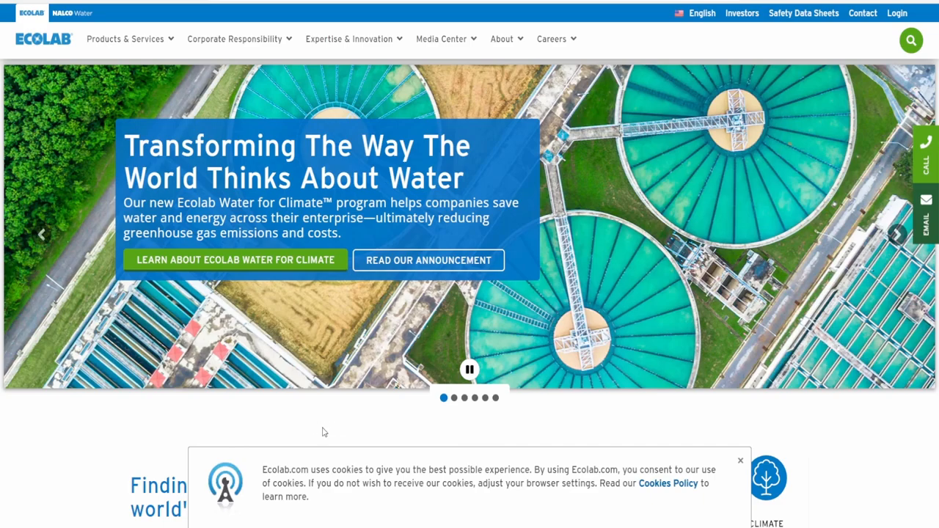
mouse_move(327, 441)
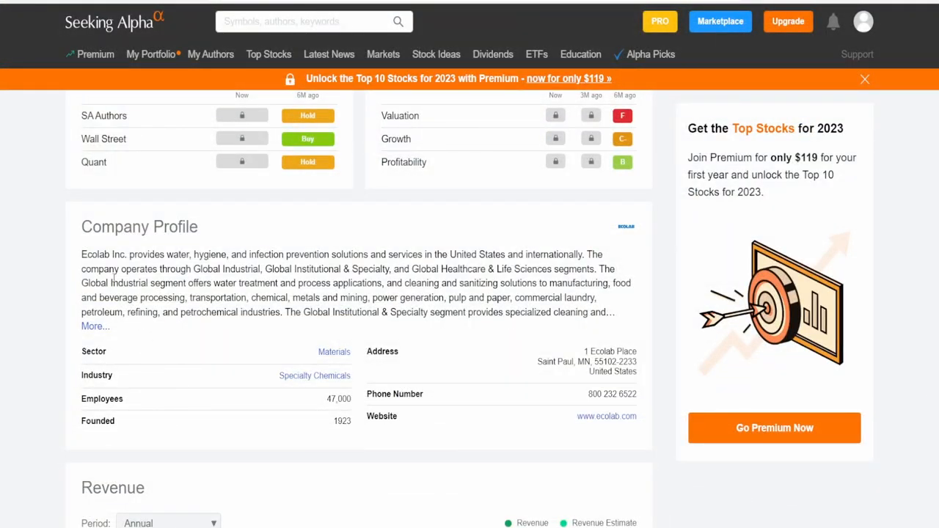
Highlight Ecolab's description about water, hygiene and the Global Industrial water treatment offering
left_click_drag(141, 255, 212, 255)
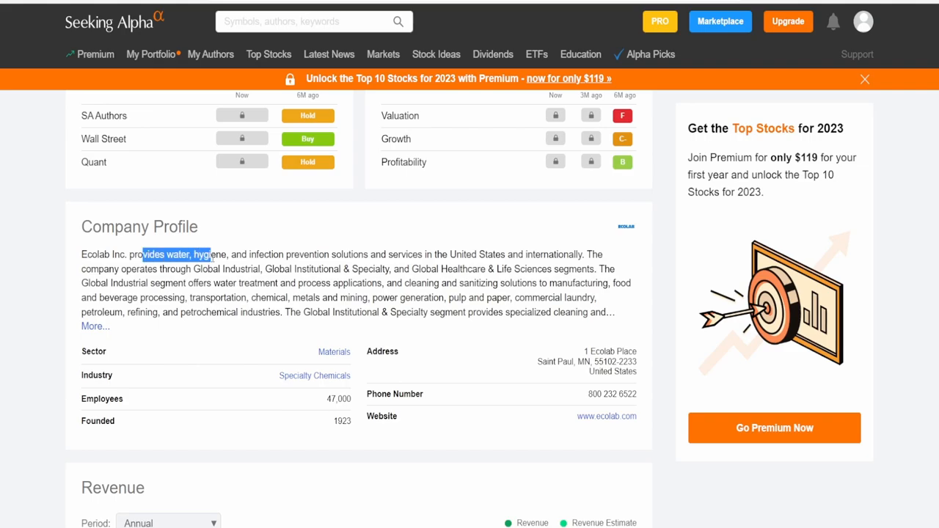
left_click_drag(209, 254, 360, 254)
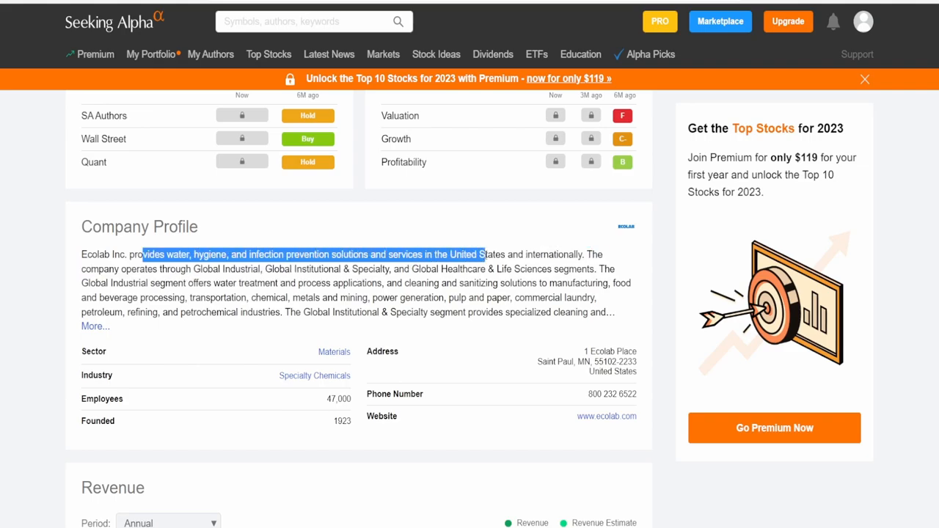
left_click(7, 333)
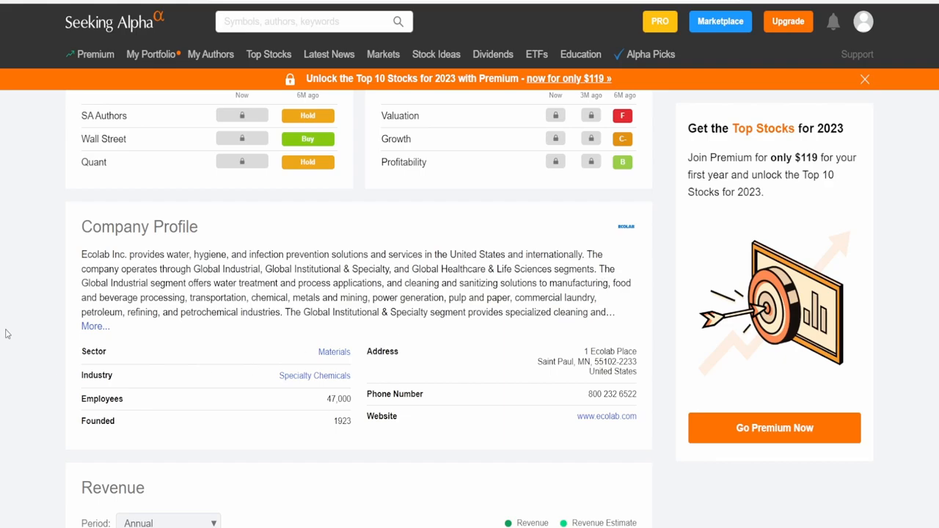
left_click_drag(192, 269, 290, 268)
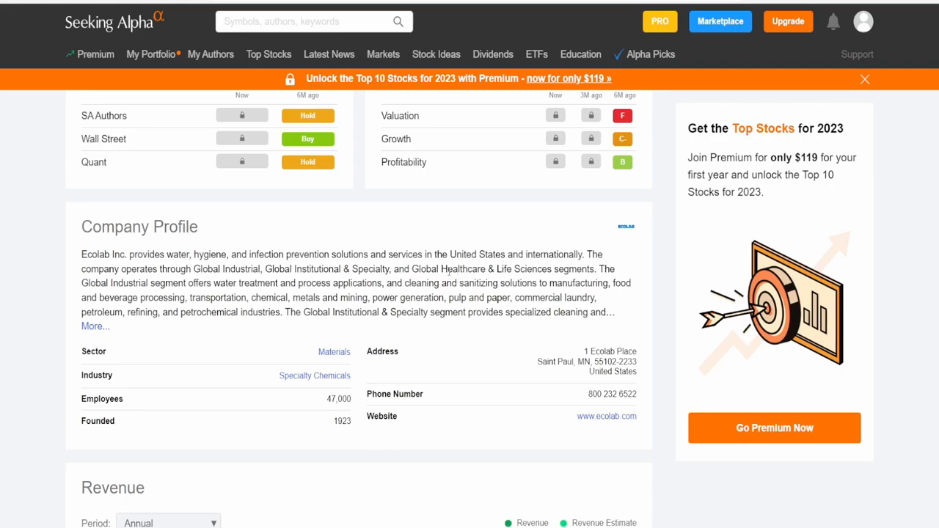
left_click_drag(177, 283, 399, 283)
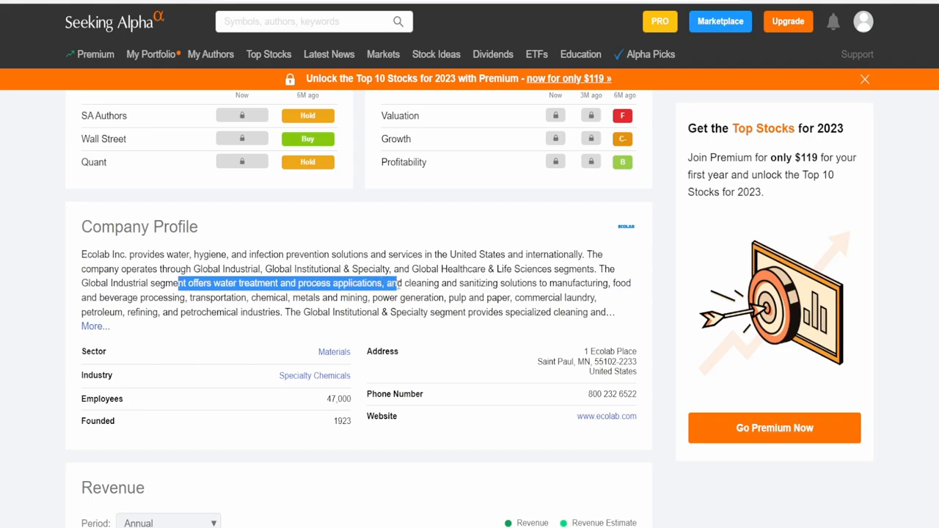
left_click_drag(396, 283, 517, 283)
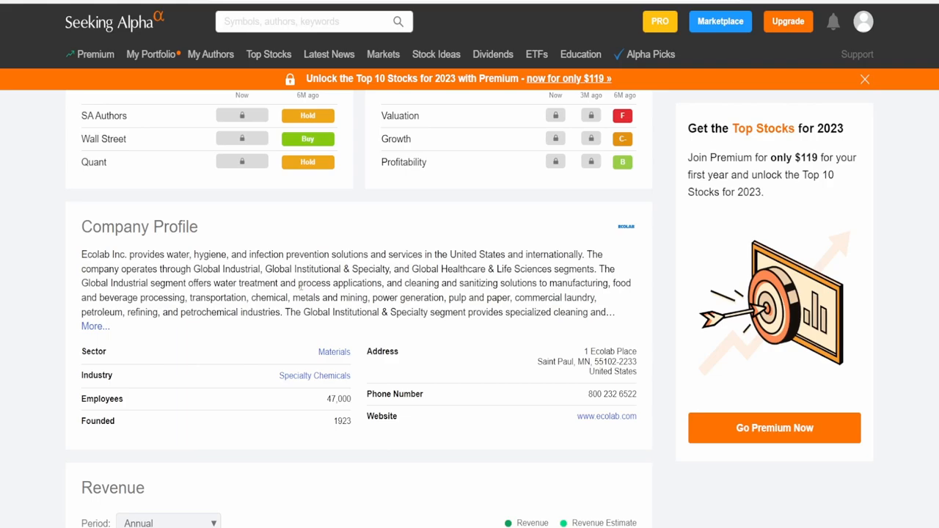
mouse_move(279, 381)
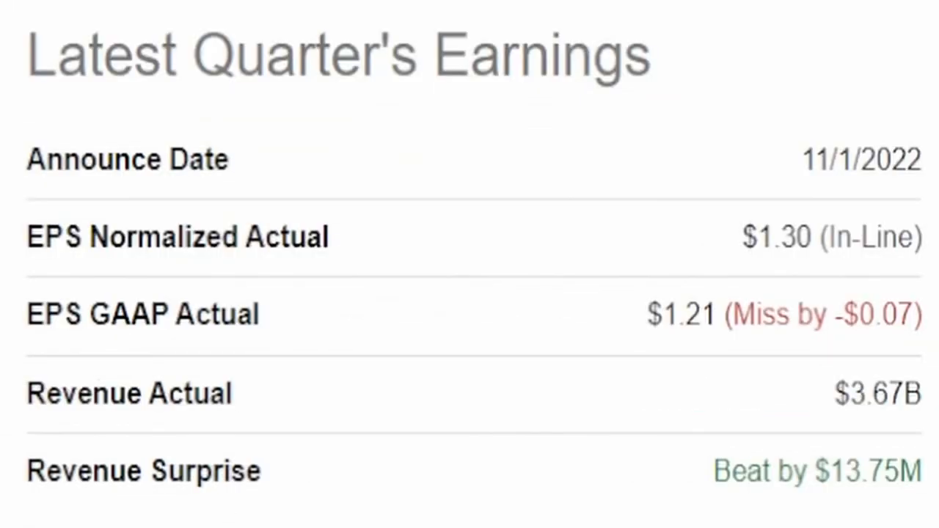
Inspect the Market Cap and Share Price formulas, then show the one-year -35.15% chart
double_click(862, 159)
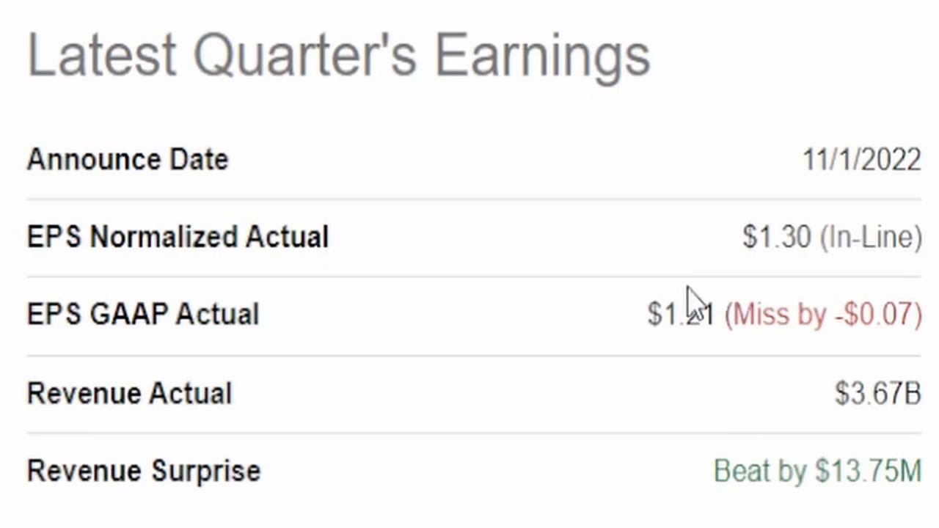
mouse_move(510, 279)
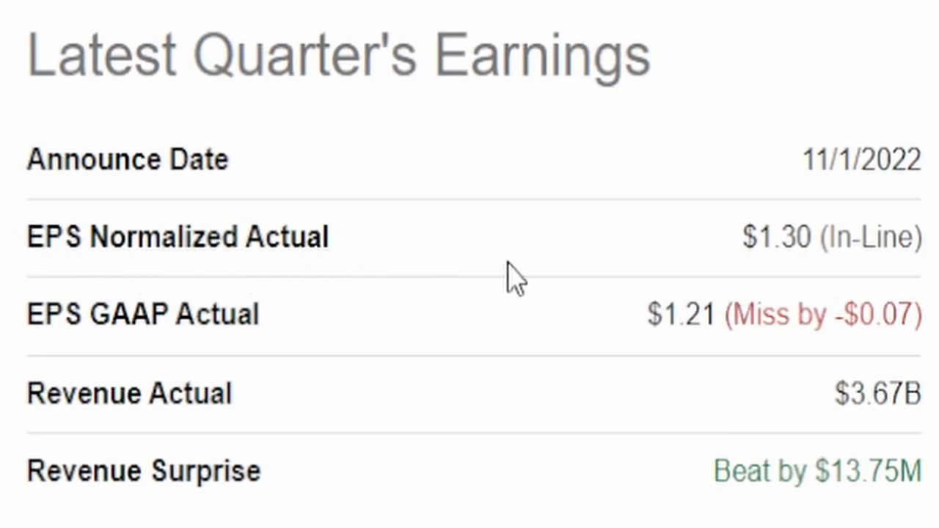
mouse_move(906, 301)
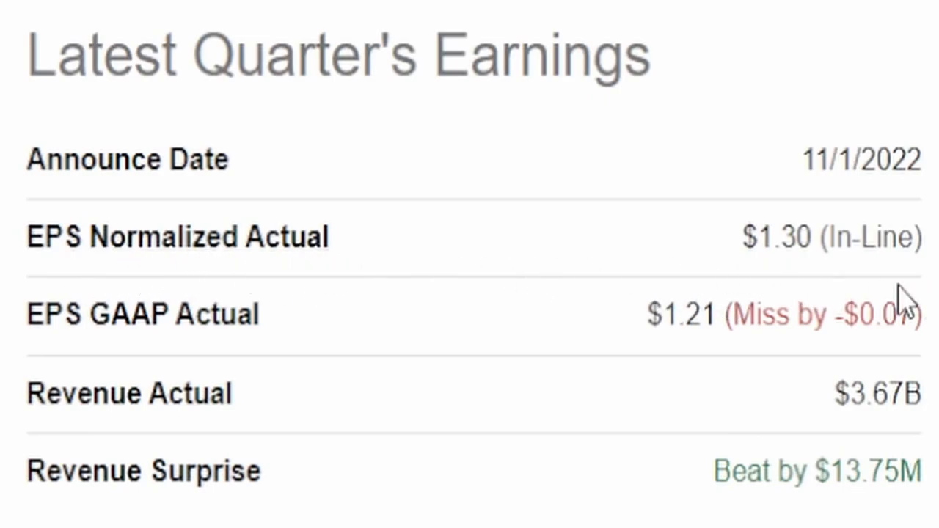
mouse_move(701, 363)
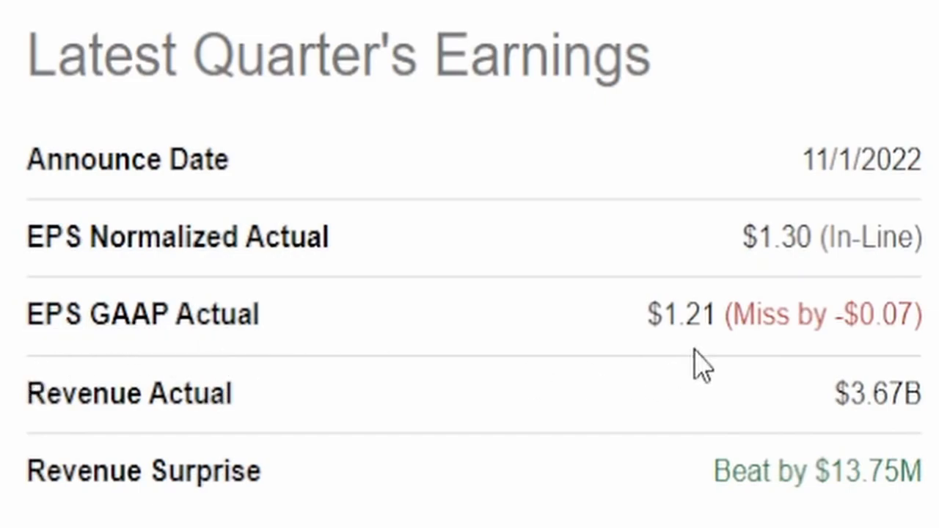
mouse_move(840, 378)
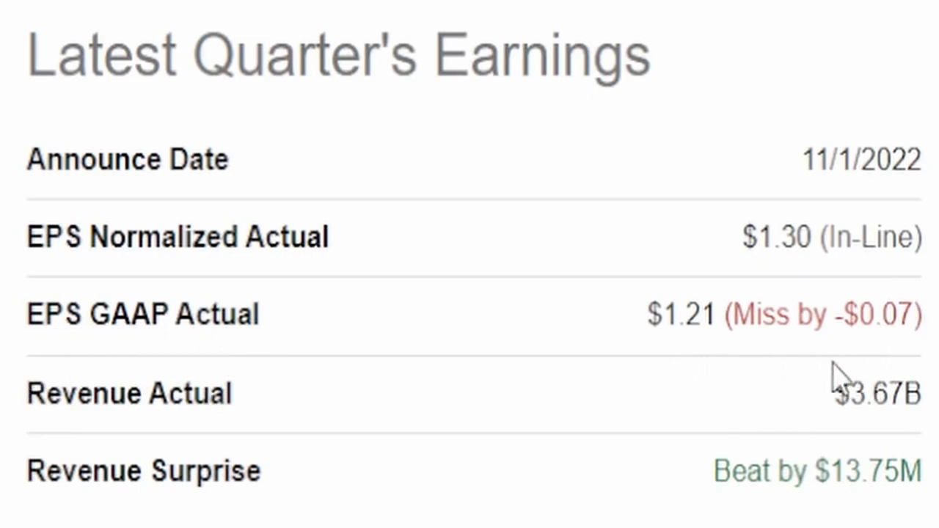
mouse_move(847, 433)
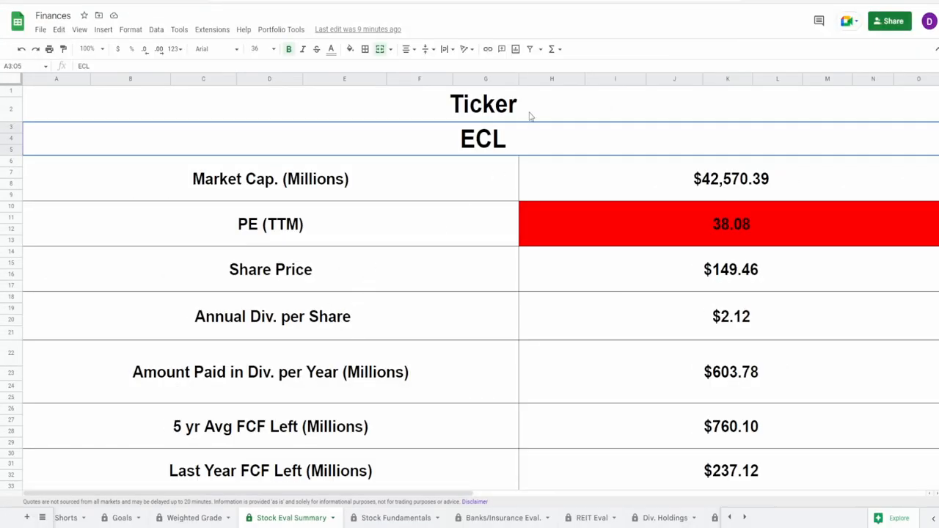
left_click(731, 178)
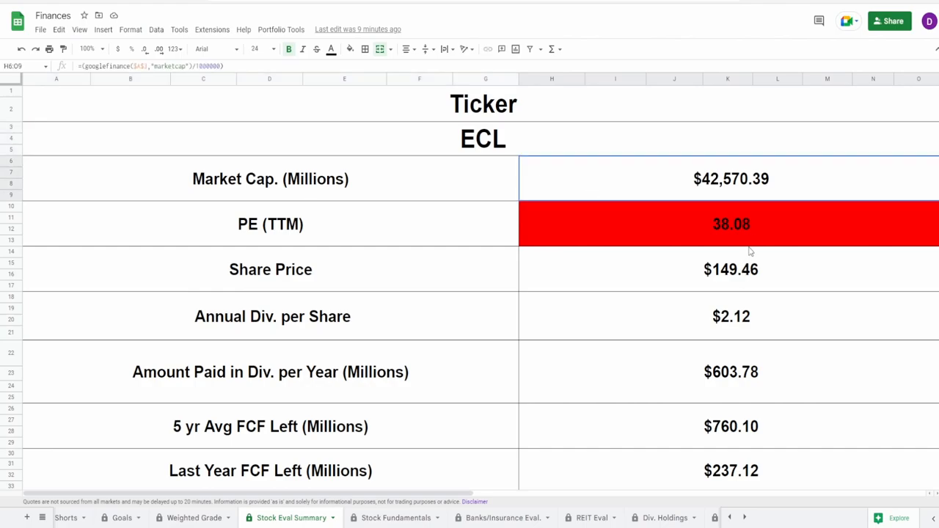
mouse_move(696, 175)
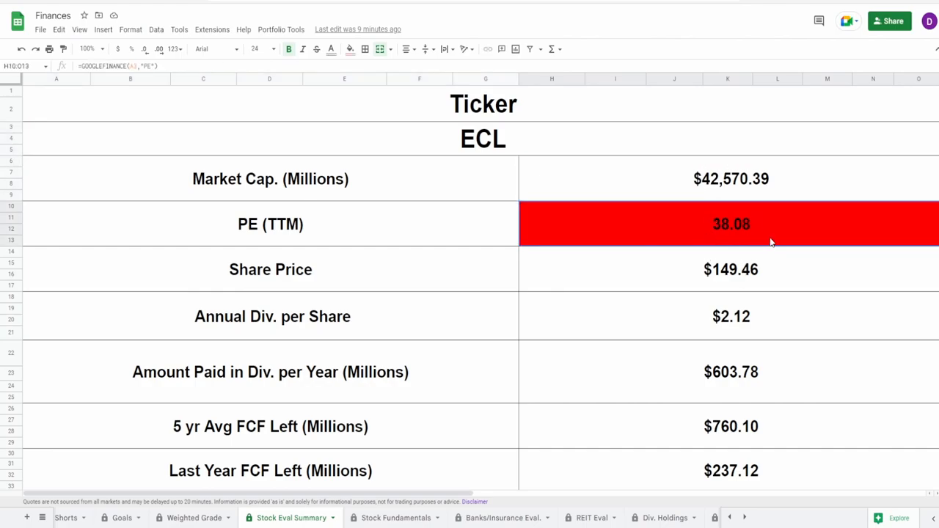
left_click(731, 269)
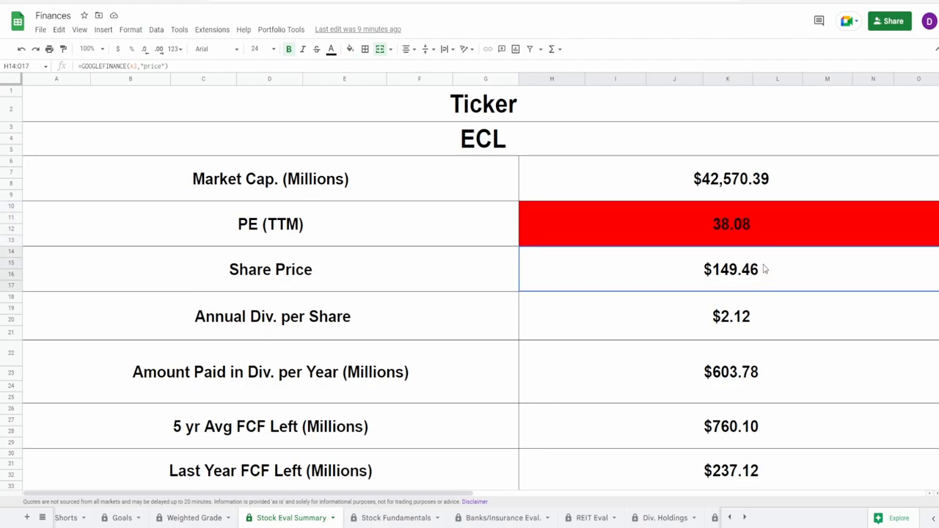
mouse_move(655, 279)
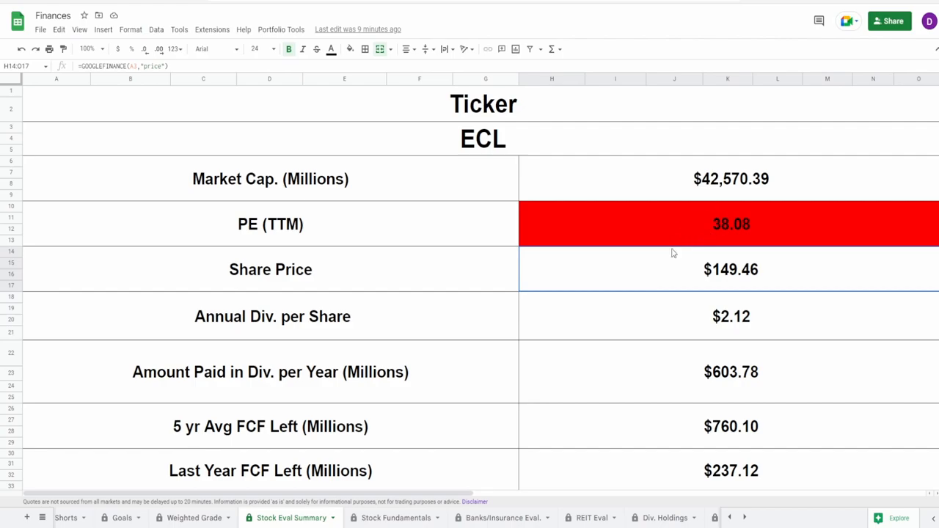
mouse_move(474, 160)
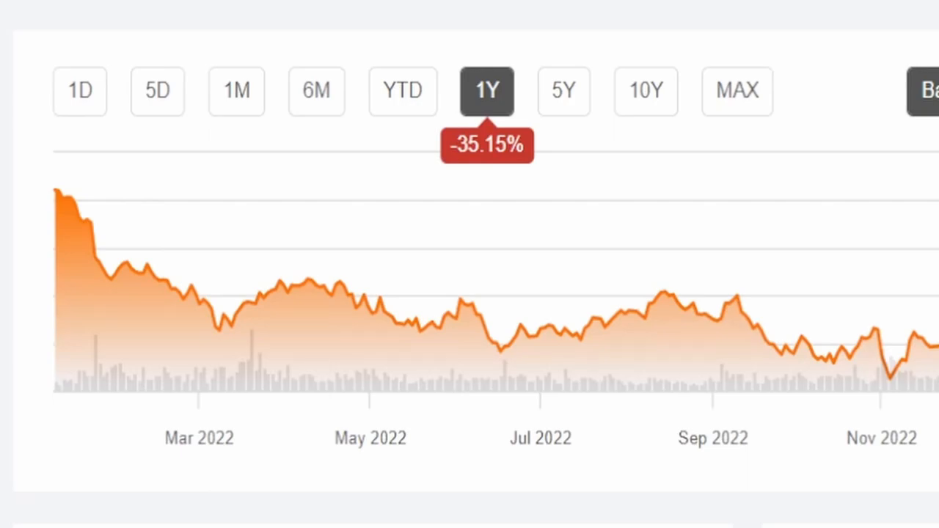
left_click(402, 91)
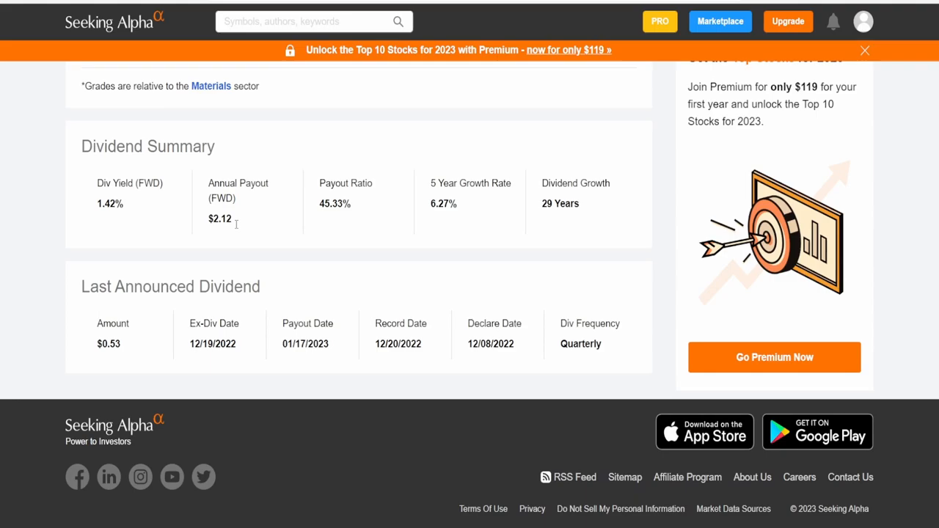
mouse_move(374, 252)
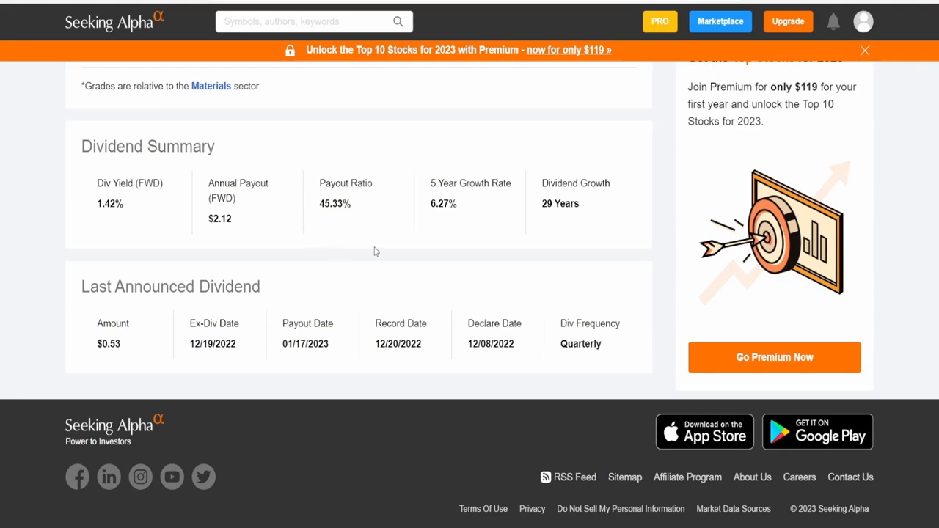
Bring up Ecolab's 45.33% payout ratio, 6.27% five-year growth and $0.53 quarterly dividend
double_click(443, 203)
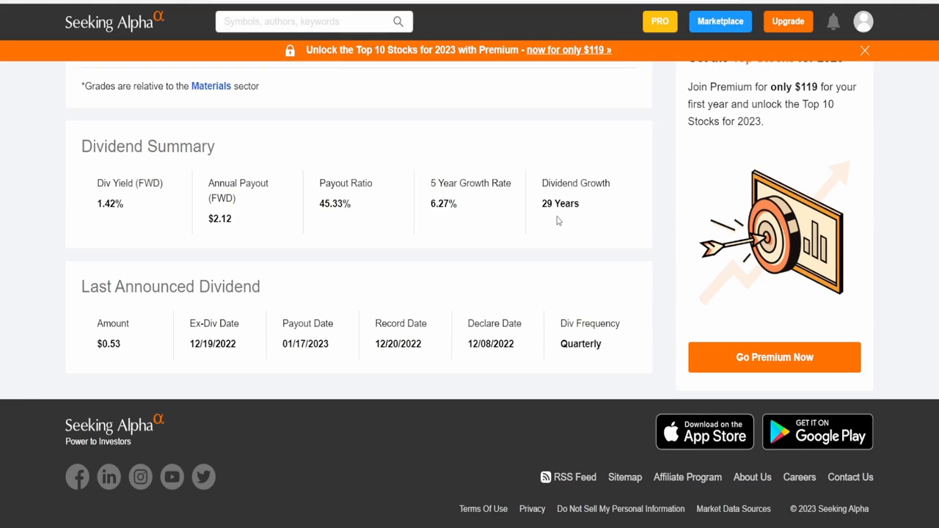
mouse_move(556, 222)
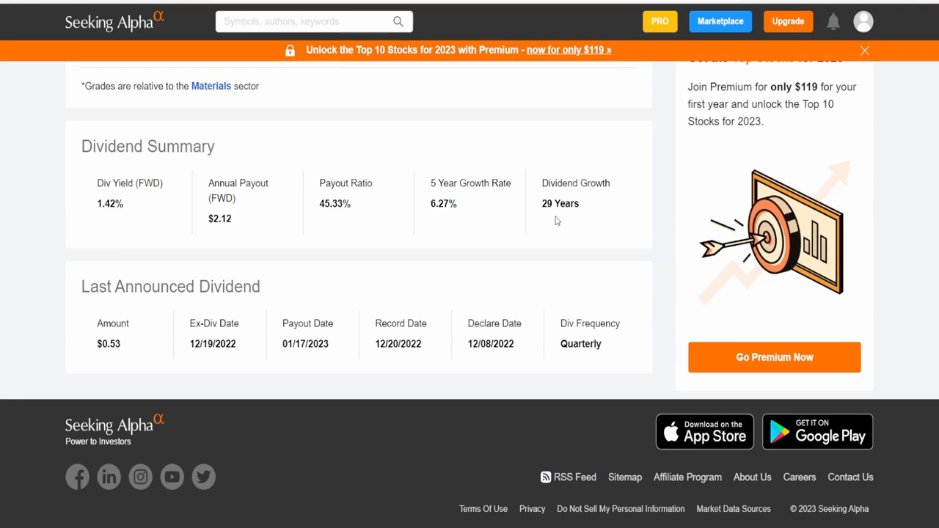
mouse_move(433, 216)
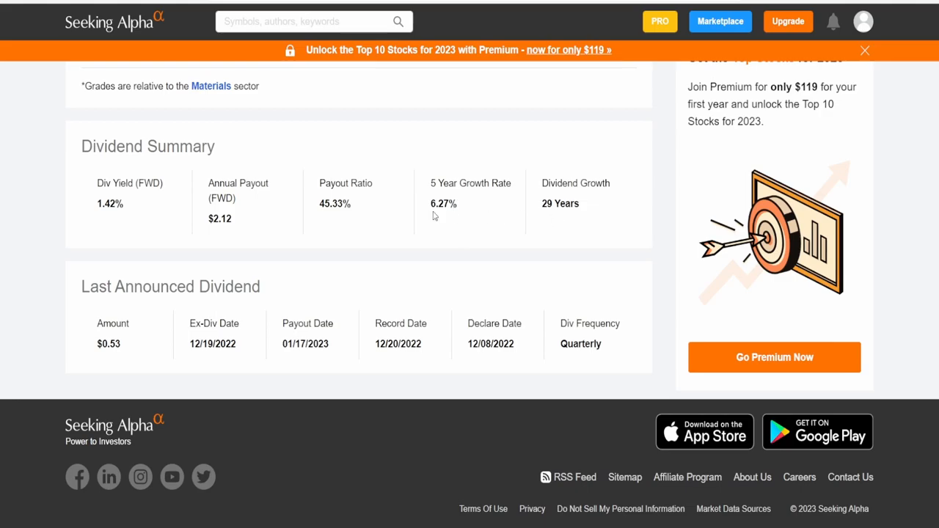
mouse_move(553, 230)
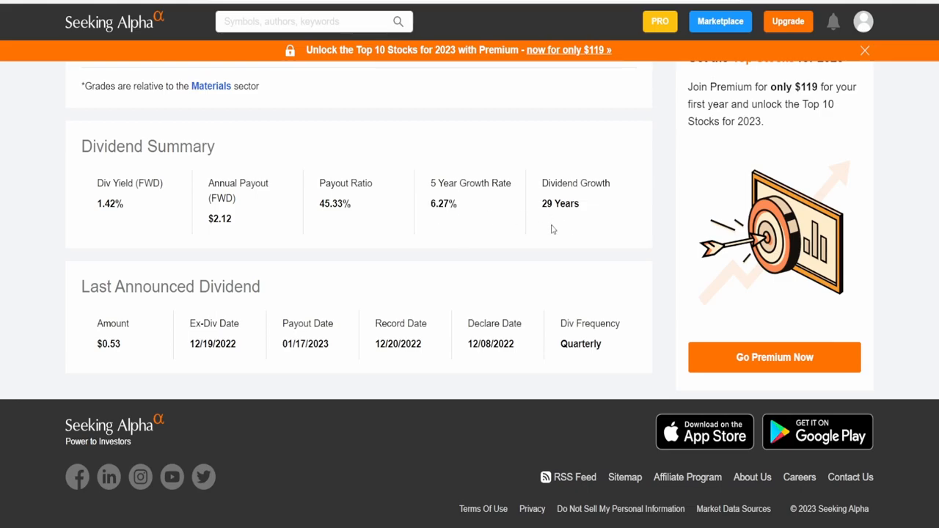
mouse_move(593, 243)
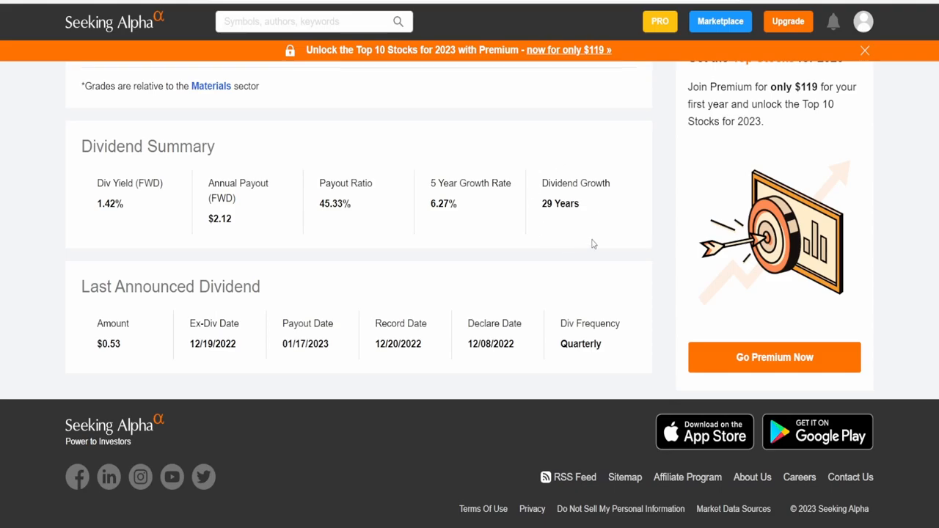
mouse_move(544, 198)
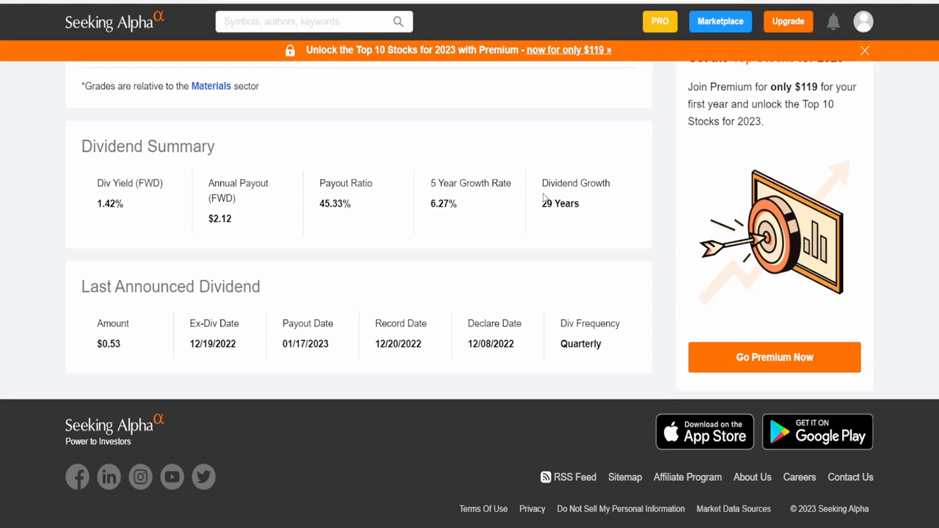
mouse_move(480, 214)
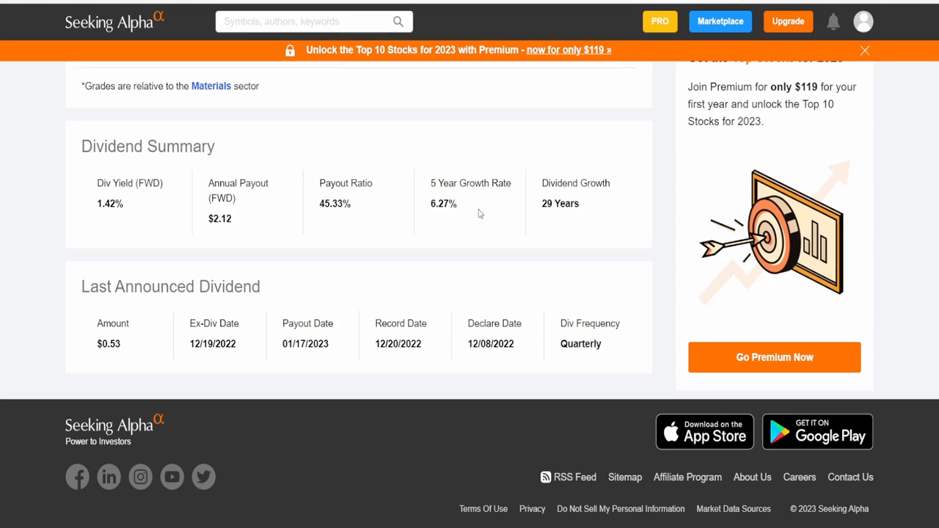
mouse_move(208, 381)
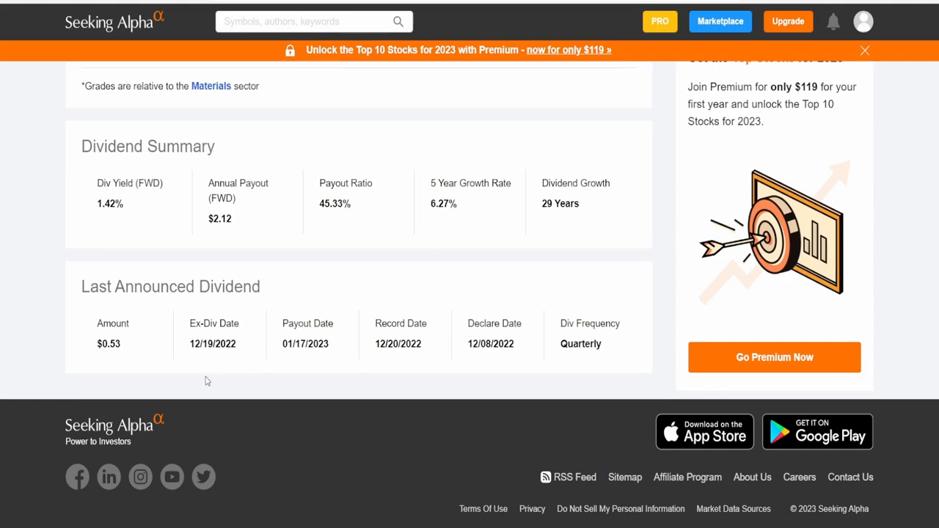
mouse_move(190, 369)
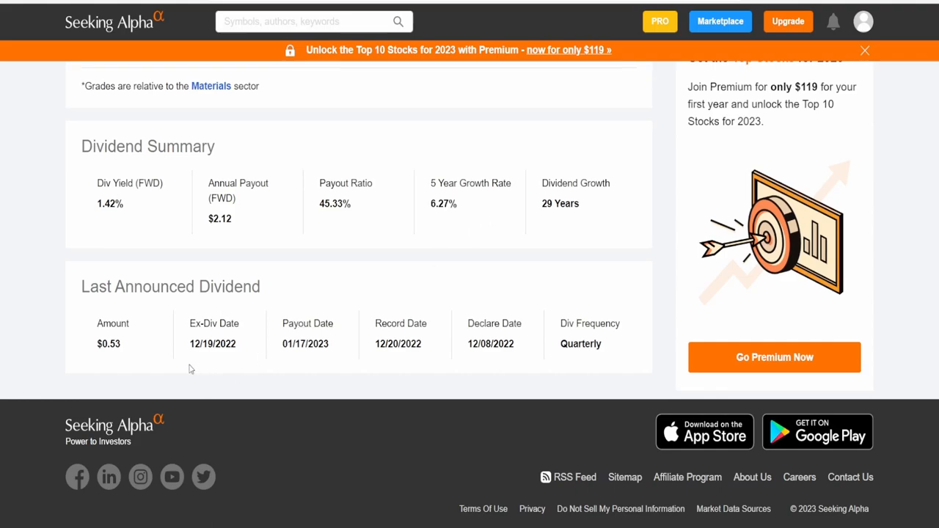
mouse_move(339, 369)
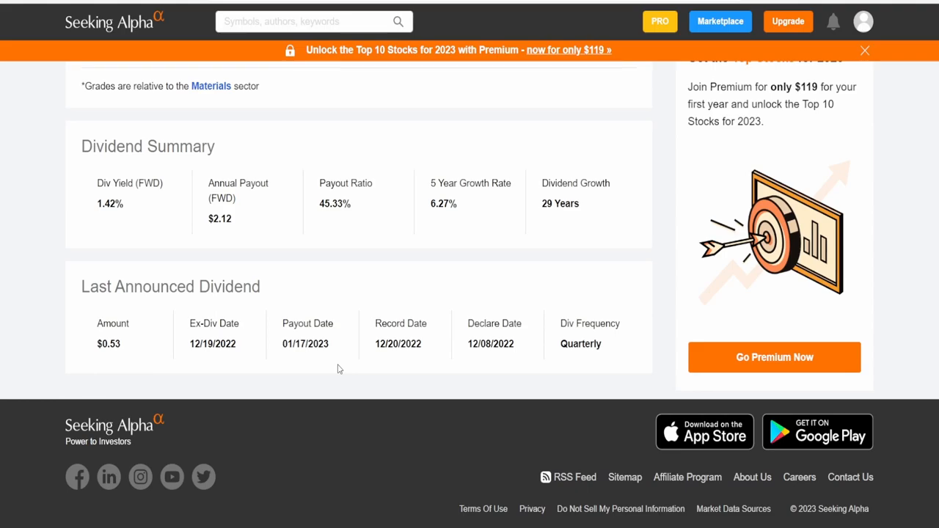
mouse_move(587, 363)
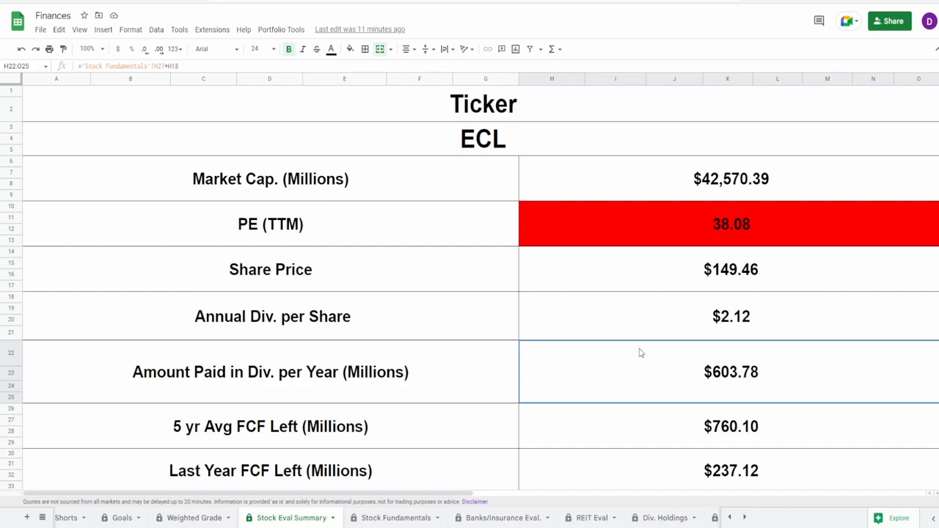
mouse_move(638, 434)
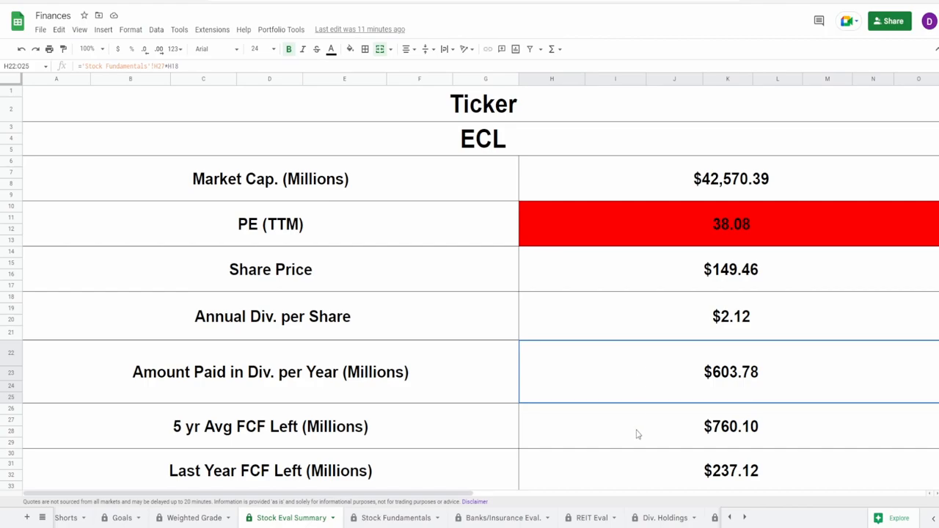
Check the 5-yr average and last-year FCF Left formulas and the 5-yr cash-flow payout ratio
left_click(731, 427)
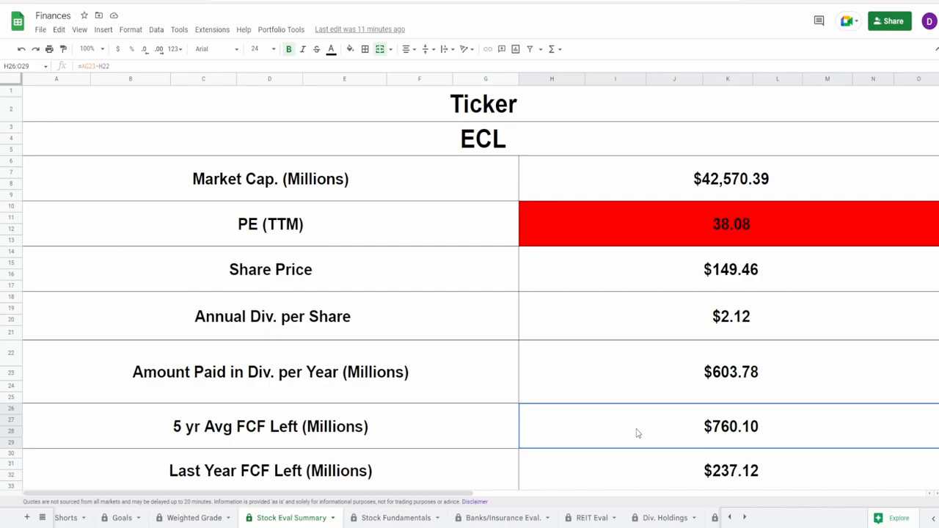
left_click(633, 471)
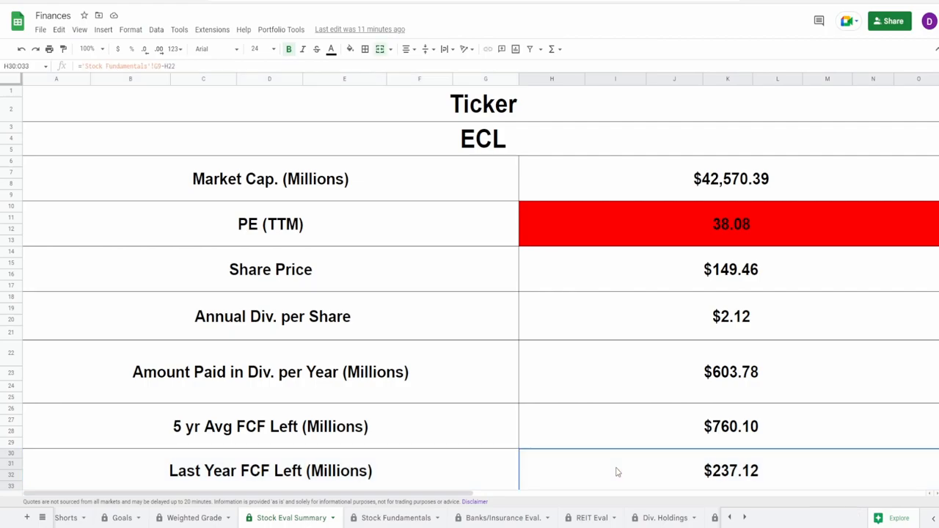
mouse_move(613, 474)
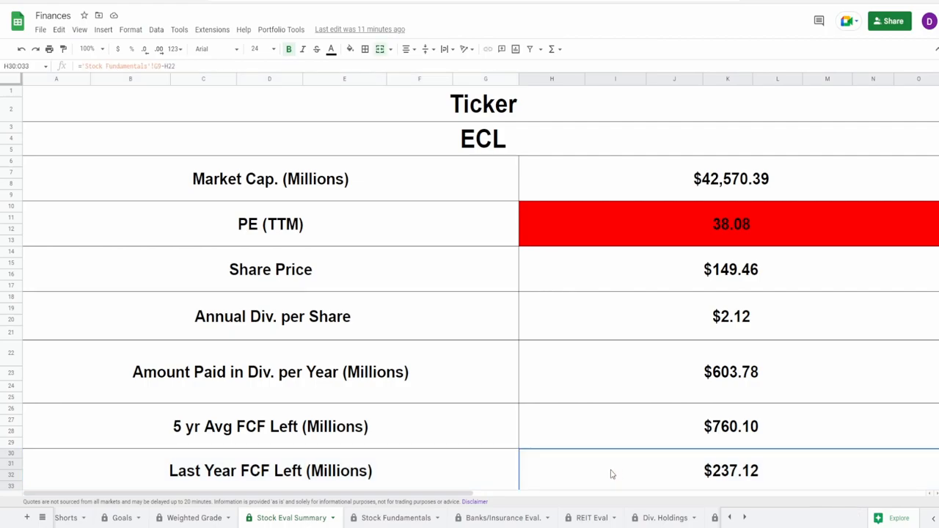
scroll("down", 3)
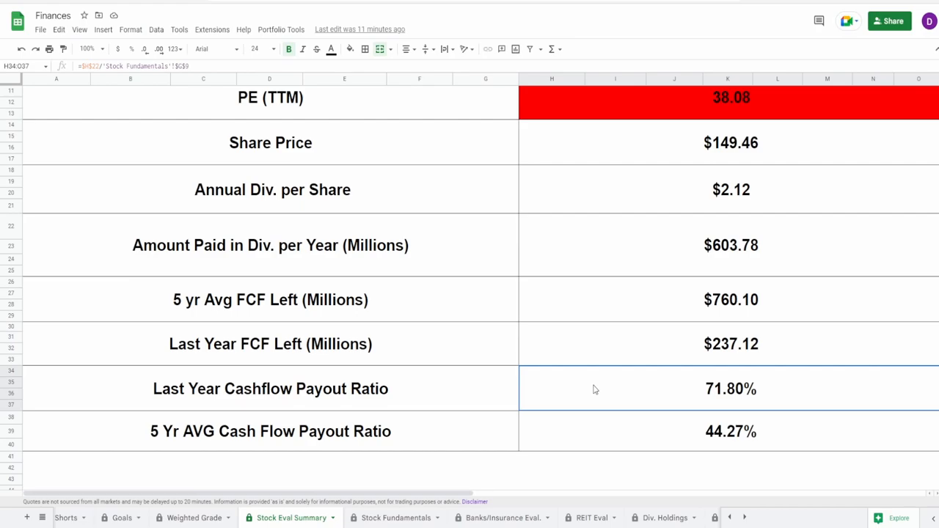
left_click(609, 430)
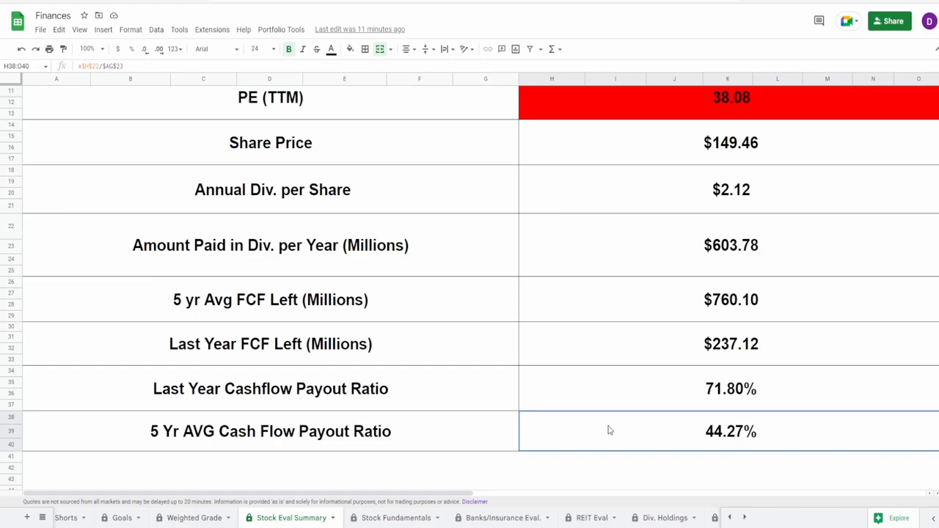
mouse_move(631, 394)
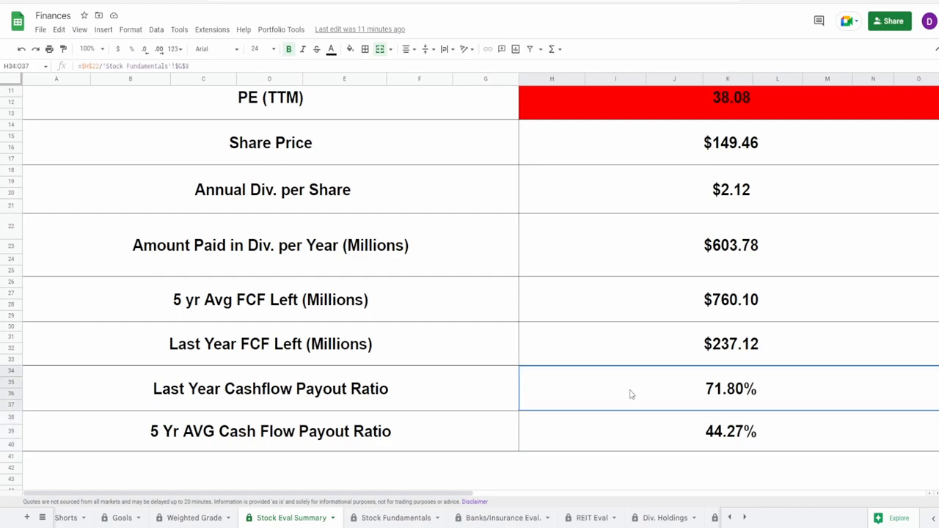
mouse_move(660, 398)
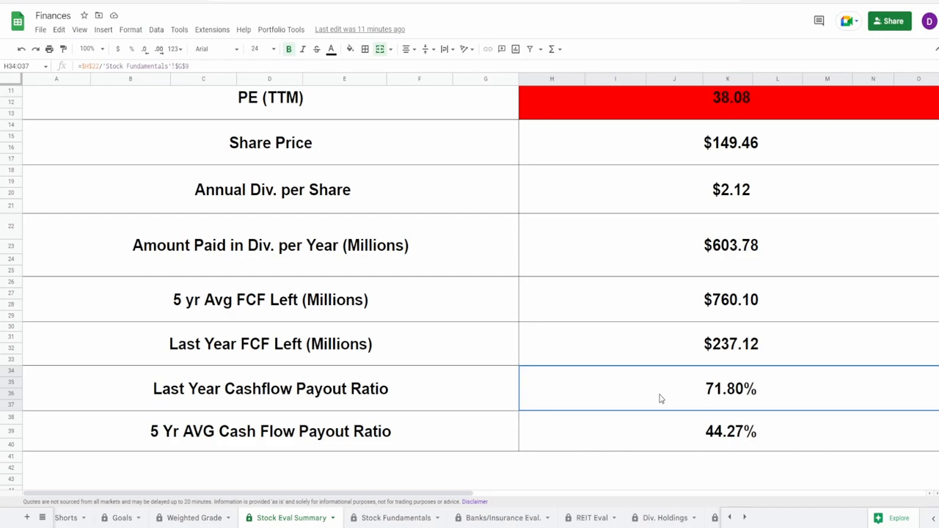
mouse_move(659, 434)
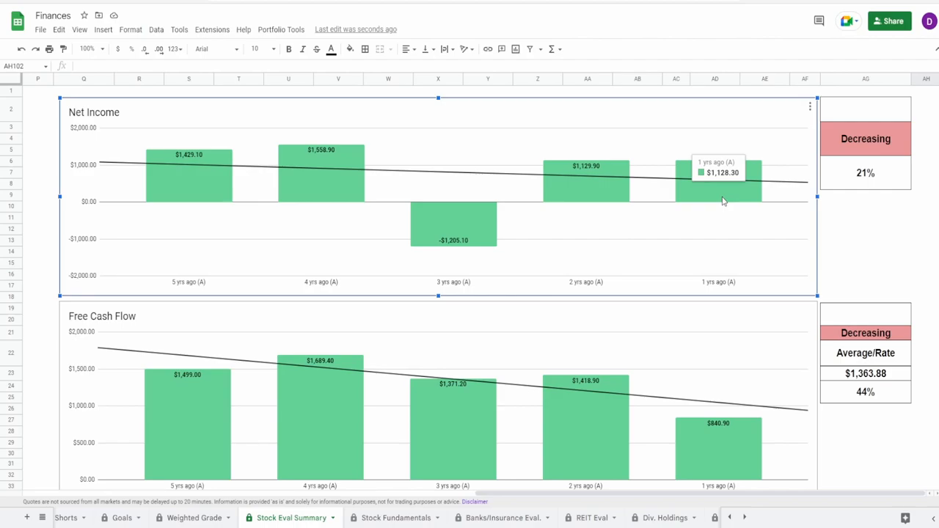
Check the Net Income 21% formula and select the Net Income and Free Cash Flow charts
left_click(865, 173)
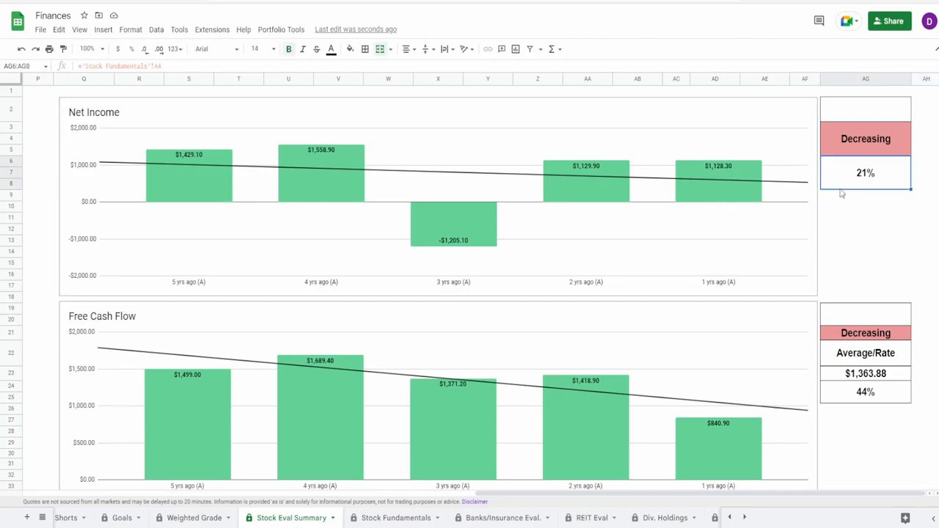
left_click(452, 224)
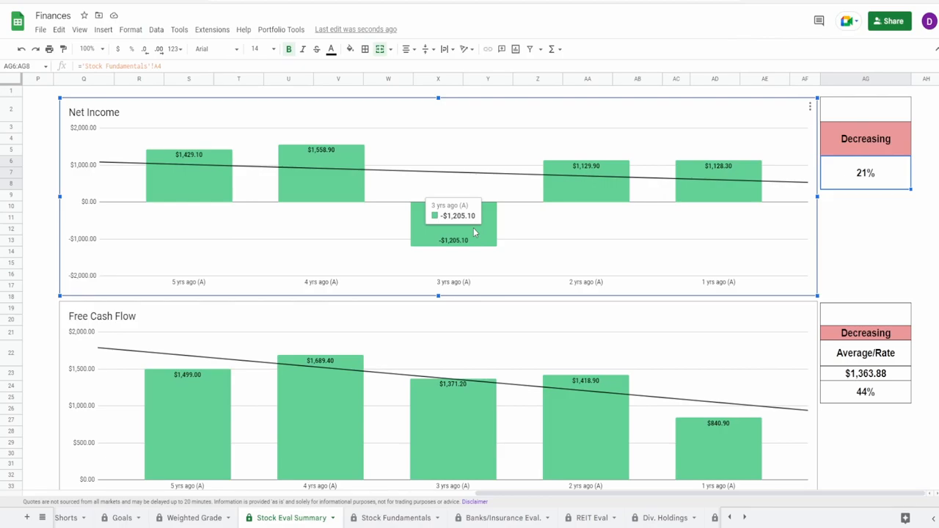
mouse_move(350, 218)
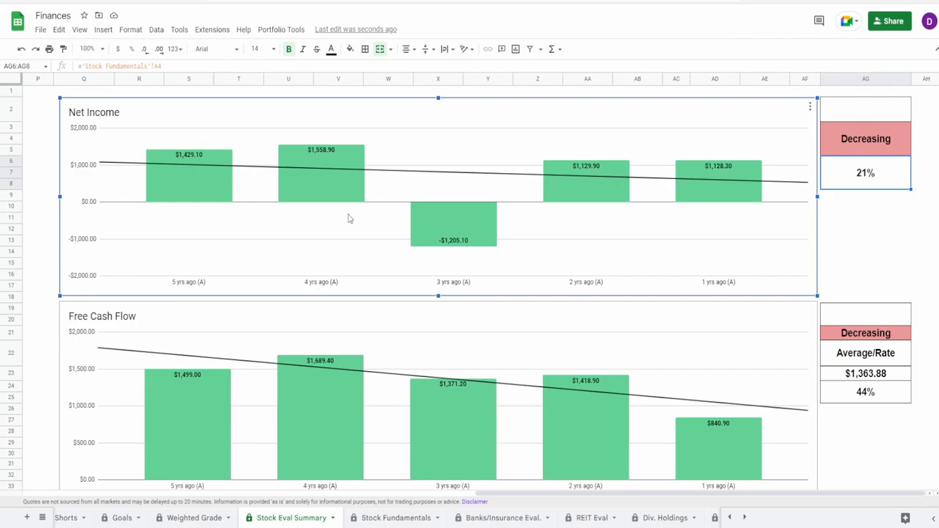
mouse_move(321, 168)
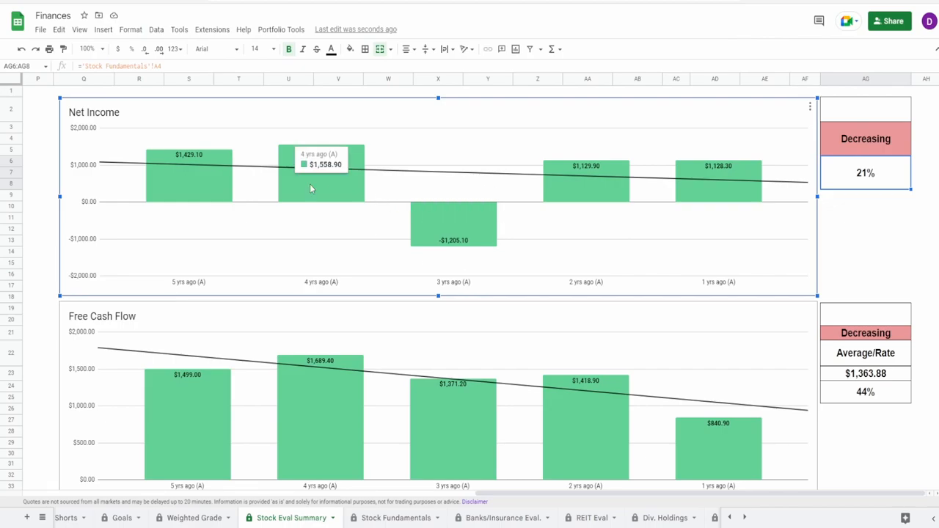
mouse_move(208, 179)
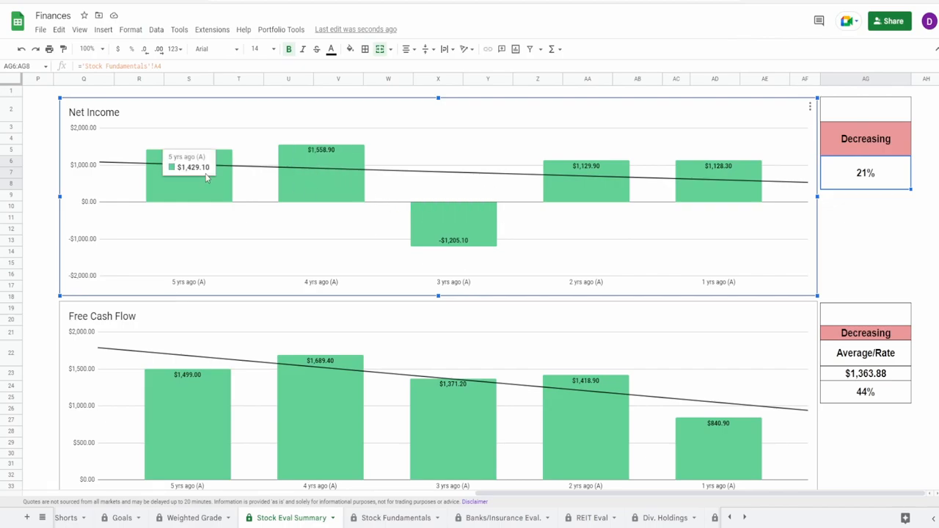
mouse_move(316, 169)
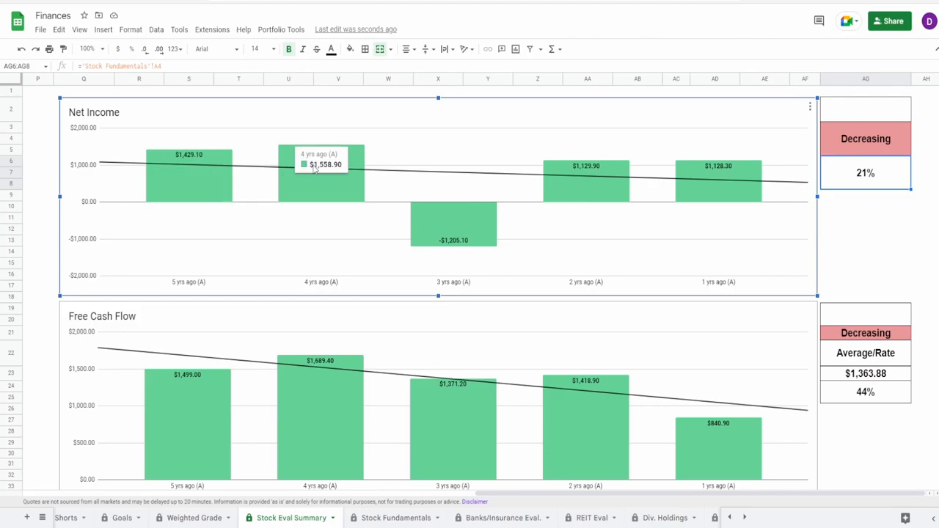
mouse_move(515, 218)
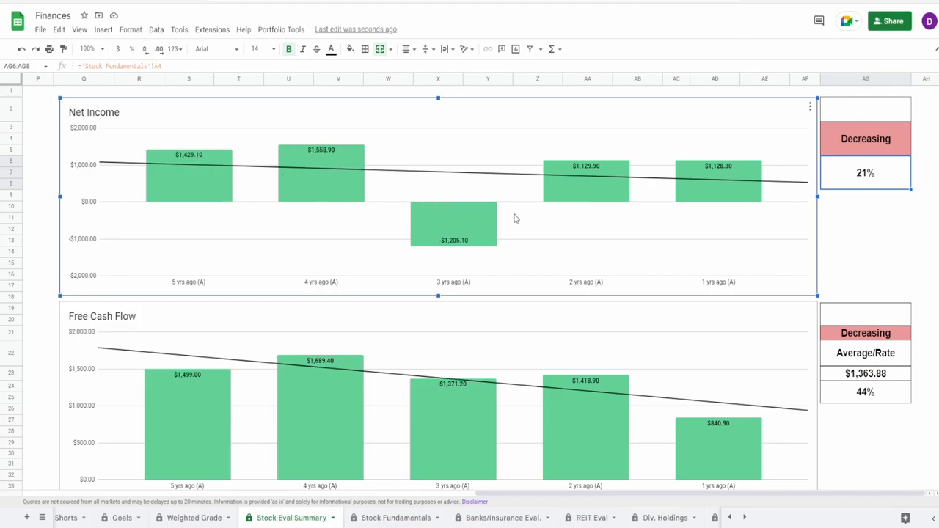
mouse_move(540, 264)
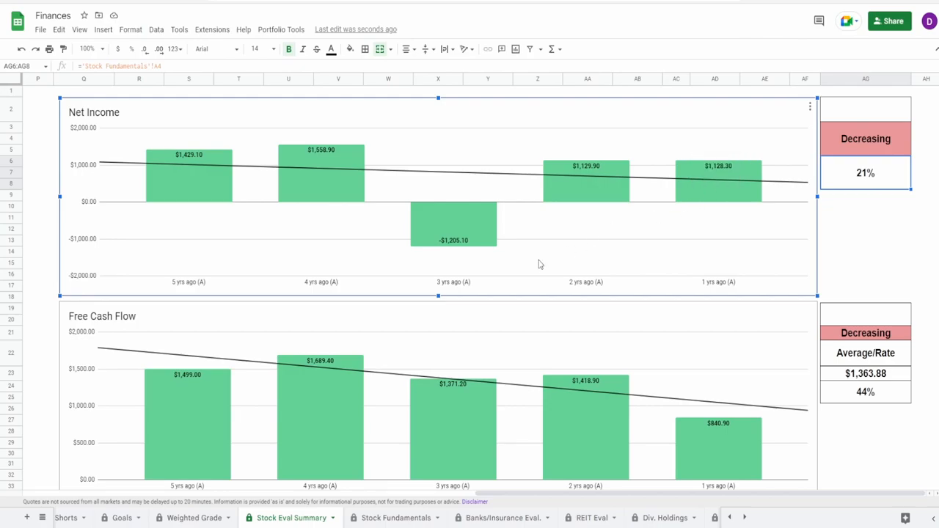
mouse_move(528, 264)
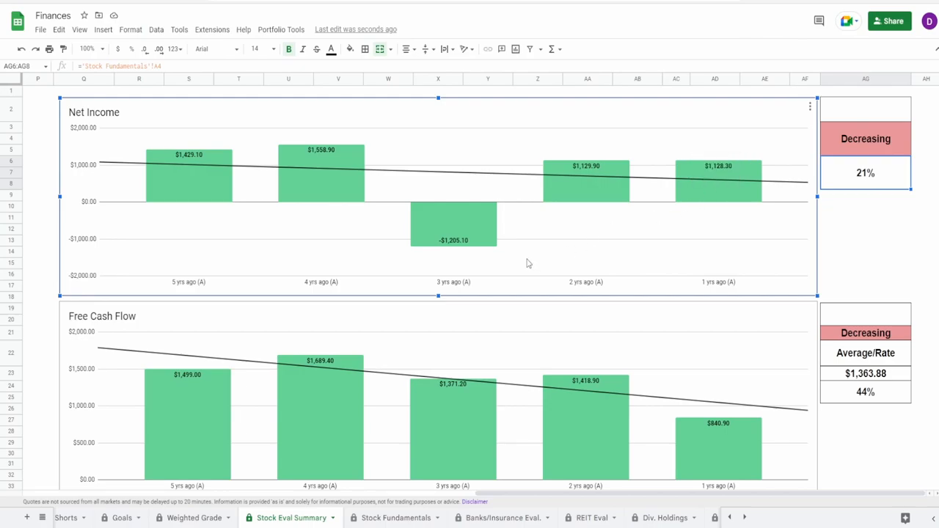
mouse_move(168, 168)
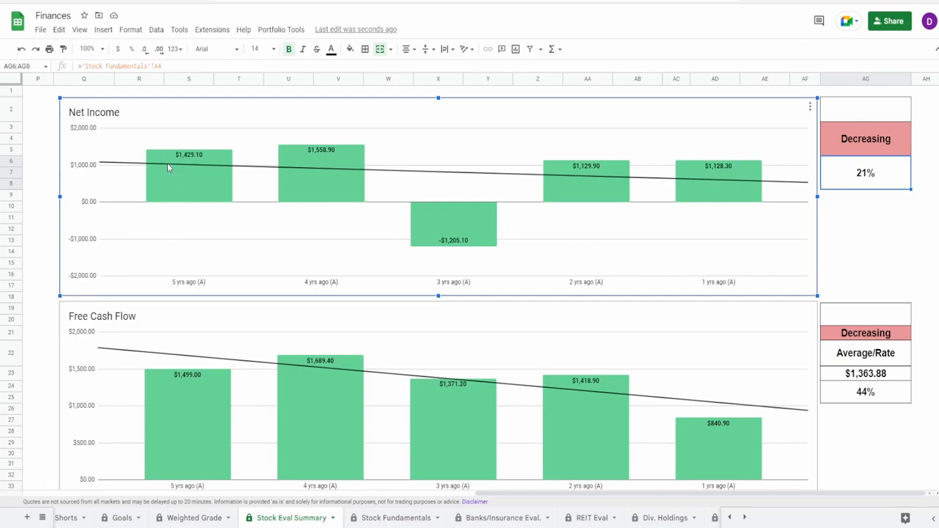
mouse_move(782, 201)
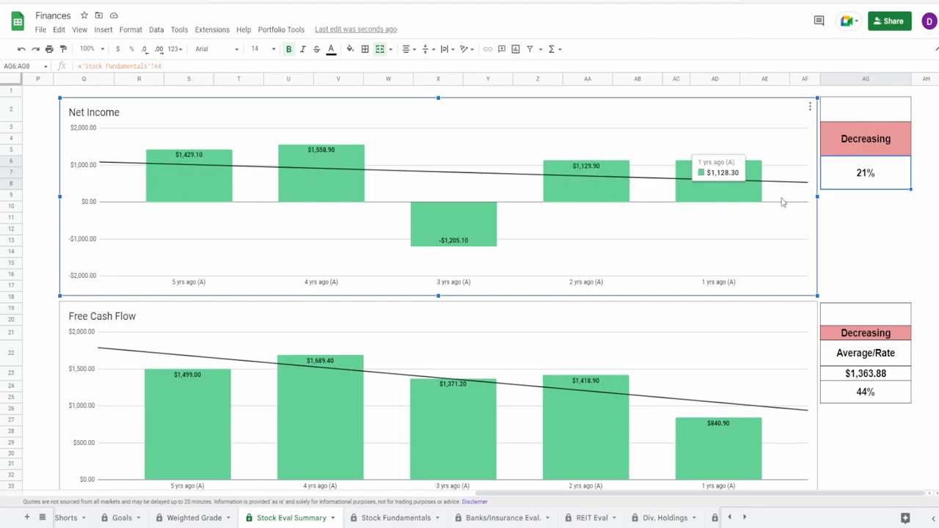
left_click(865, 108)
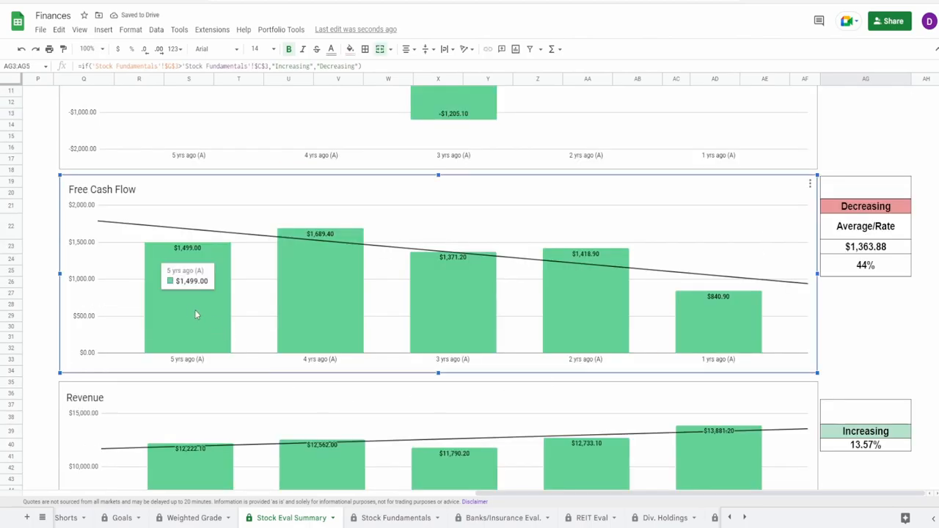
mouse_move(187, 312)
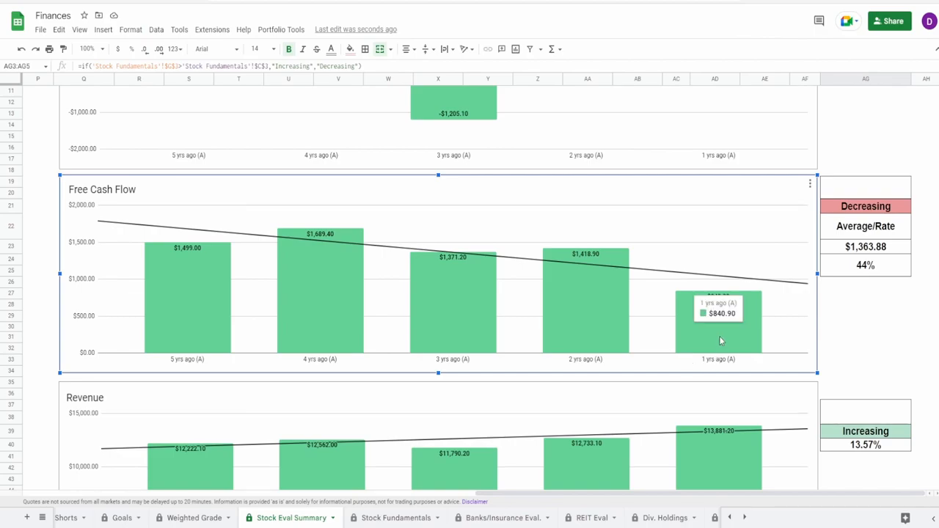
mouse_move(831, 272)
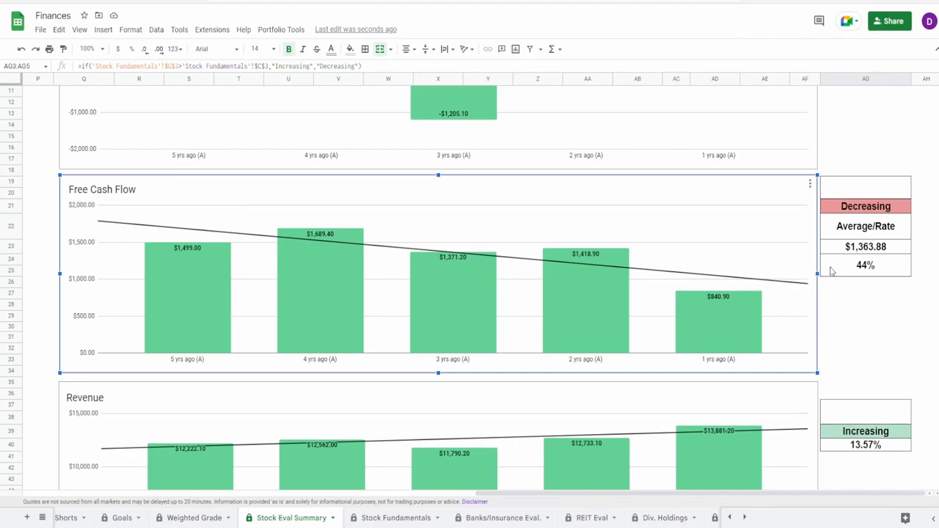
left_click(866, 264)
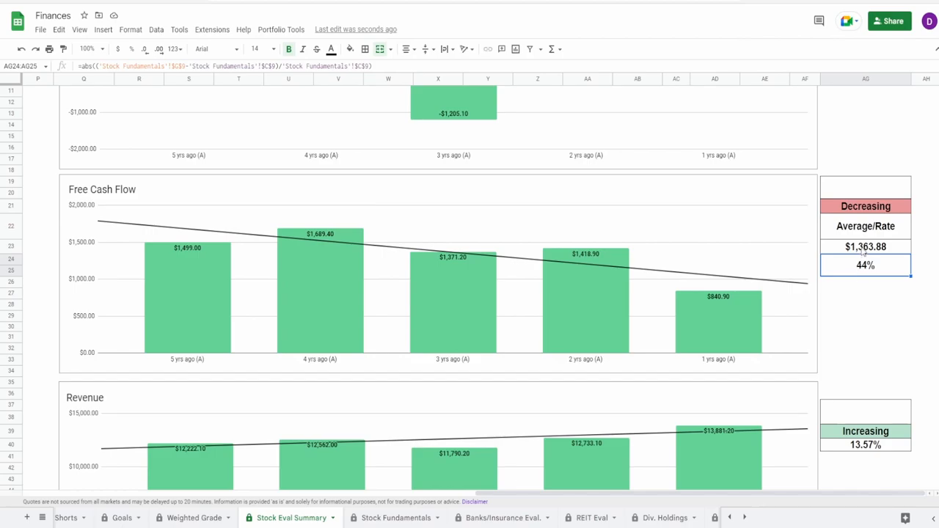
left_click(865, 247)
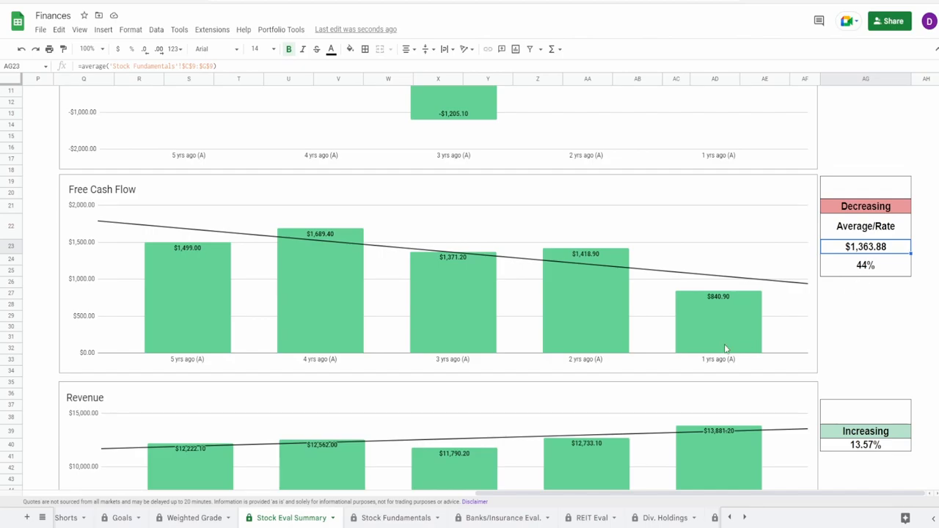
left_click(719, 315)
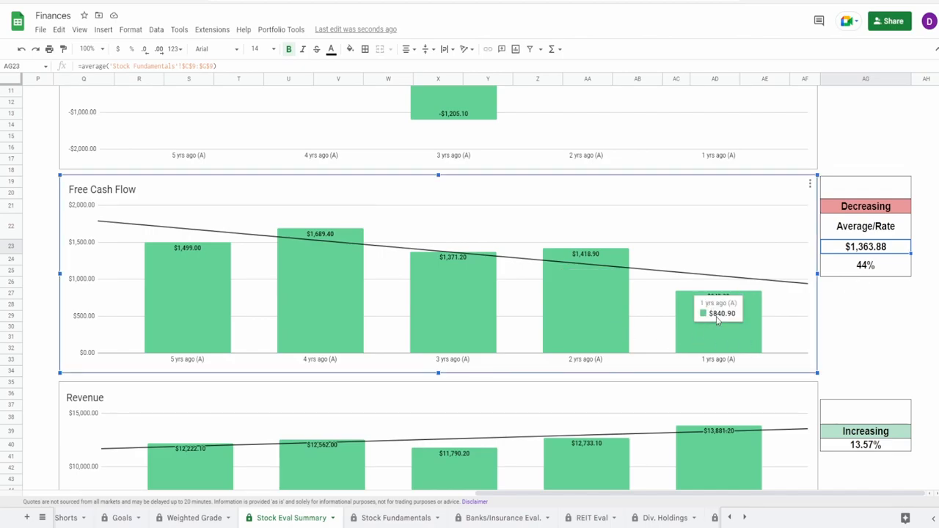
mouse_move(674, 343)
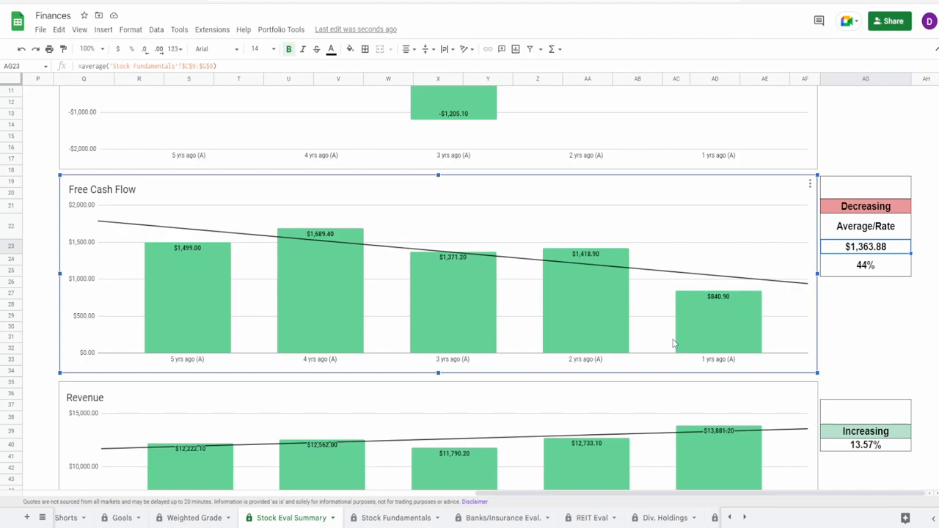
mouse_move(244, 319)
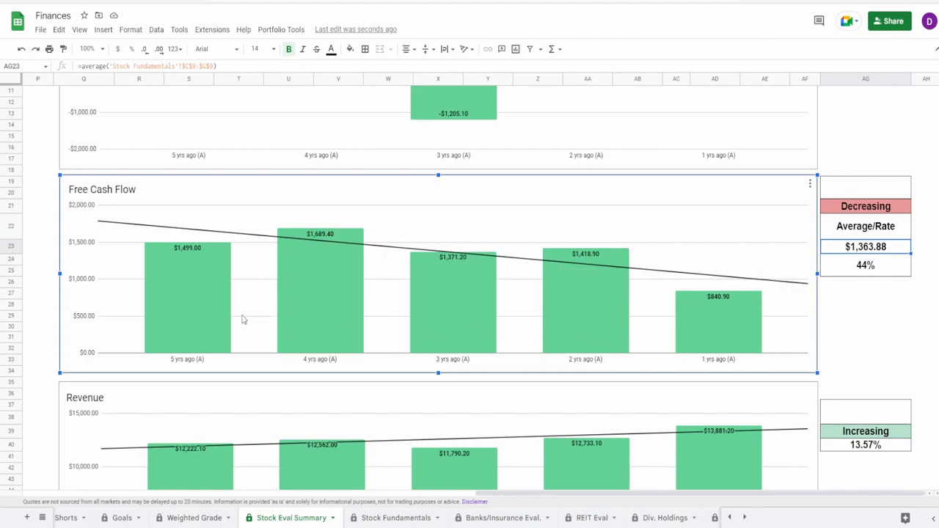
mouse_move(301, 299)
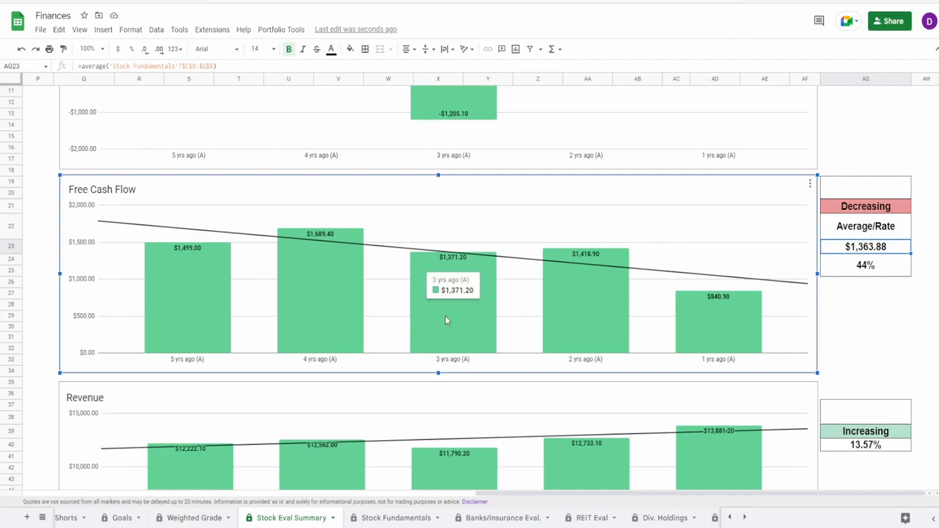
mouse_move(577, 313)
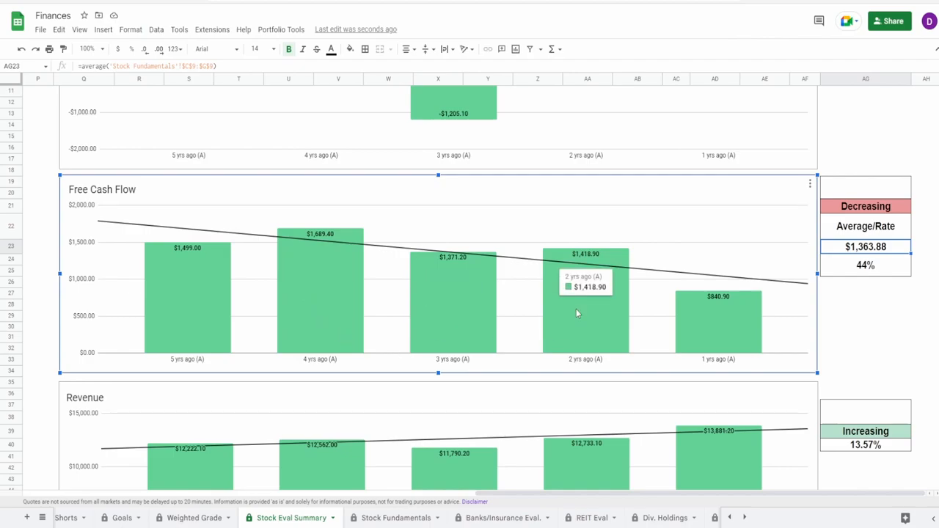
mouse_move(715, 326)
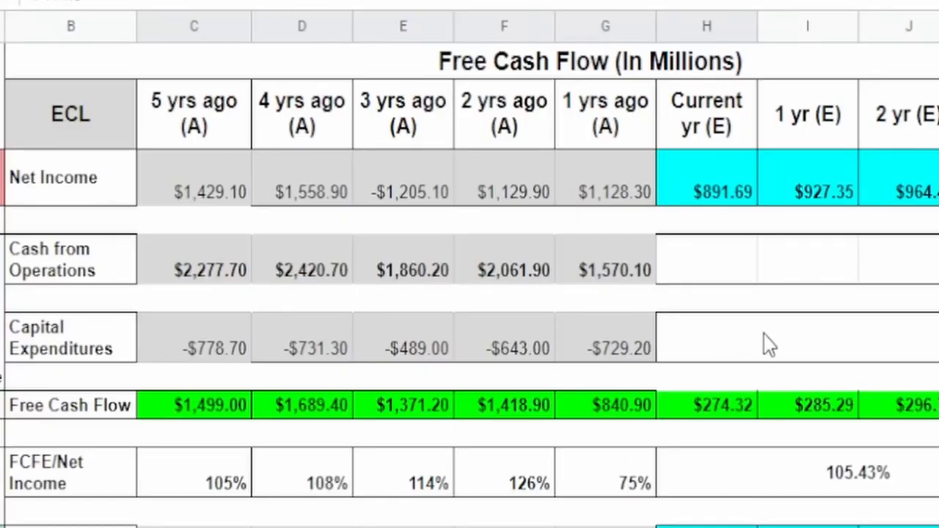
left_click(193, 269)
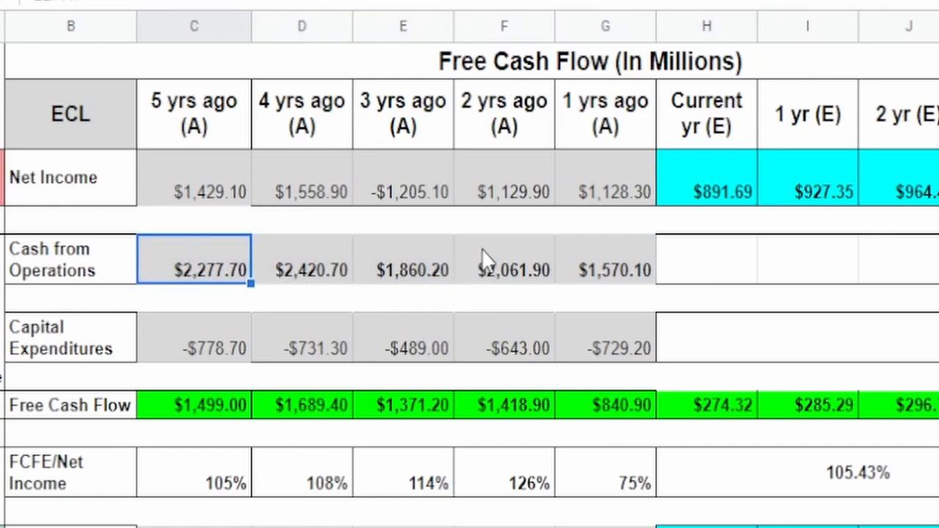
left_click_drag(194, 270, 403, 270)
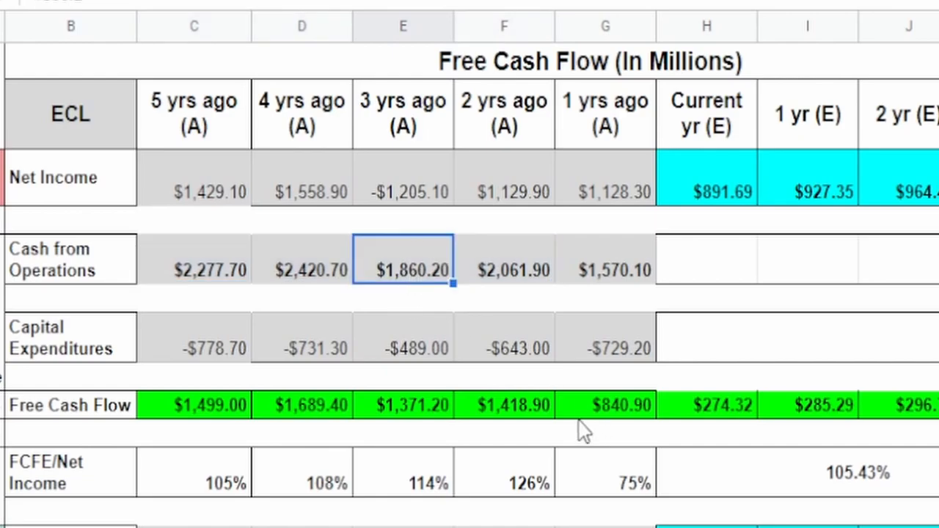
mouse_move(576, 411)
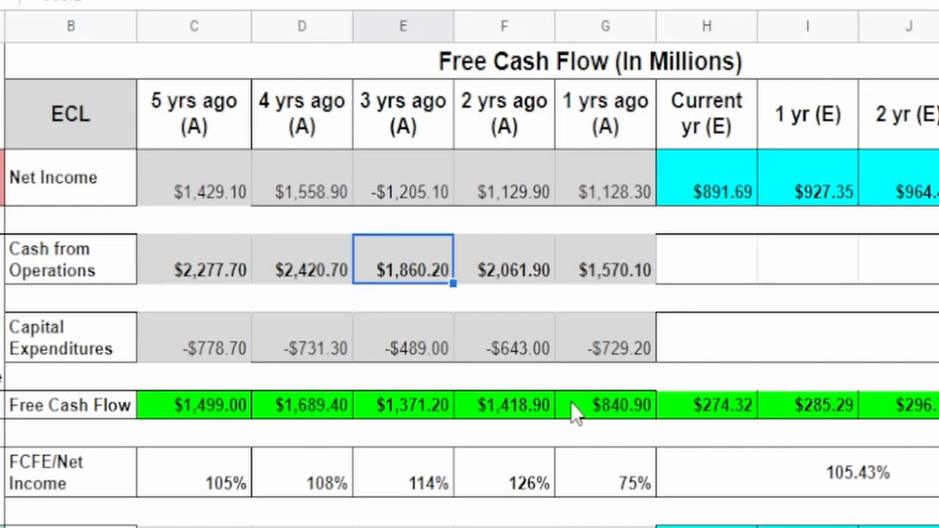
mouse_move(598, 281)
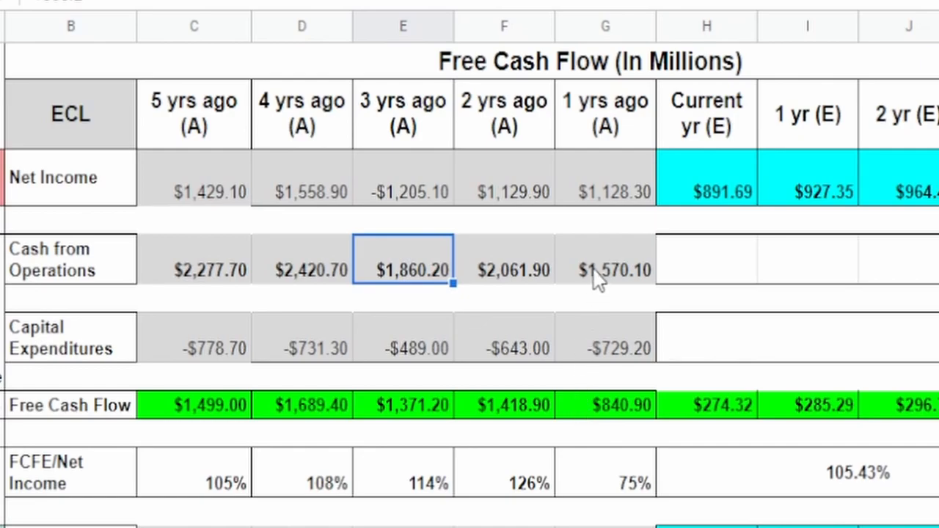
left_click(504, 269)
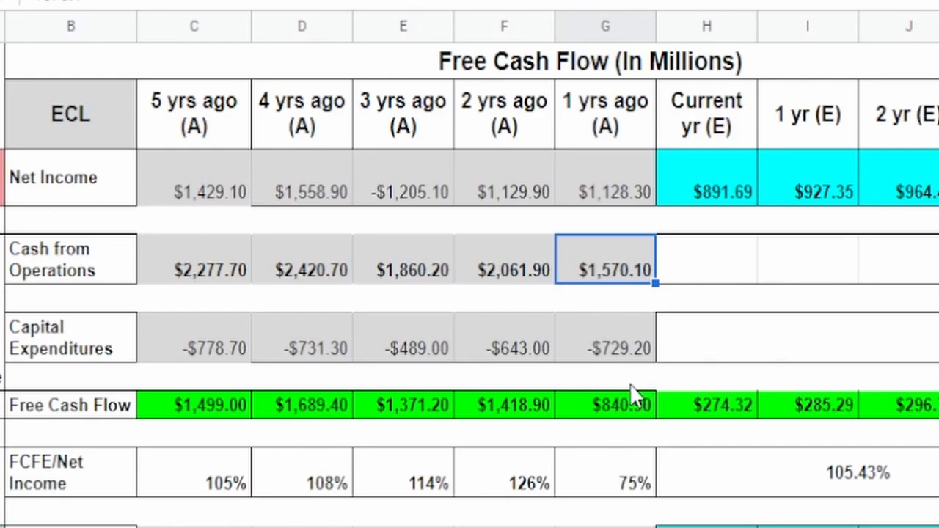
mouse_move(620, 393)
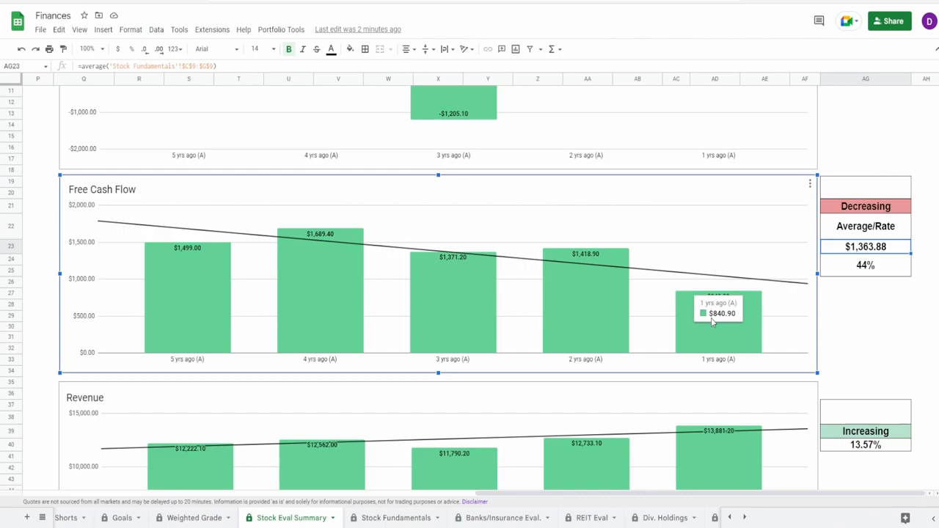
mouse_move(852, 185)
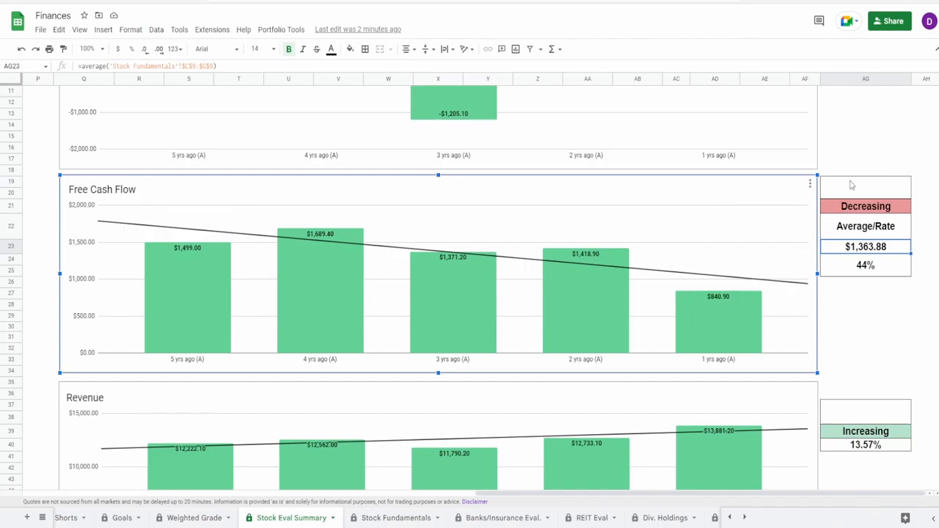
Select the merged cell above Free Cash Flow's Decreasing rating to hold its 5% weight
left_click(865, 187)
type("5")
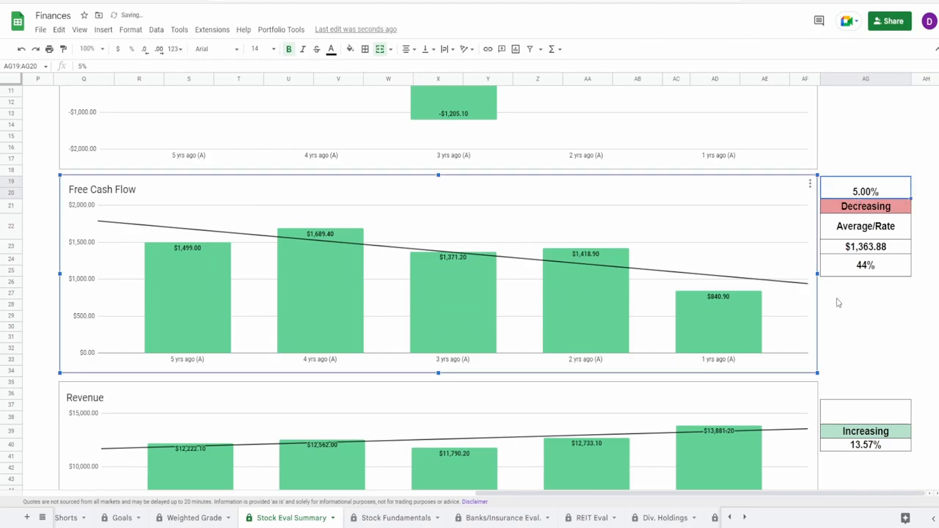
mouse_move(847, 310)
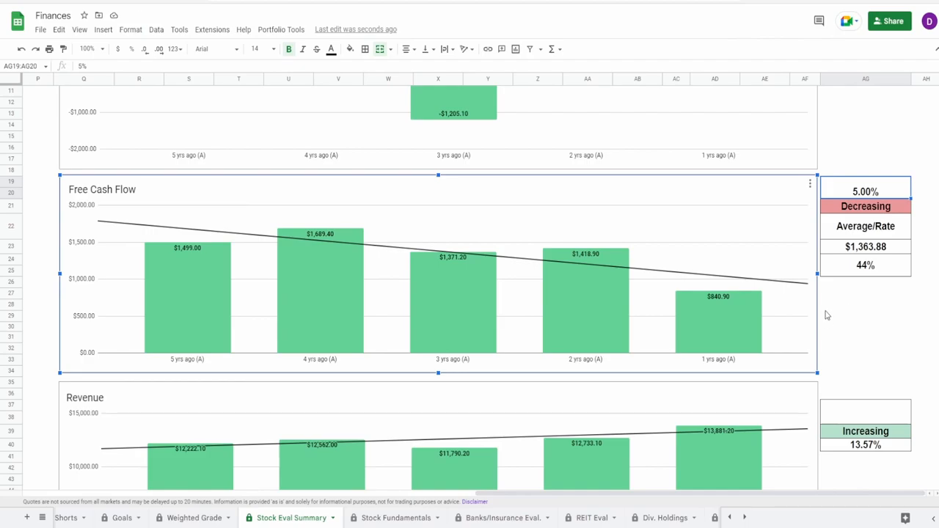
Scroll to the Revenue chart and inspect its yearly bars and the 13.57% rate source
scroll("down", 3)
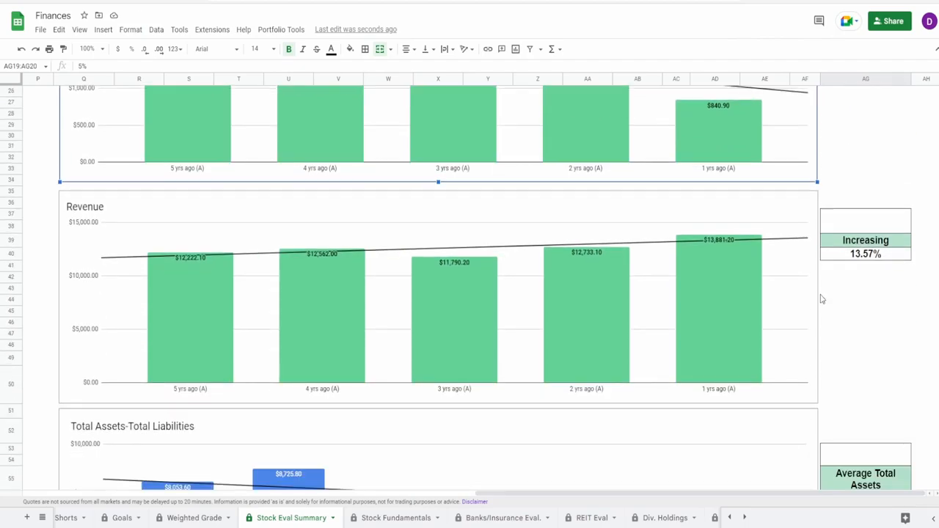
left_click(167, 290)
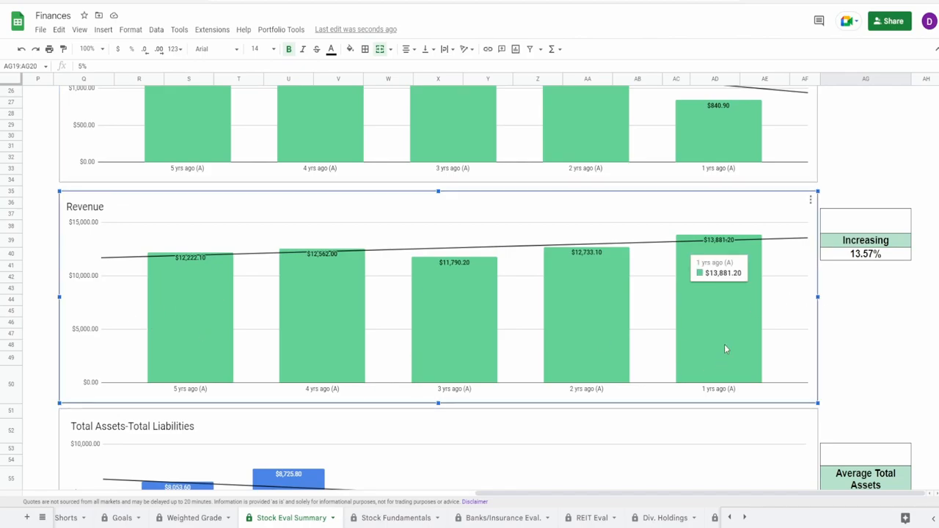
mouse_move(727, 338)
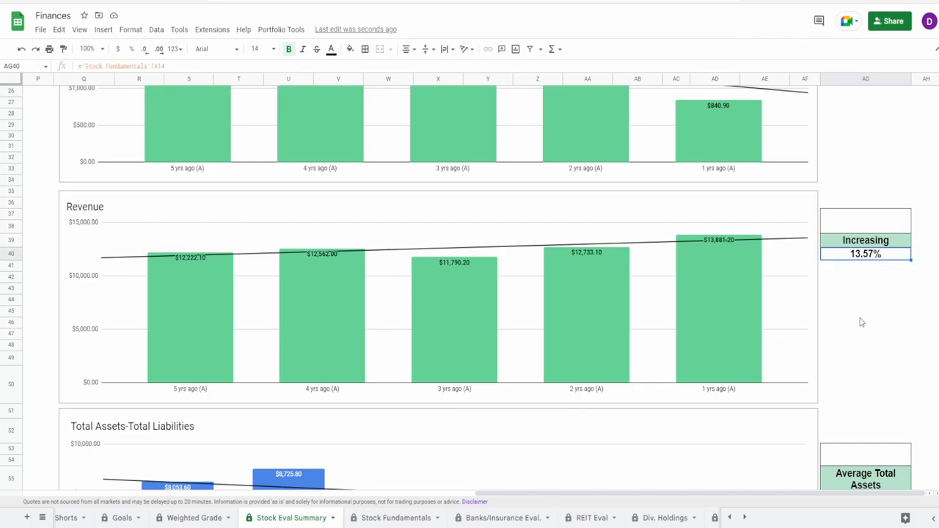
left_click(550, 333)
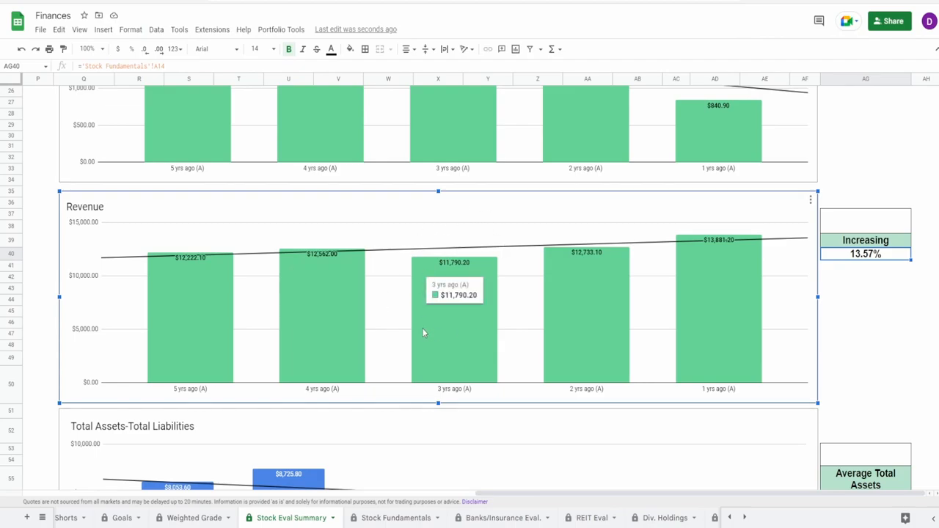
mouse_move(328, 324)
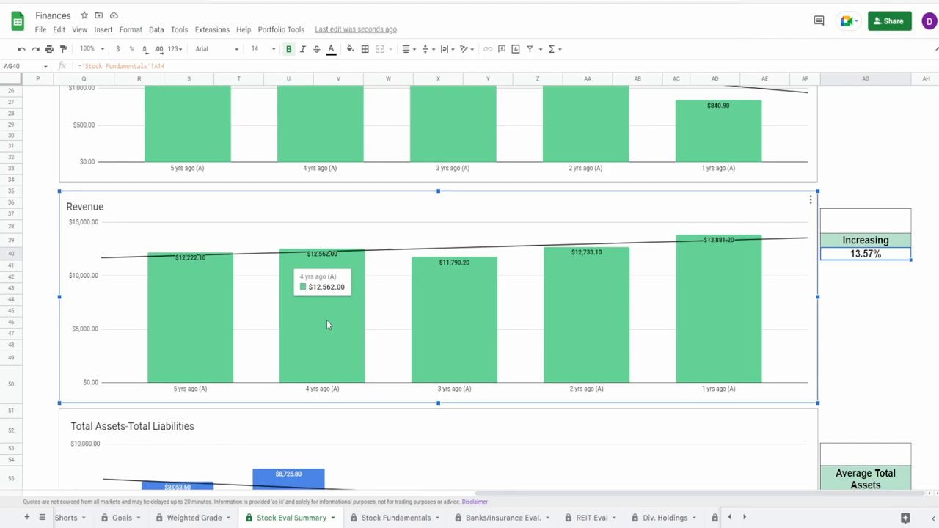
mouse_move(455, 326)
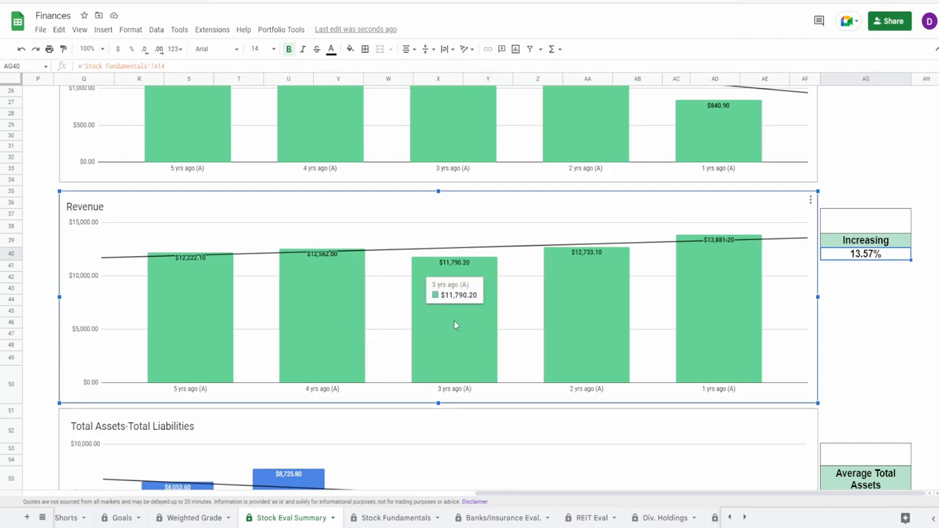
mouse_move(212, 376)
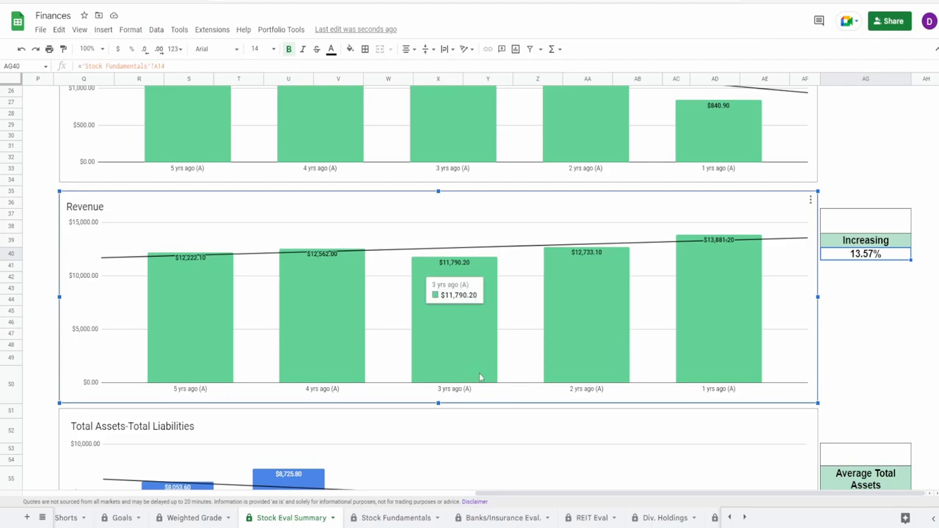
mouse_move(585, 345)
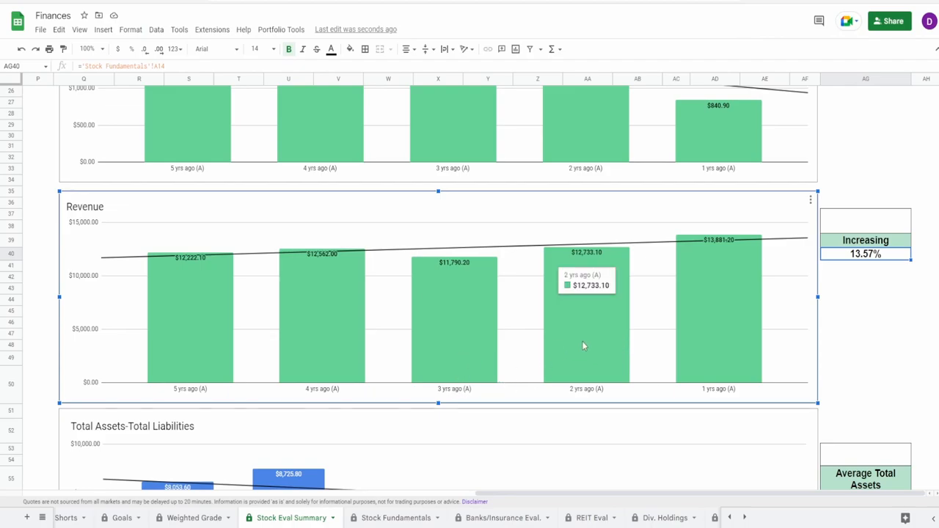
mouse_move(583, 325)
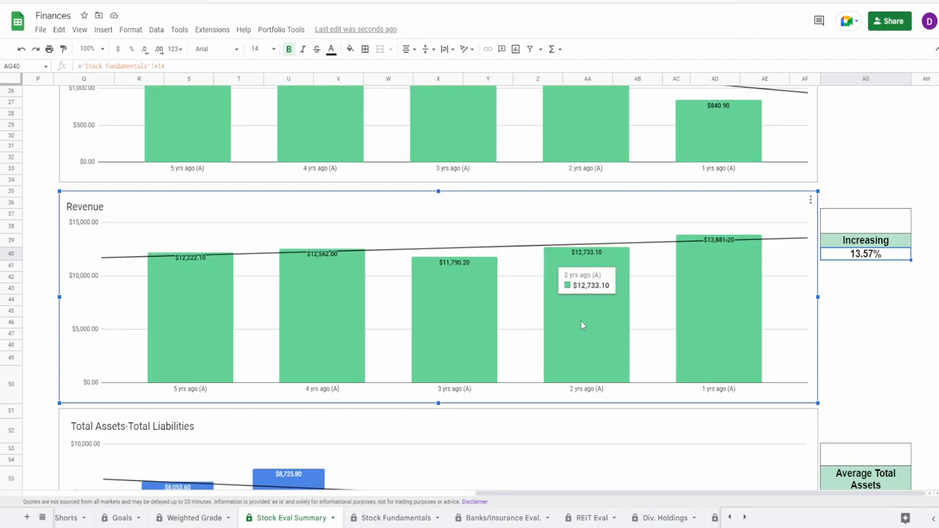
mouse_move(327, 309)
type("100")
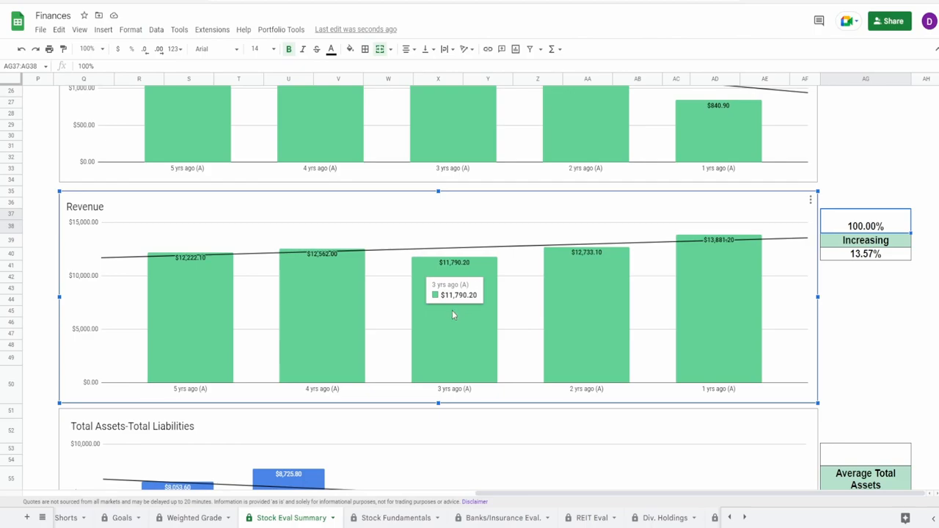
Check the Average Total Liabilities and Assets-minus-Liabilities formulas, then enter 35% above Average Total Assets
scroll("down", 3)
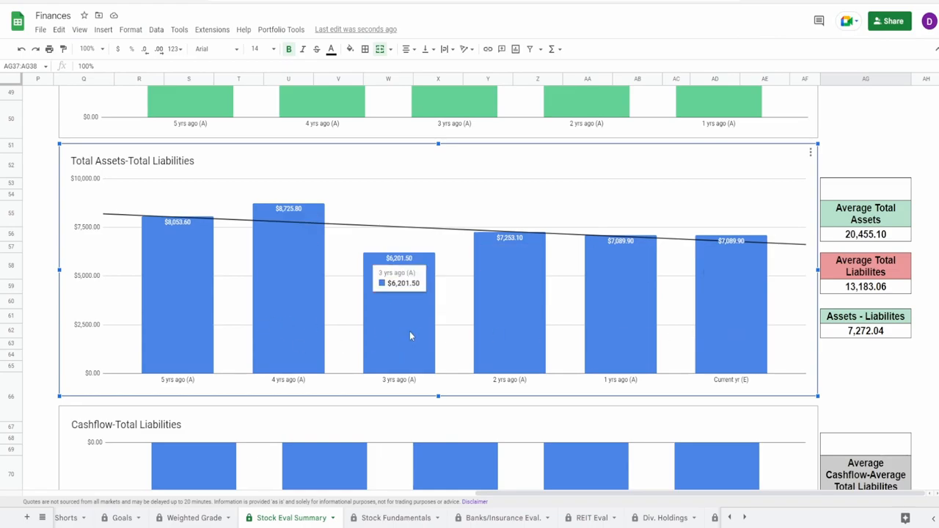
mouse_move(365, 270)
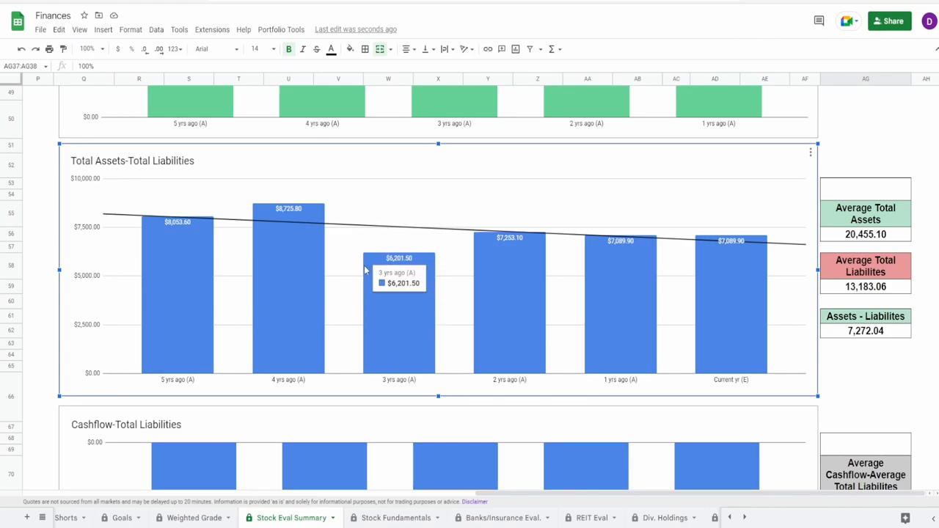
mouse_move(457, 358)
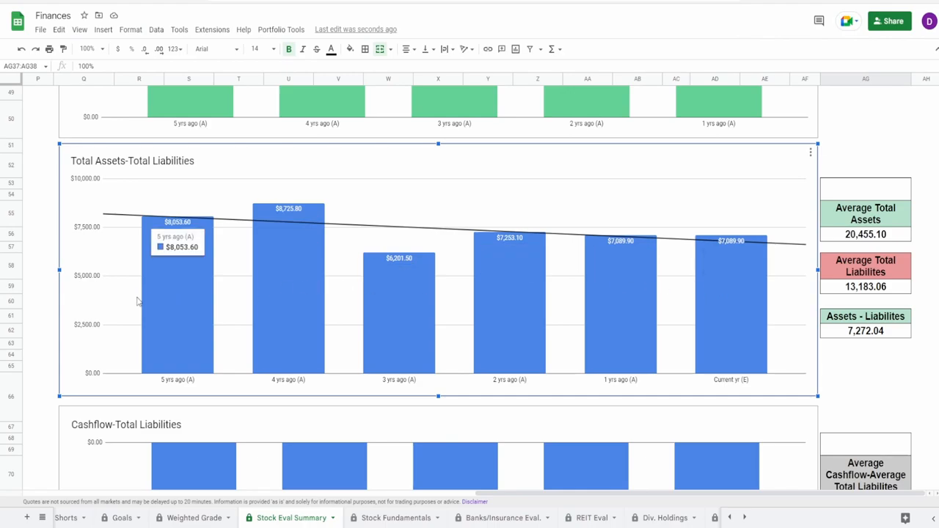
mouse_move(159, 302)
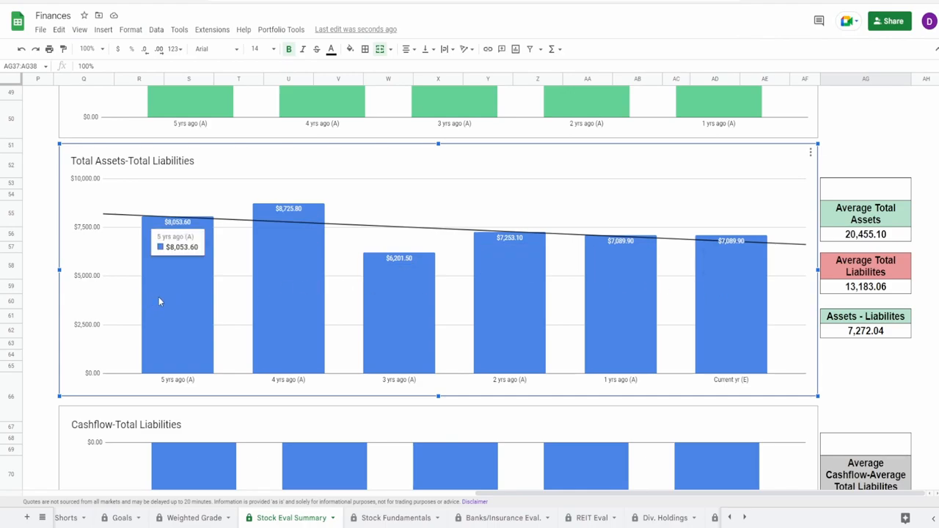
mouse_move(246, 306)
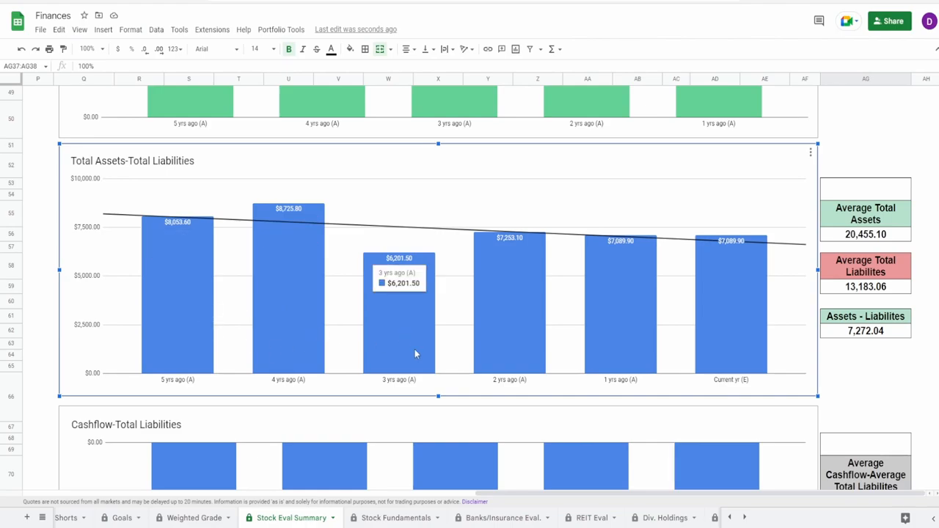
mouse_move(533, 294)
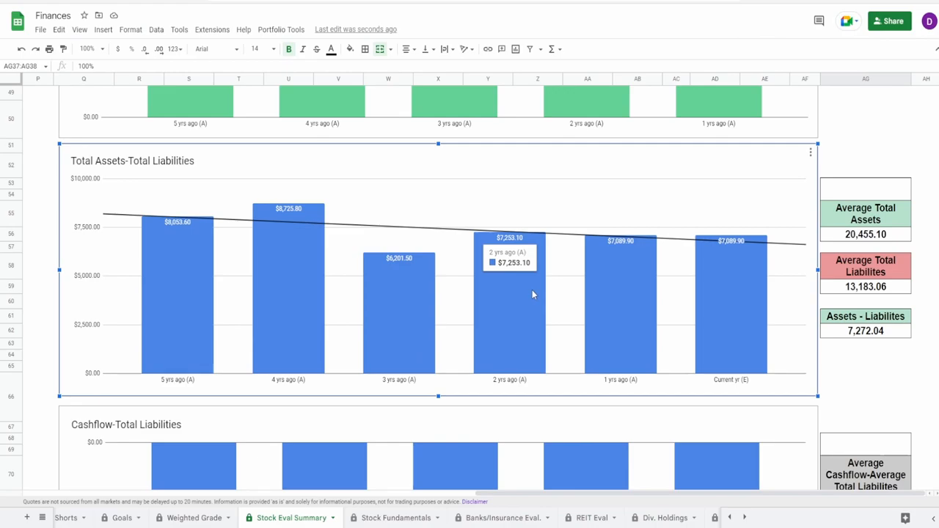
mouse_move(491, 310)
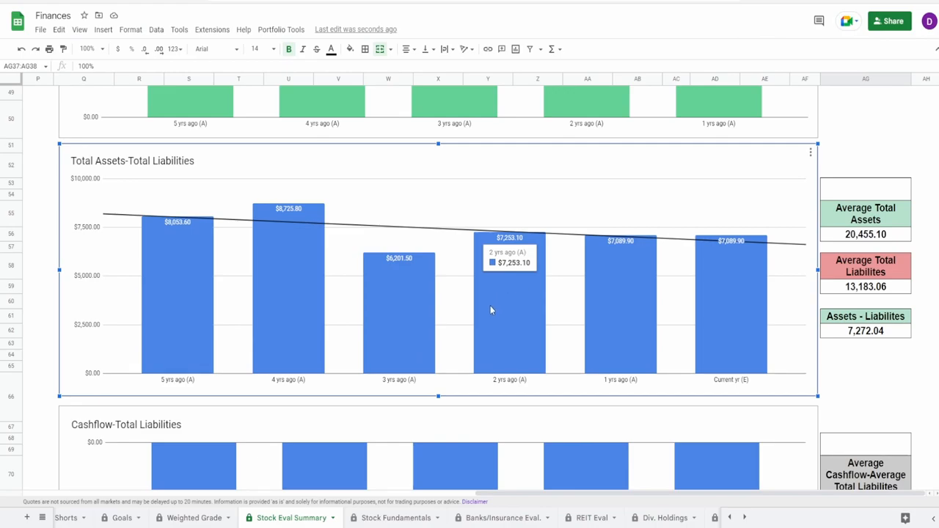
mouse_move(785, 305)
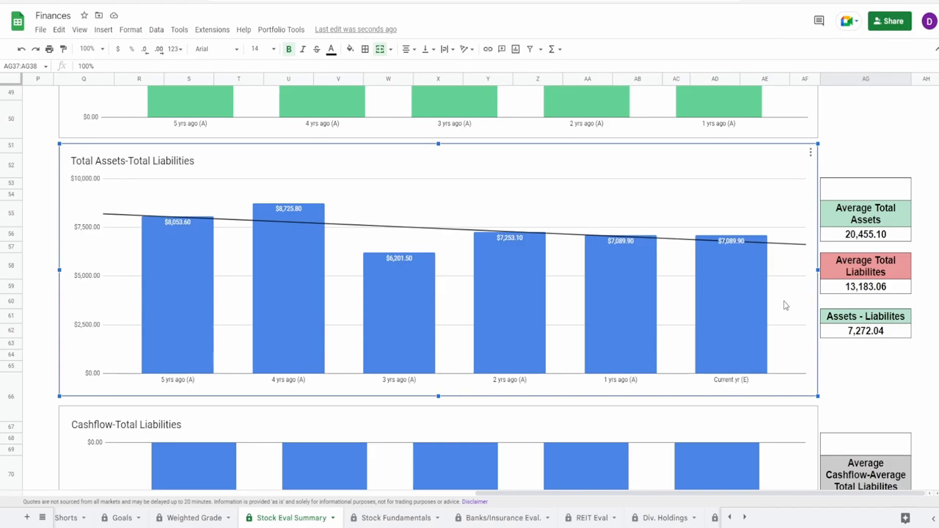
mouse_move(777, 288)
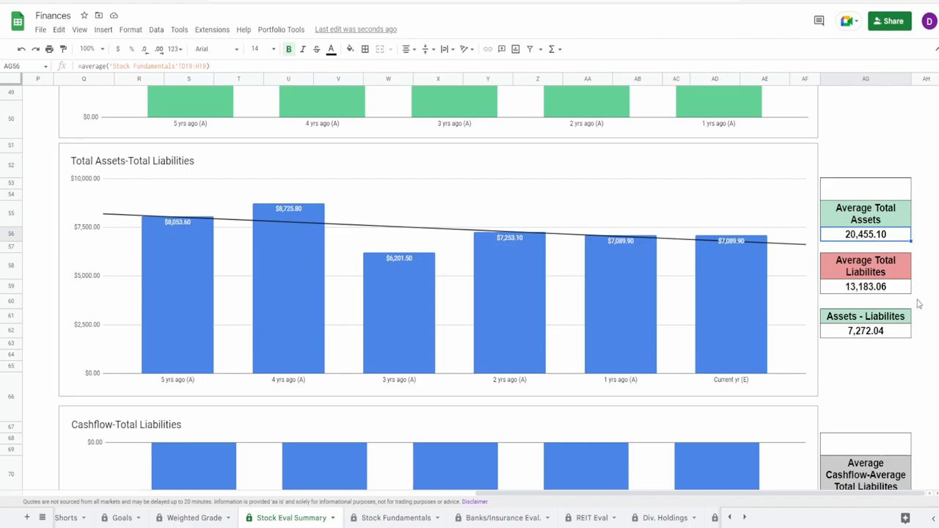
left_click(866, 286)
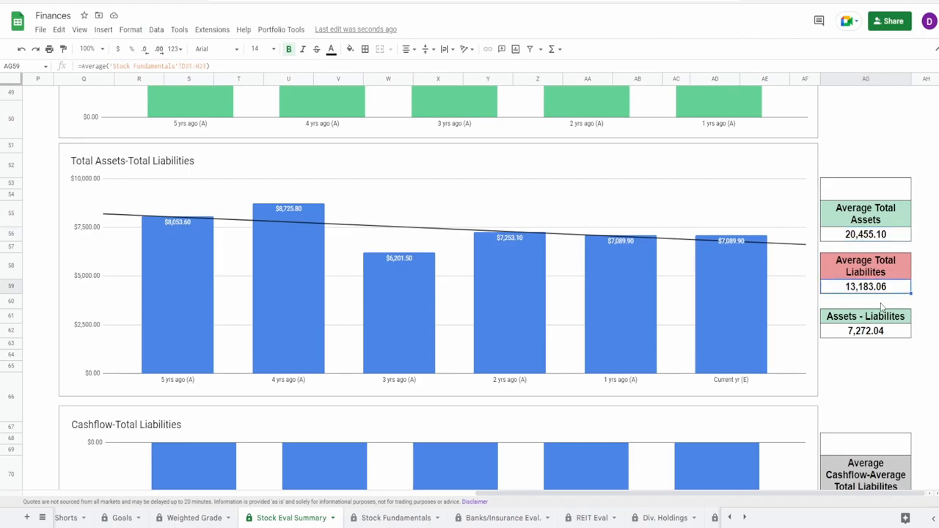
left_click(866, 331)
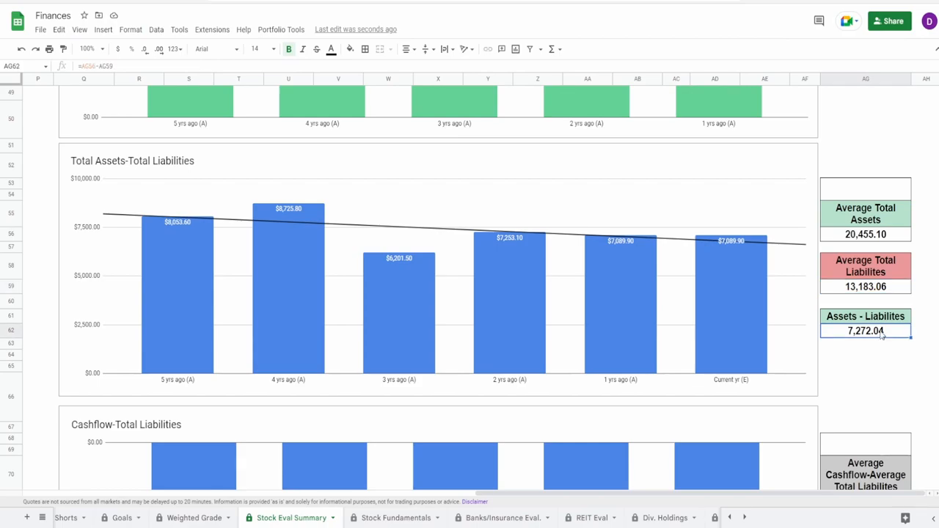
mouse_move(908, 379)
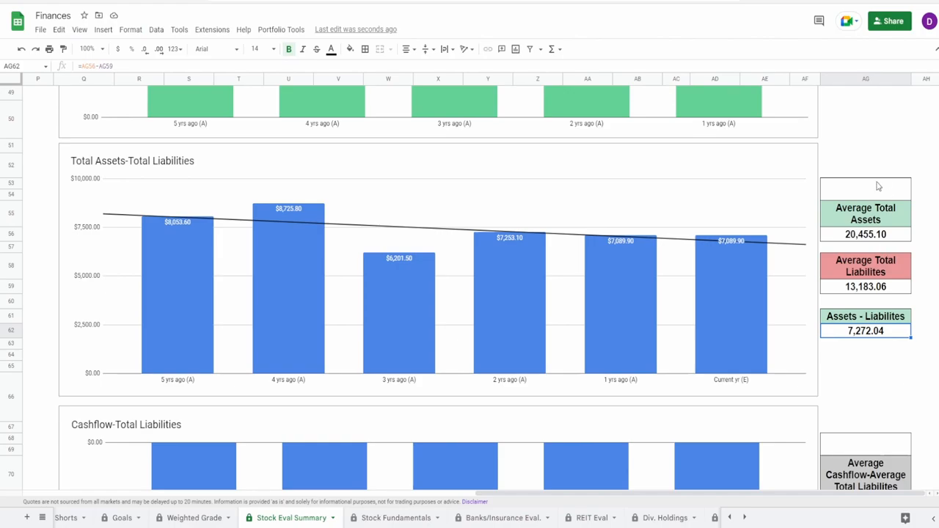
left_click(865, 188)
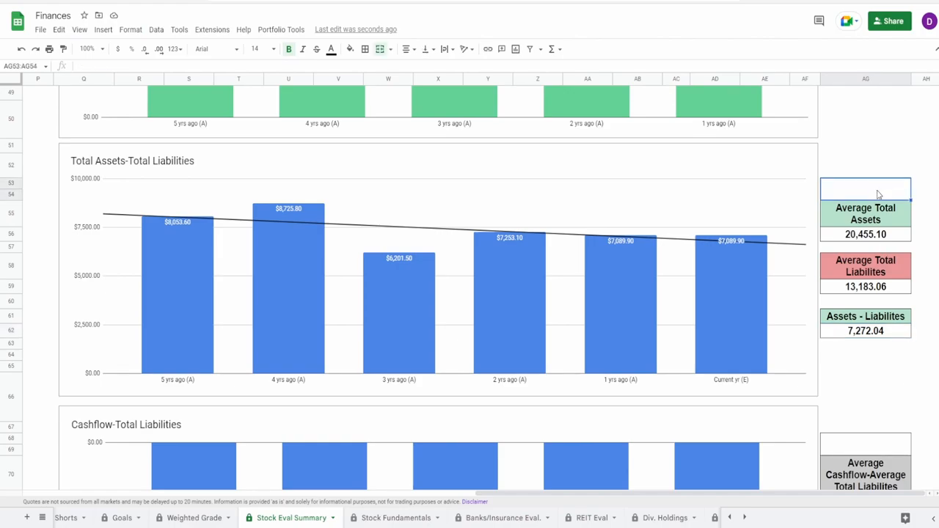
type("35%")
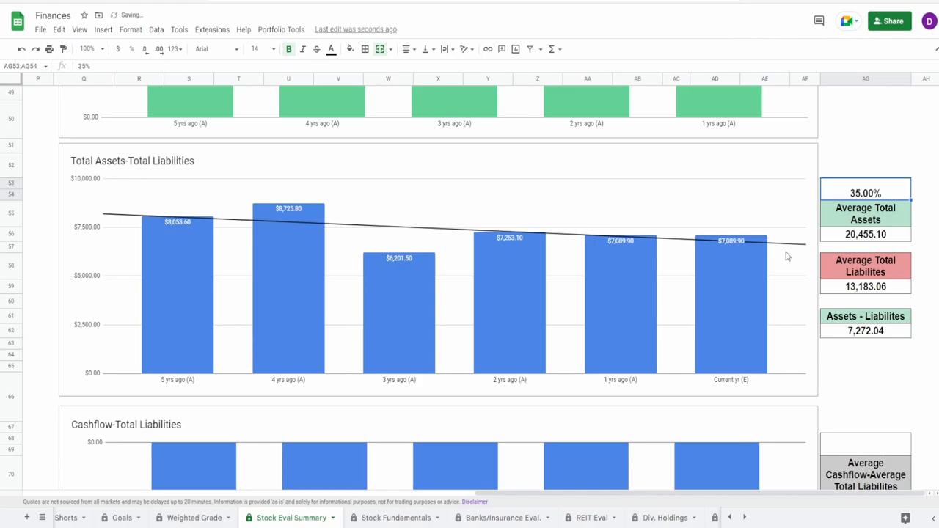
mouse_move(734, 325)
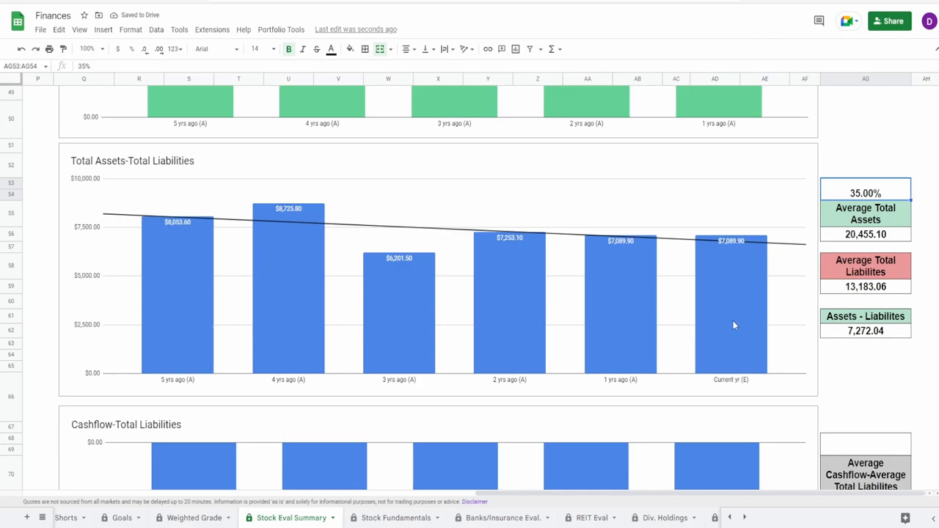
scroll("down", 3)
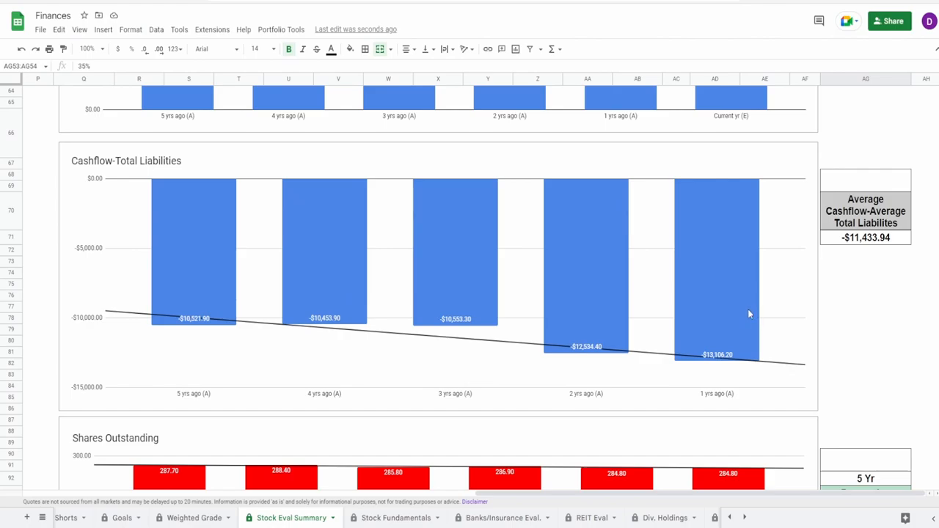
mouse_move(438, 291)
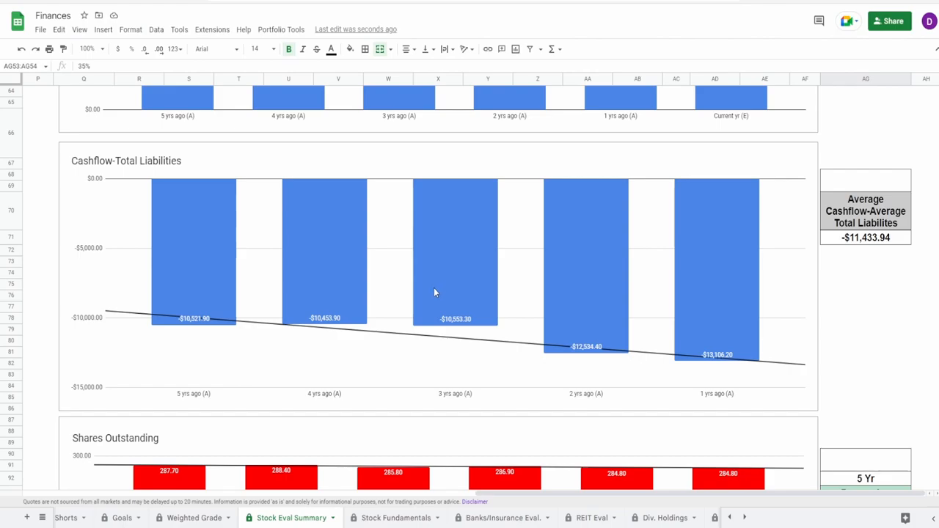
Inspect the Cashflow-Total Liabilities bars and select the weight cell above its average
left_click(193, 249)
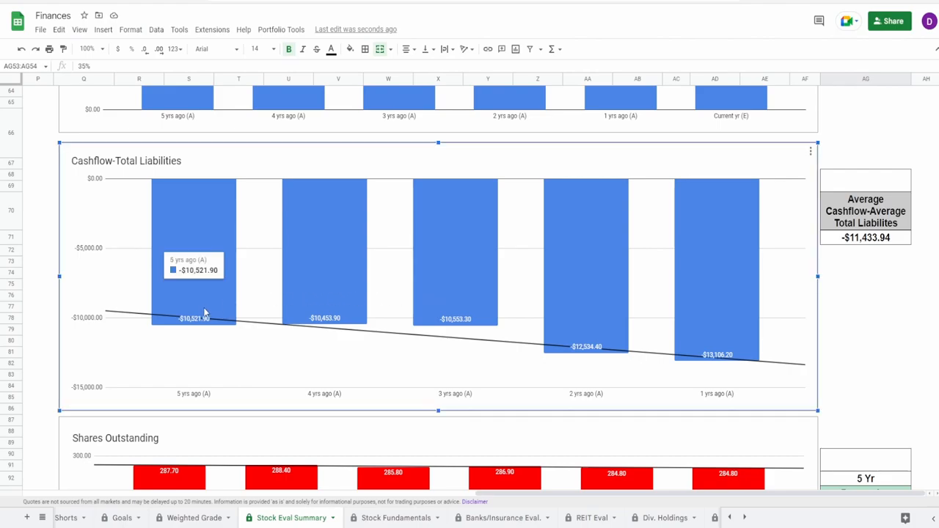
mouse_move(346, 278)
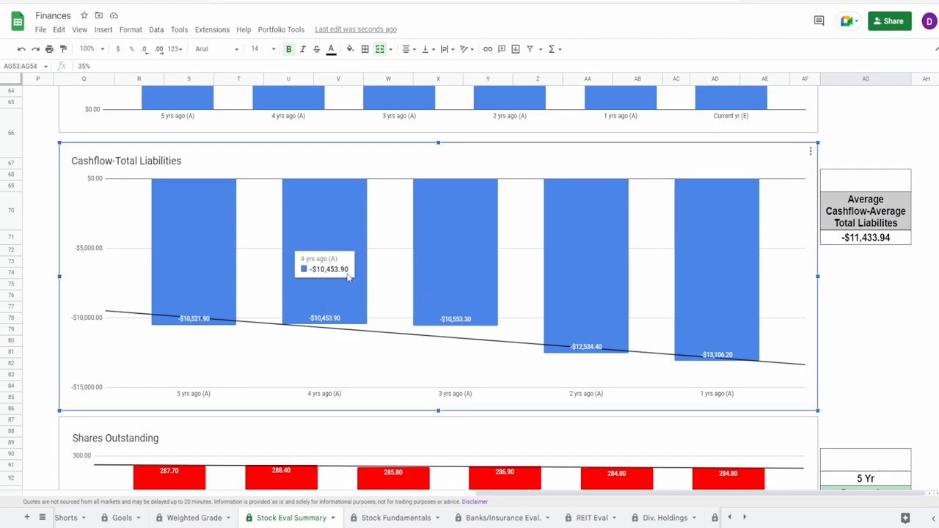
mouse_move(681, 380)
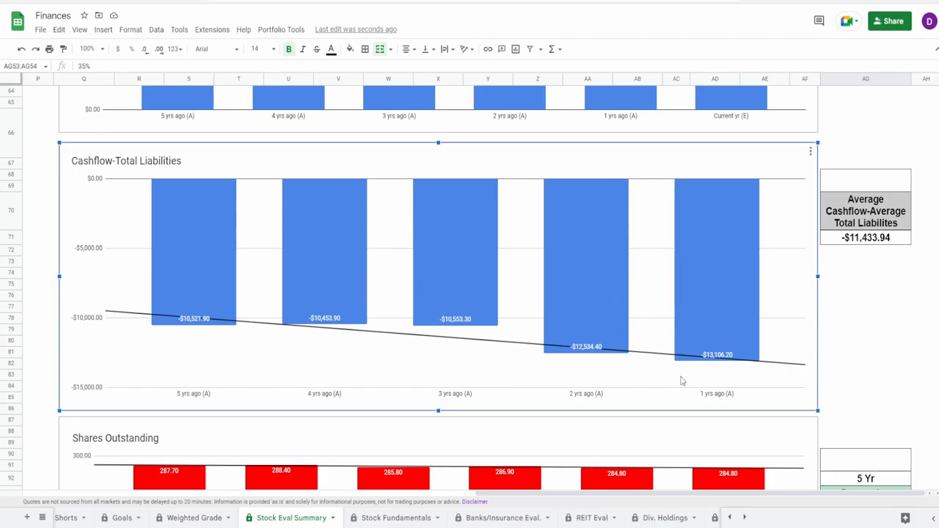
mouse_move(330, 293)
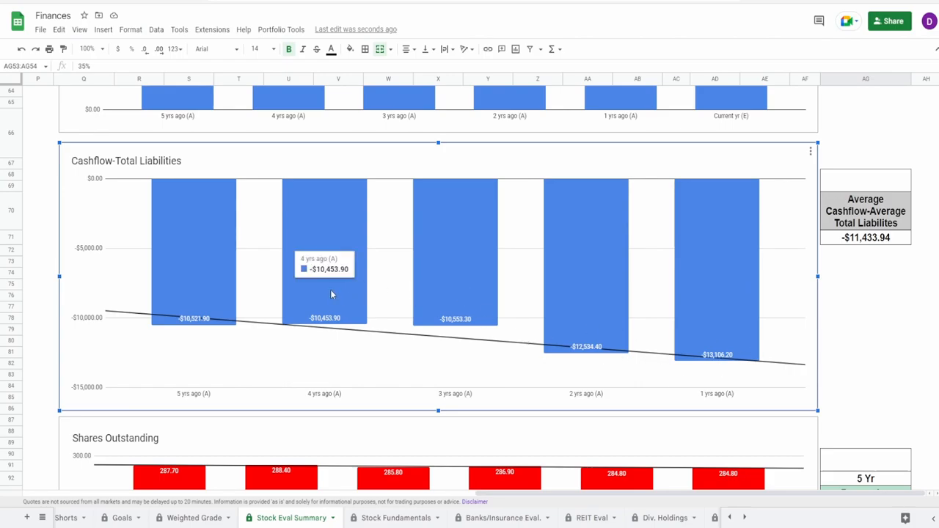
mouse_move(339, 300)
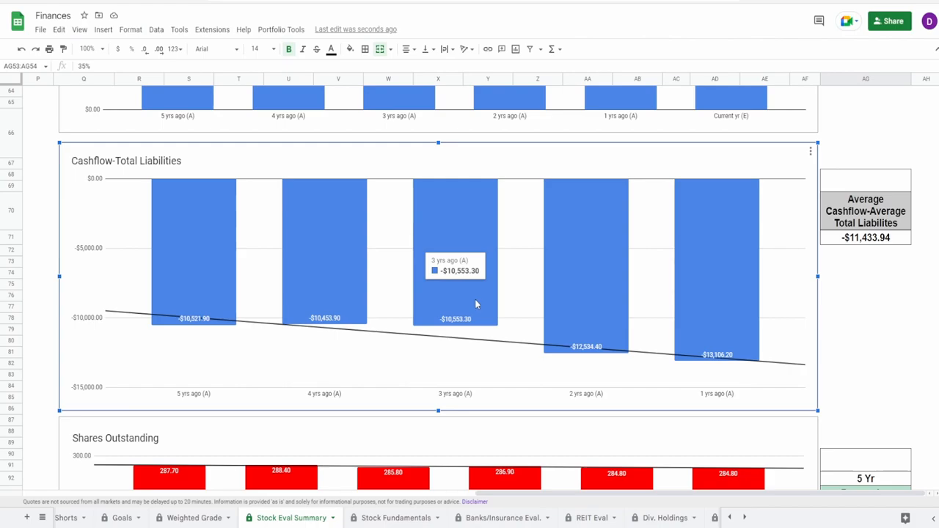
left_click(866, 237)
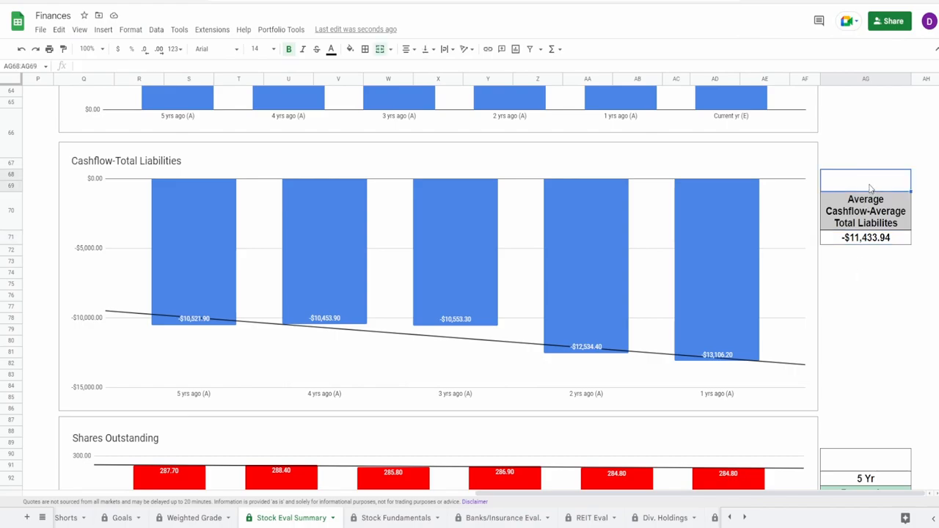
scroll("down", 3)
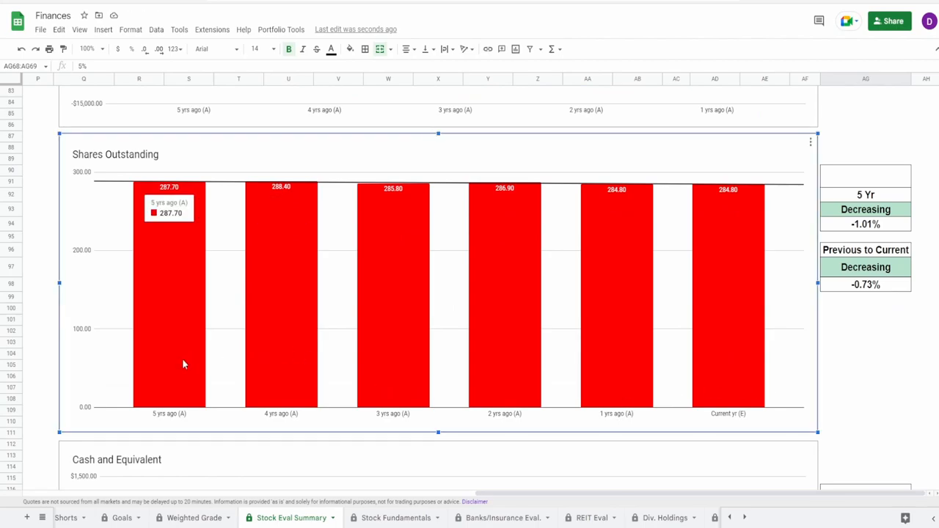
mouse_move(723, 336)
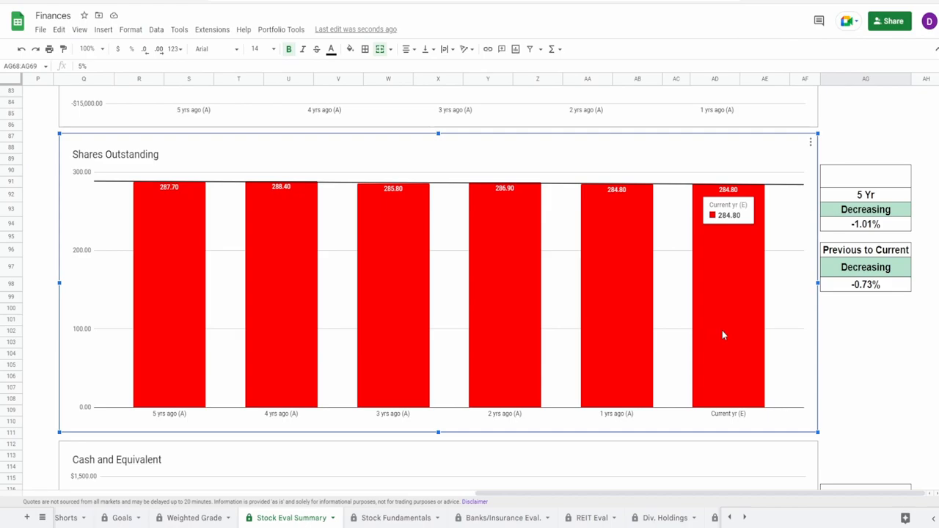
mouse_move(805, 302)
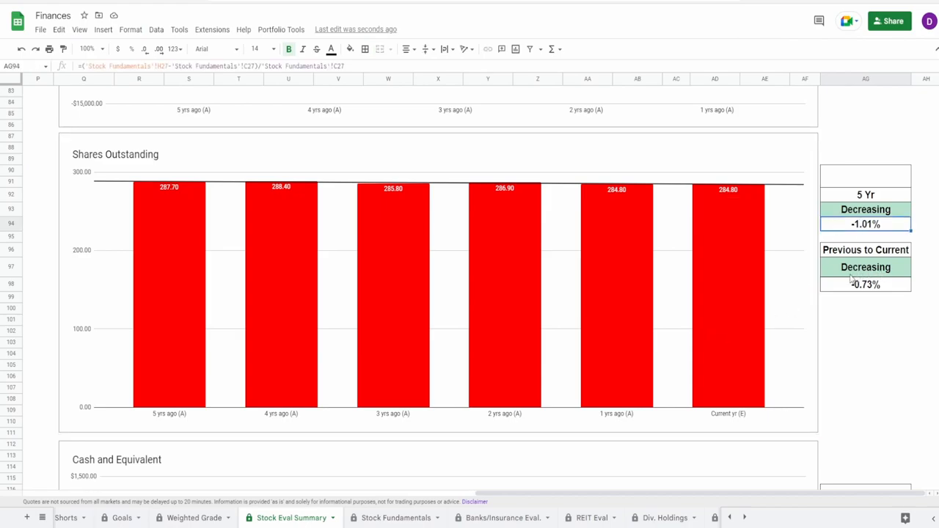
Inspect the share-change formula and Shares Outstanding bars, then enter 45% above the 5 Yr summary
left_click(865, 284)
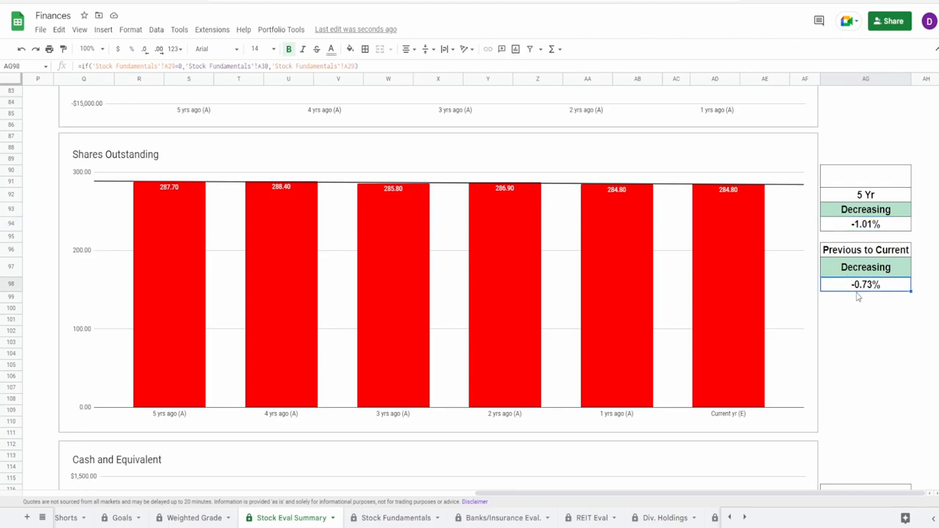
mouse_move(483, 227)
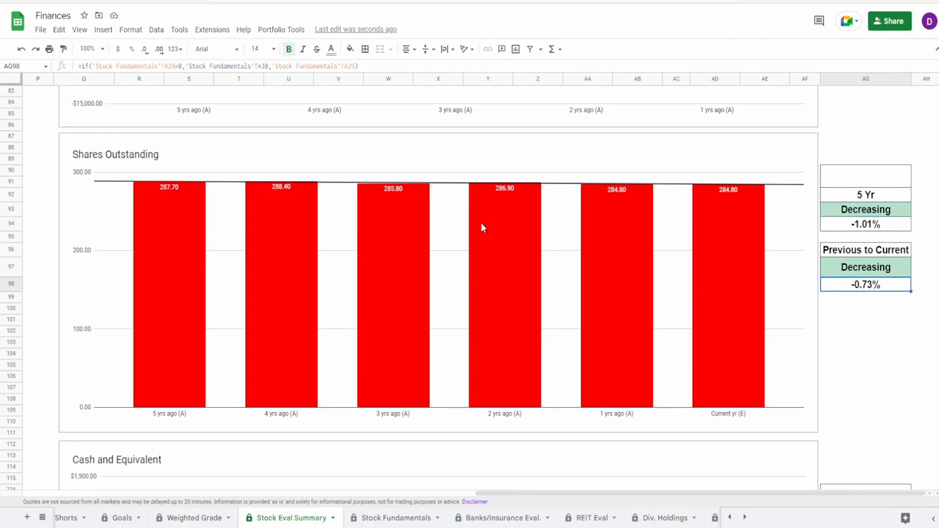
left_click(505, 293)
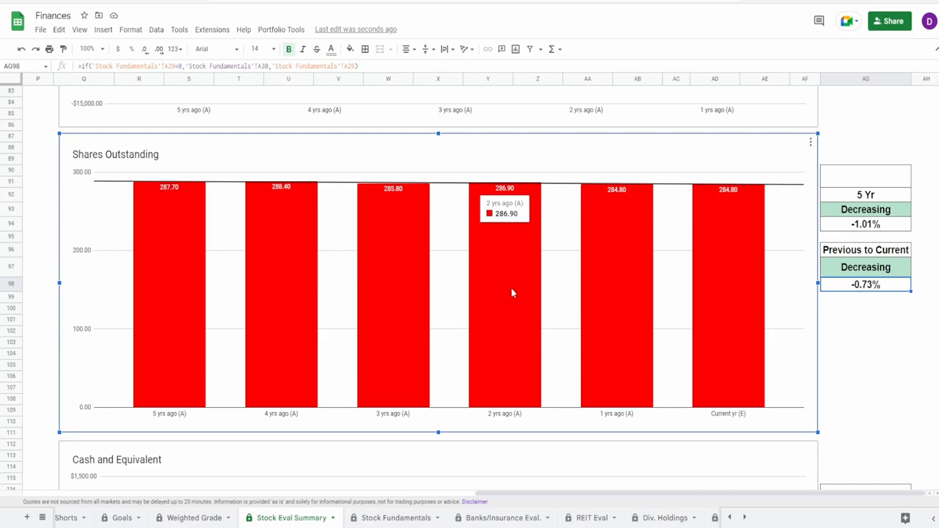
mouse_move(600, 301)
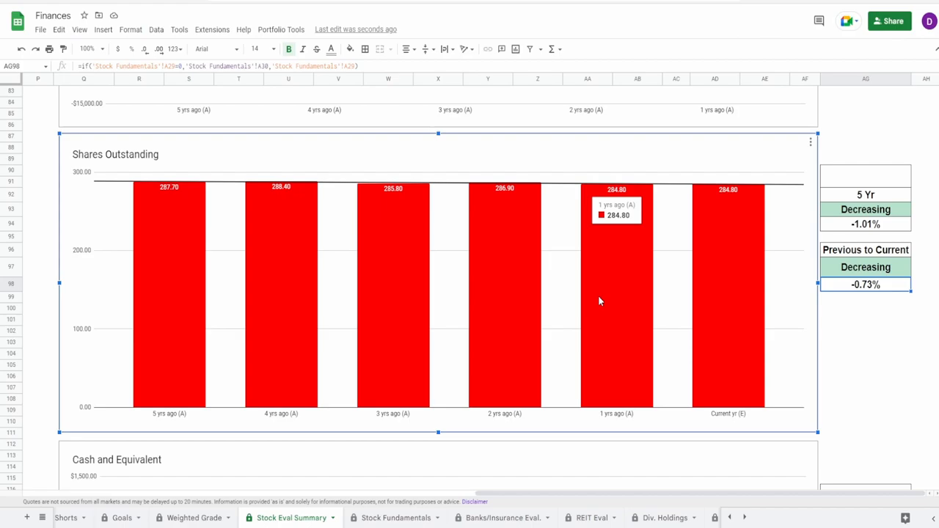
mouse_move(431, 289)
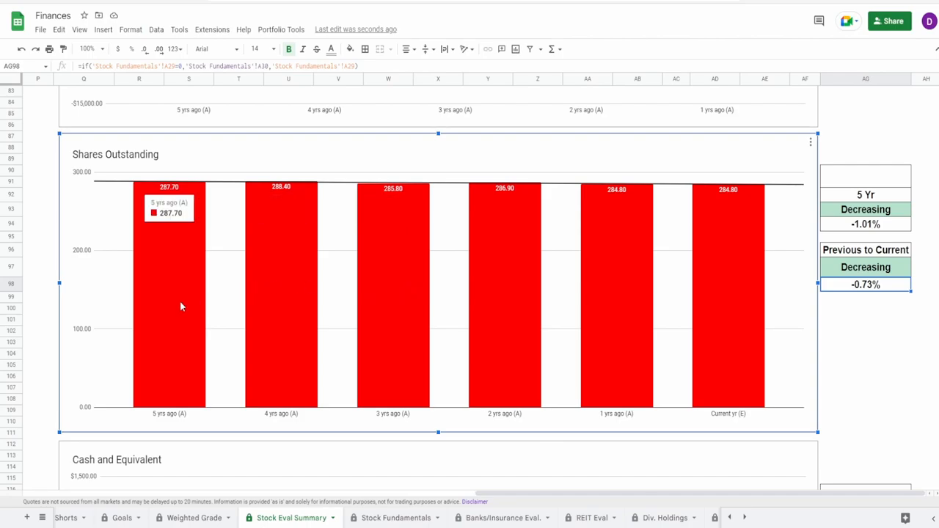
mouse_move(282, 328)
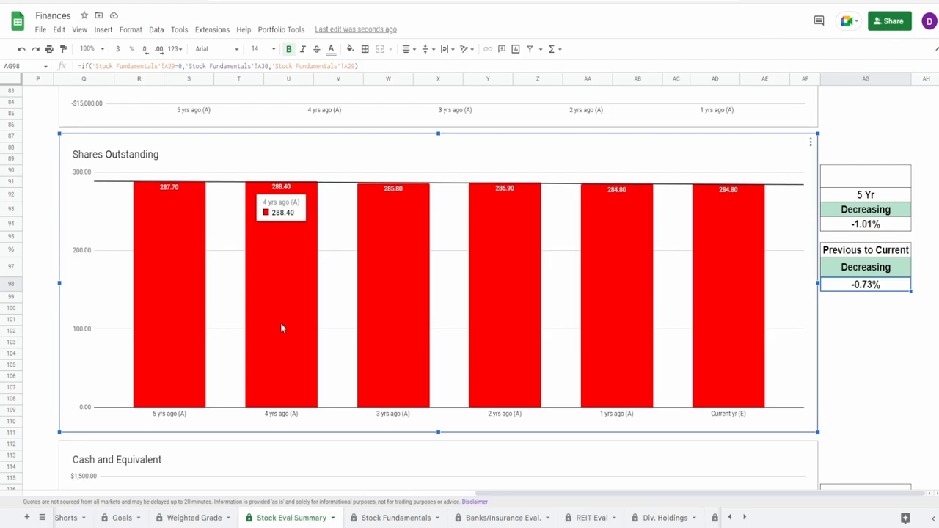
mouse_move(374, 316)
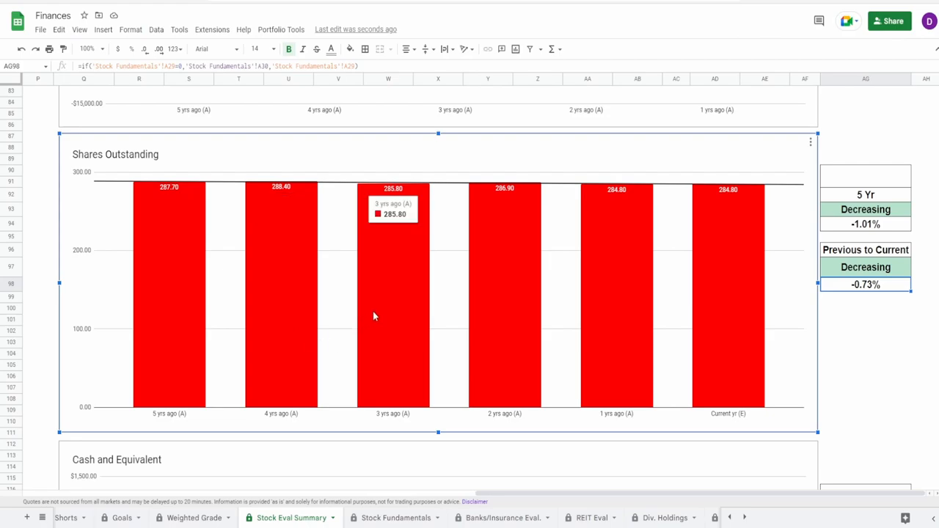
mouse_move(496, 328)
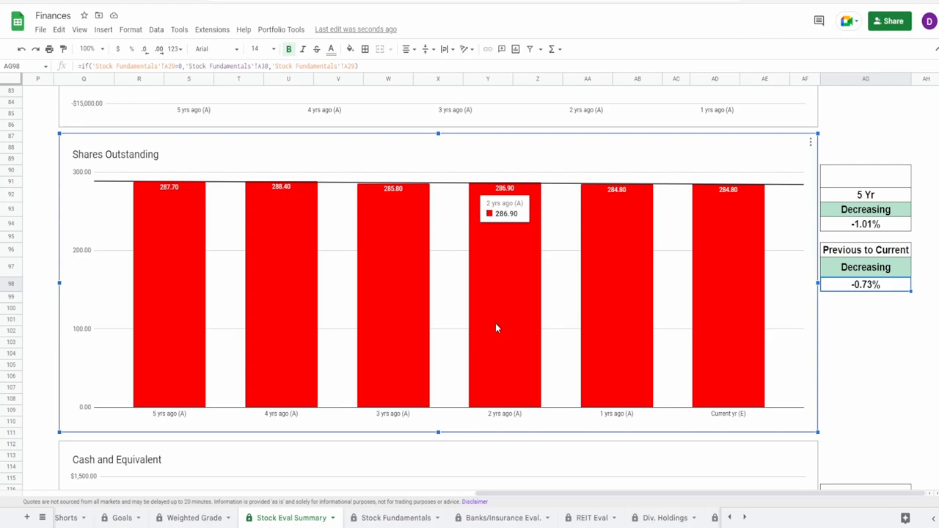
left_click(865, 224)
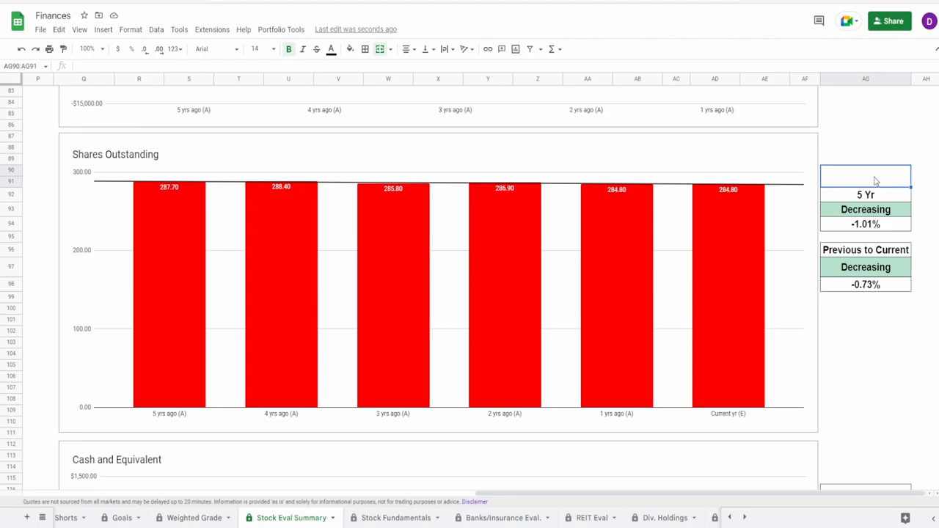
type("4%")
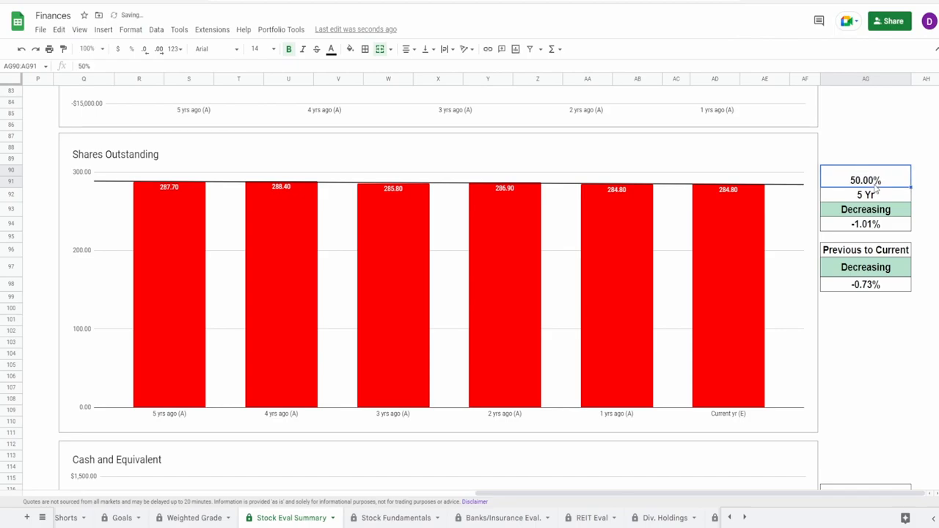
type("45")
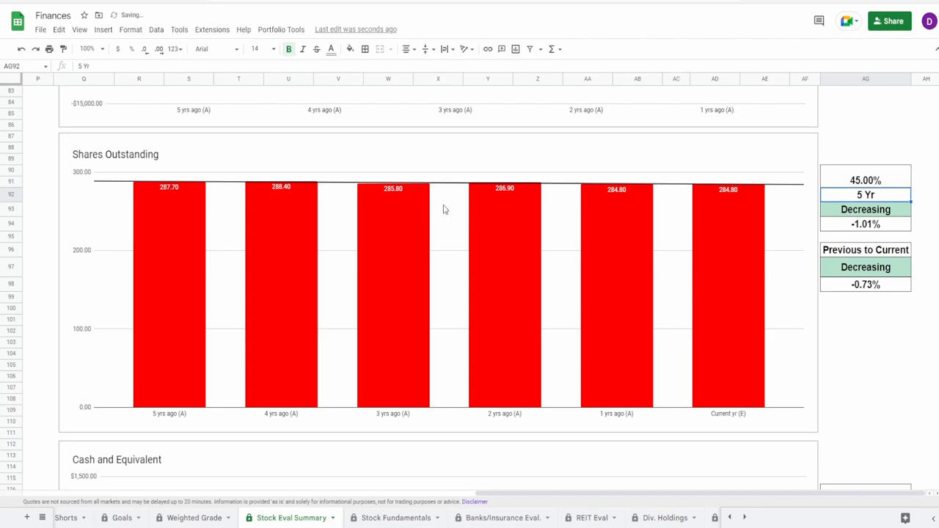
mouse_move(226, 193)
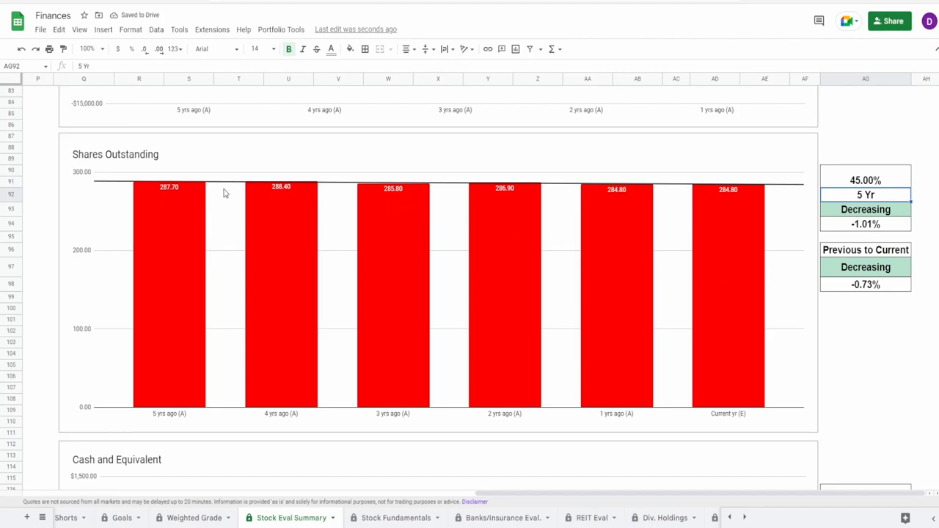
mouse_move(340, 248)
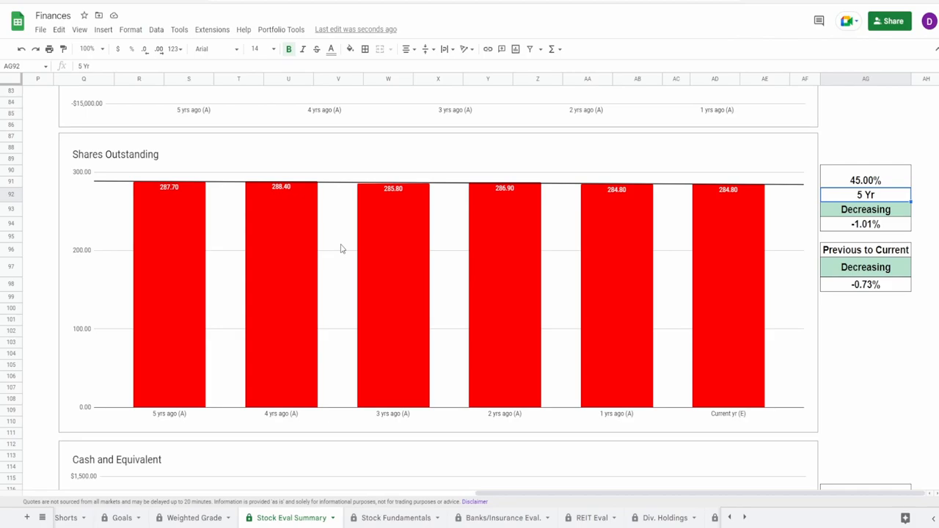
mouse_move(348, 367)
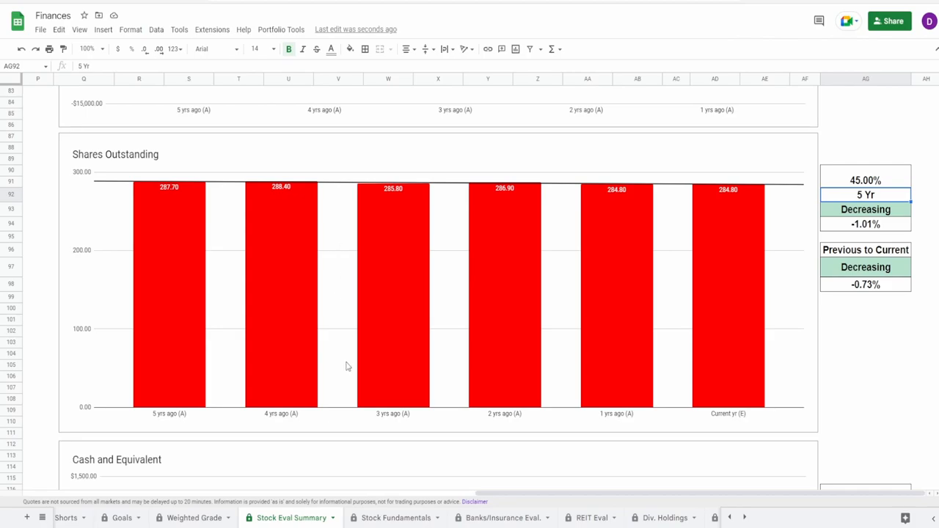
Check the current-year cash bar and Average Cash formula, then open the Weighted Grade sheet
scroll("down", 3)
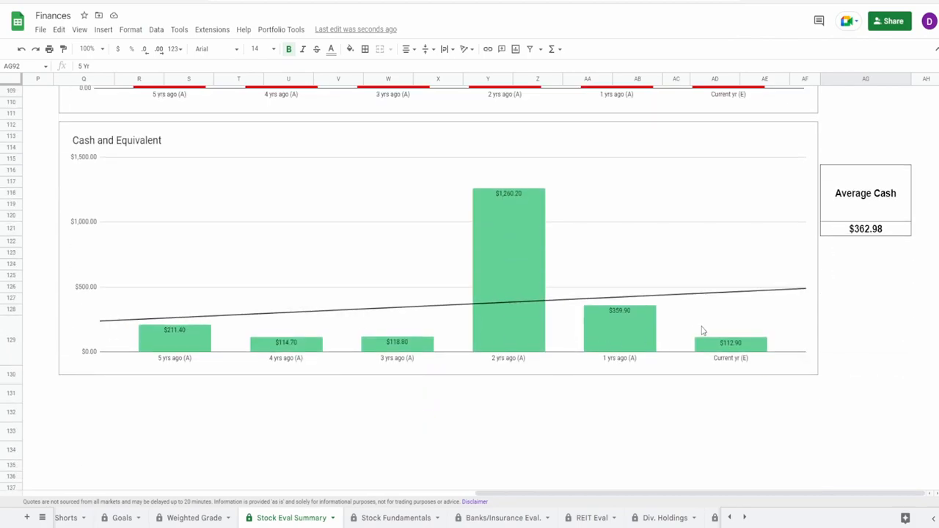
left_click(731, 343)
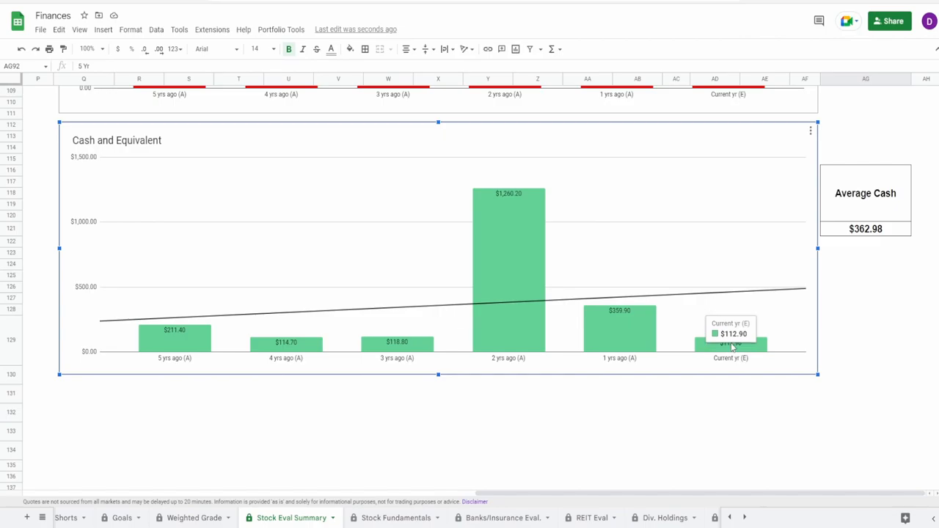
left_click(866, 228)
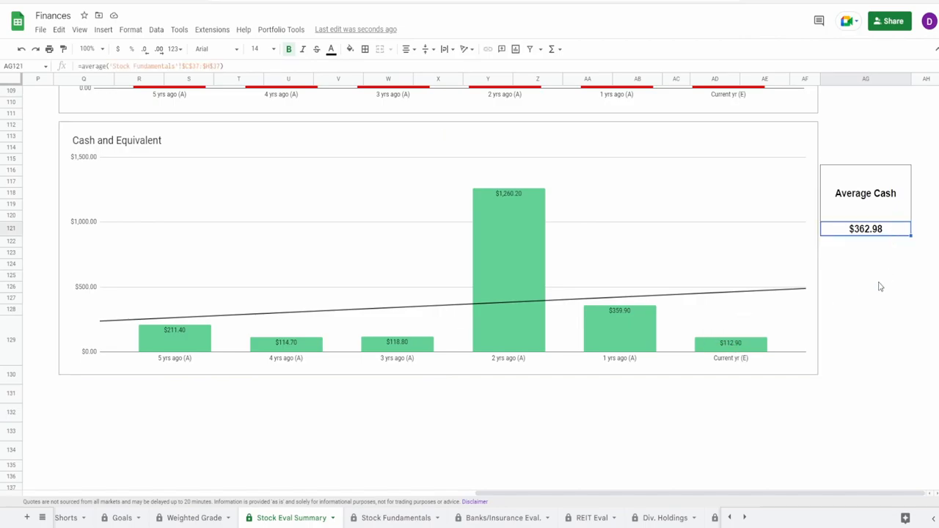
left_click(194, 518)
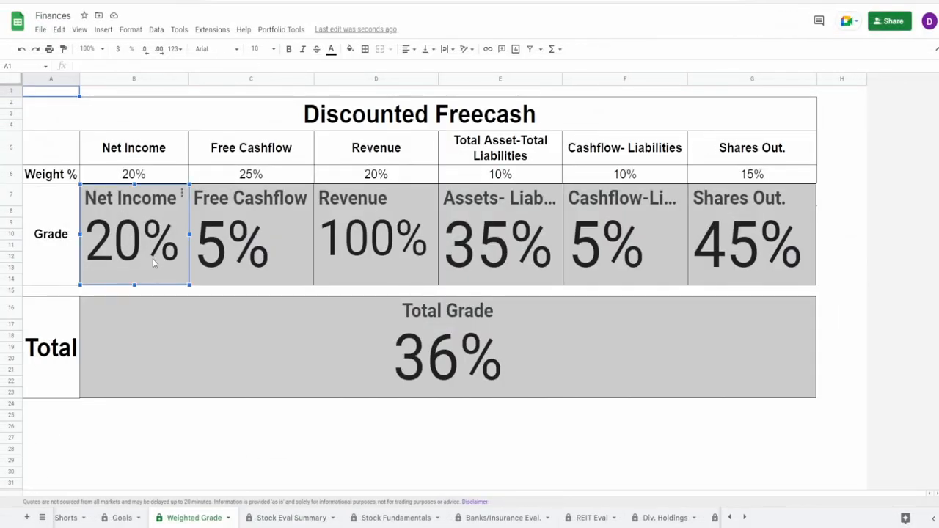
left_click(251, 242)
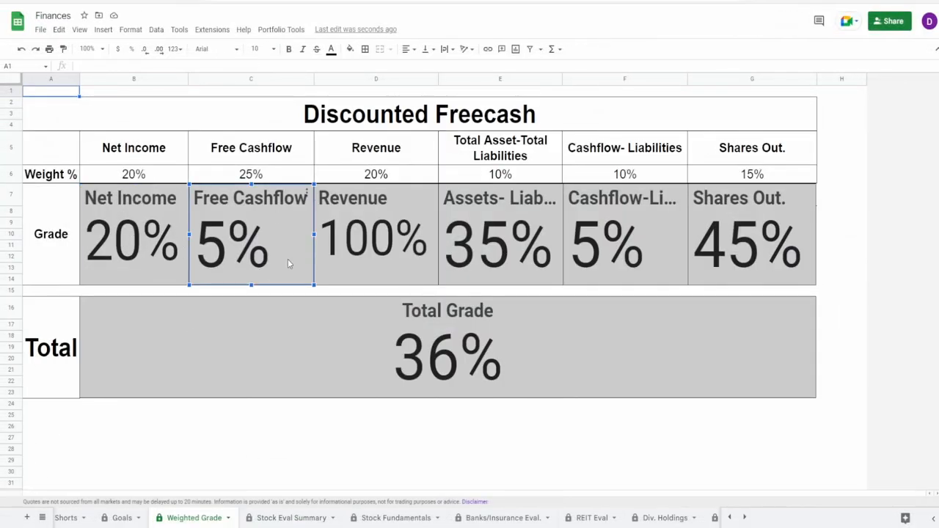
left_click(500, 245)
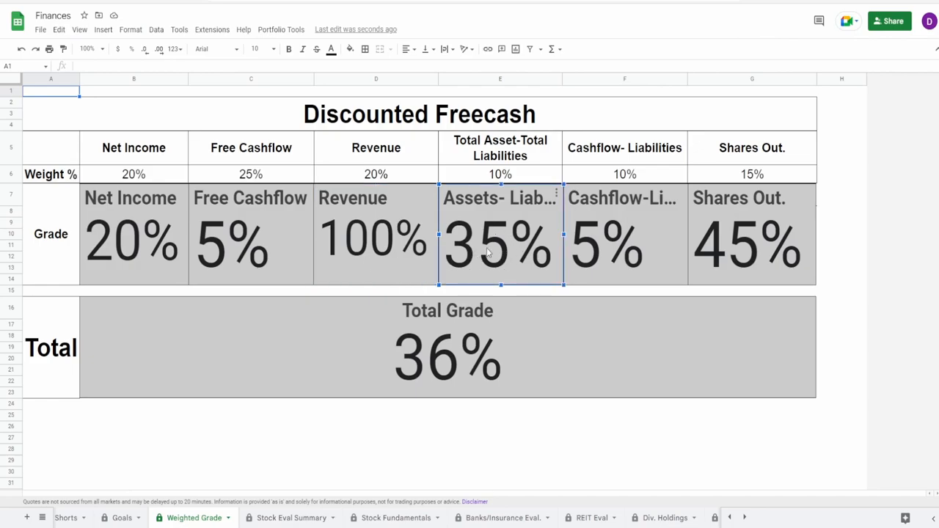
left_click(624, 242)
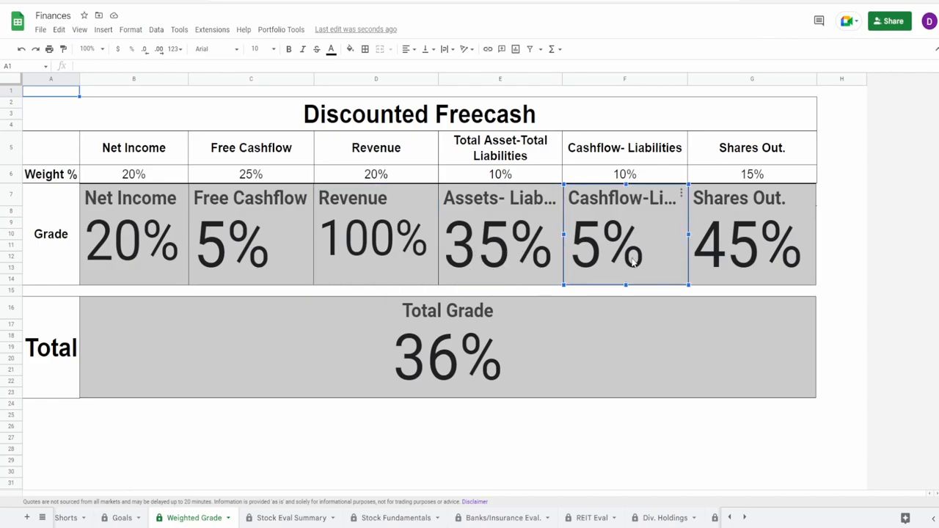
left_click(752, 242)
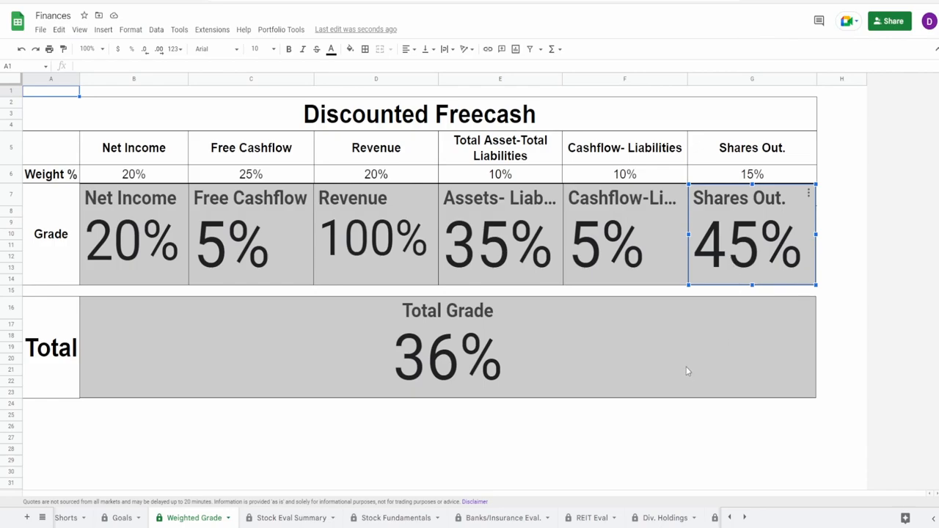
left_click(447, 347)
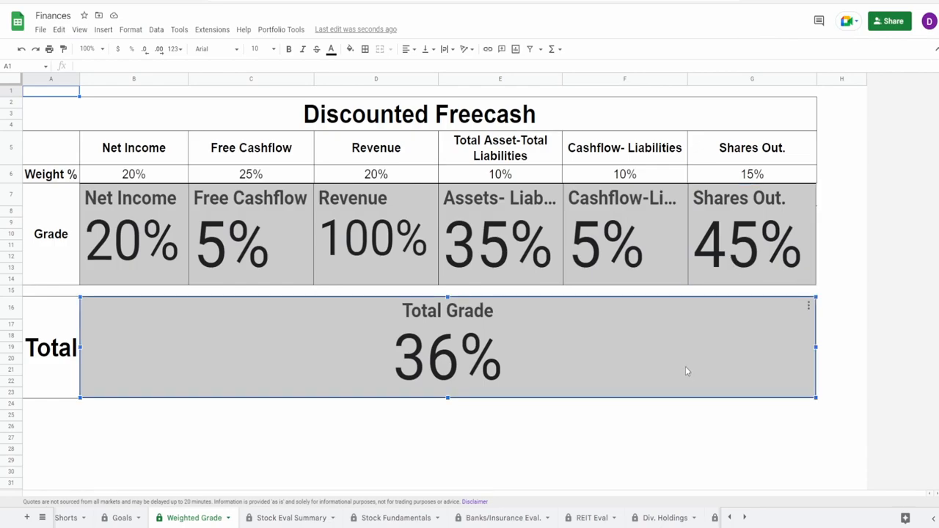
left_click(251, 235)
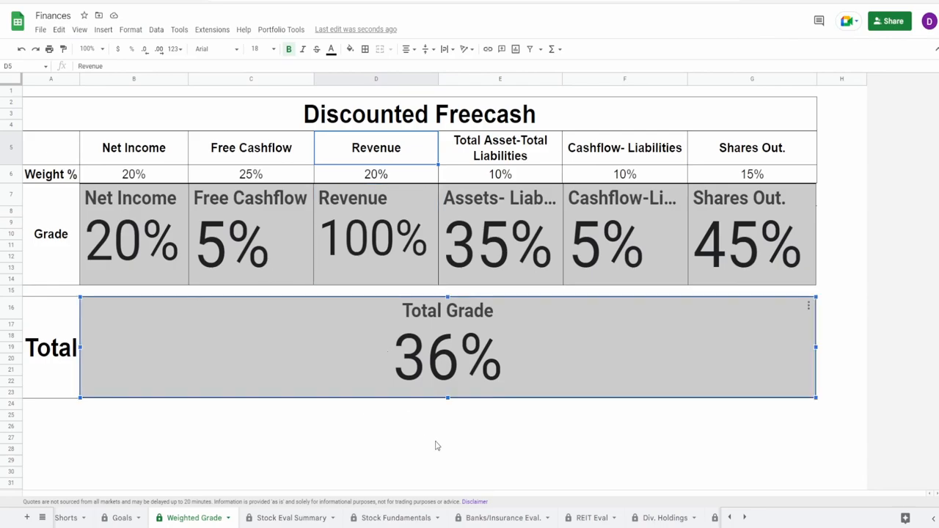
mouse_move(360, 438)
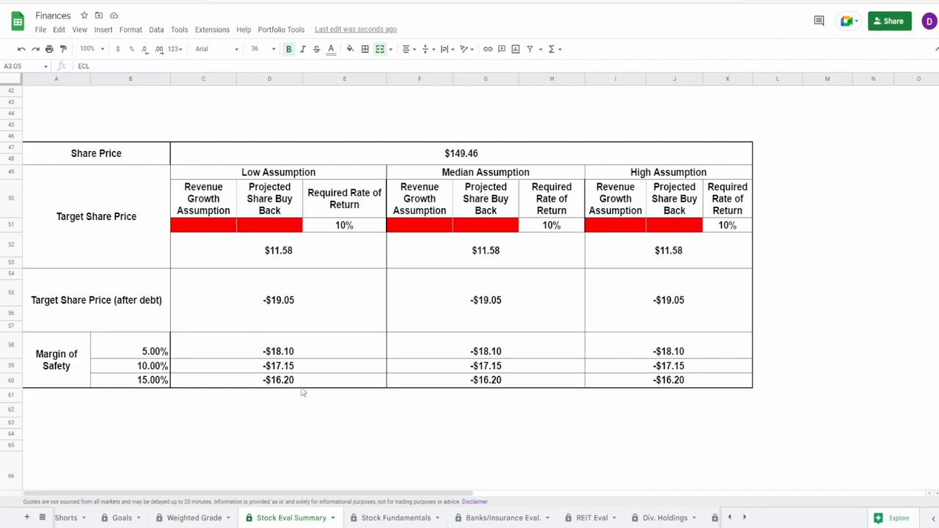
mouse_move(287, 278)
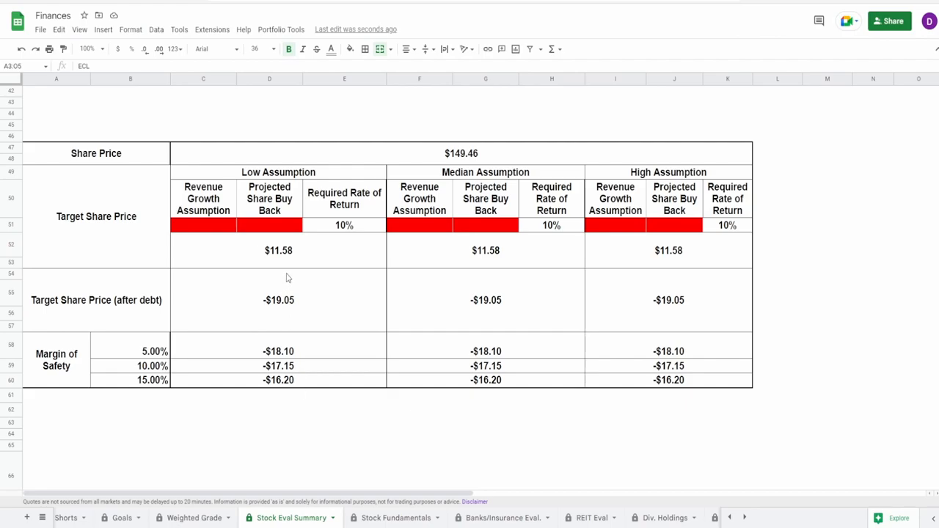
Inspect the low-assumption target and after-debt prices, and select the margin of safety rows
left_click(278, 251)
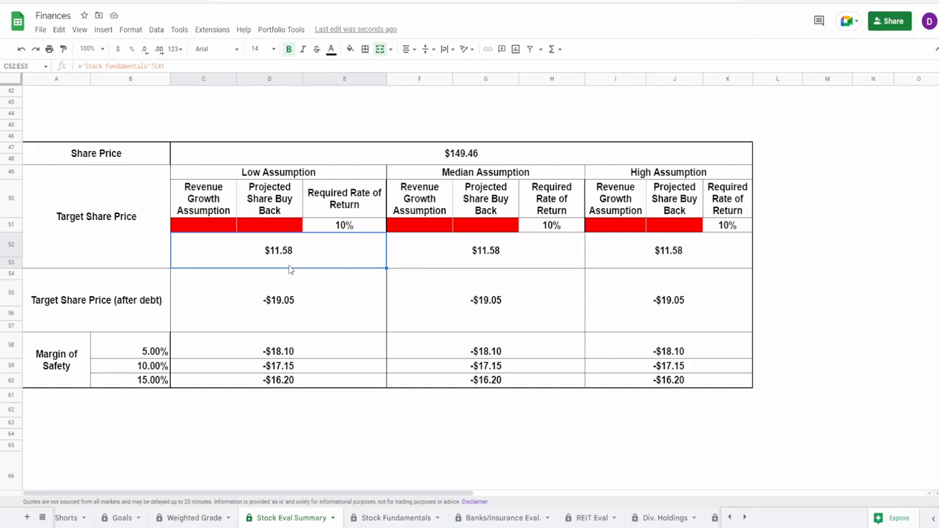
mouse_move(276, 261)
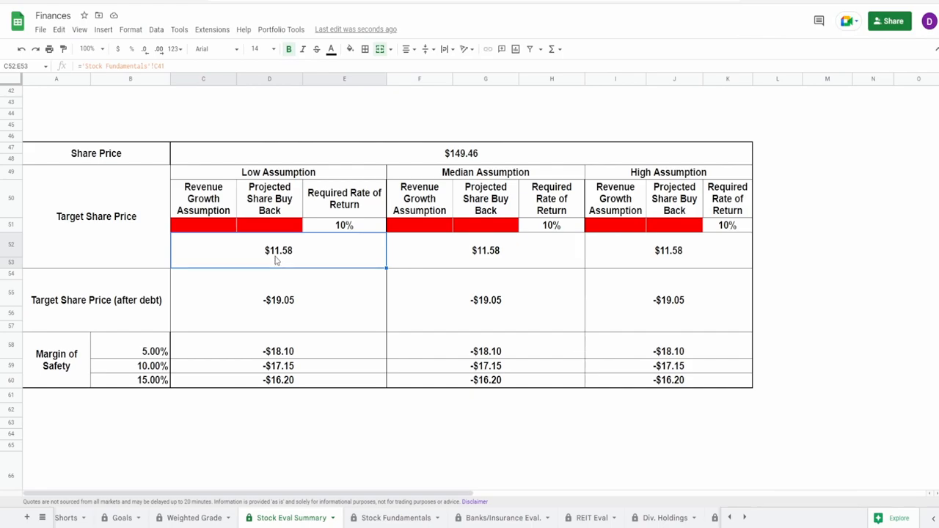
left_click(278, 299)
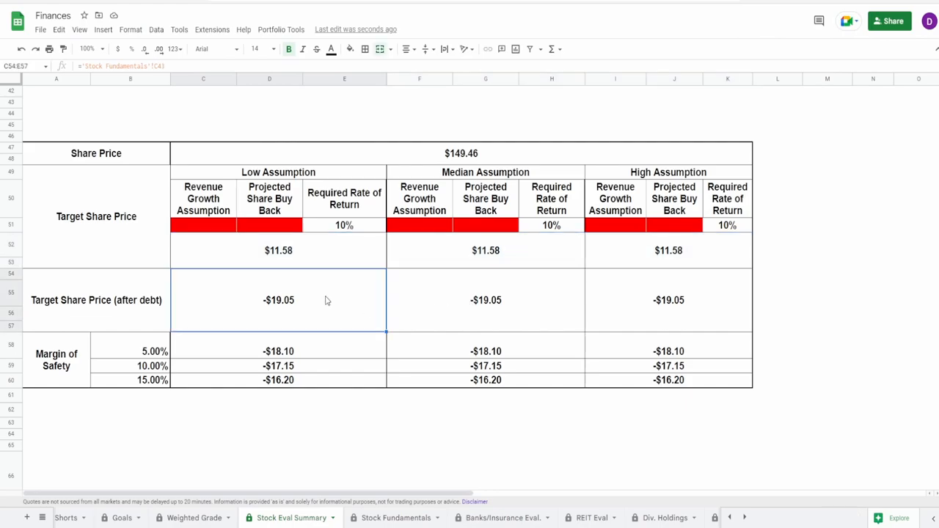
left_click_drag(327, 301, 675, 336)
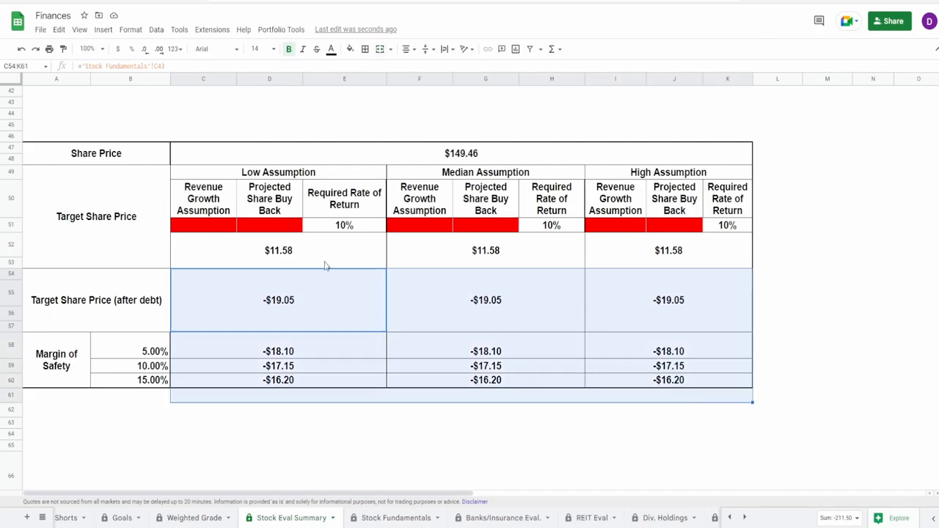
left_click(278, 250)
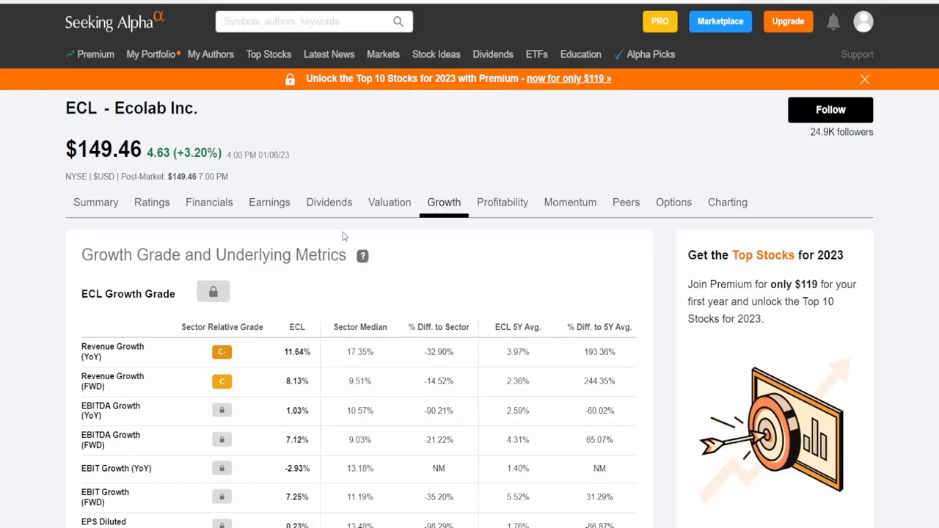
mouse_move(277, 391)
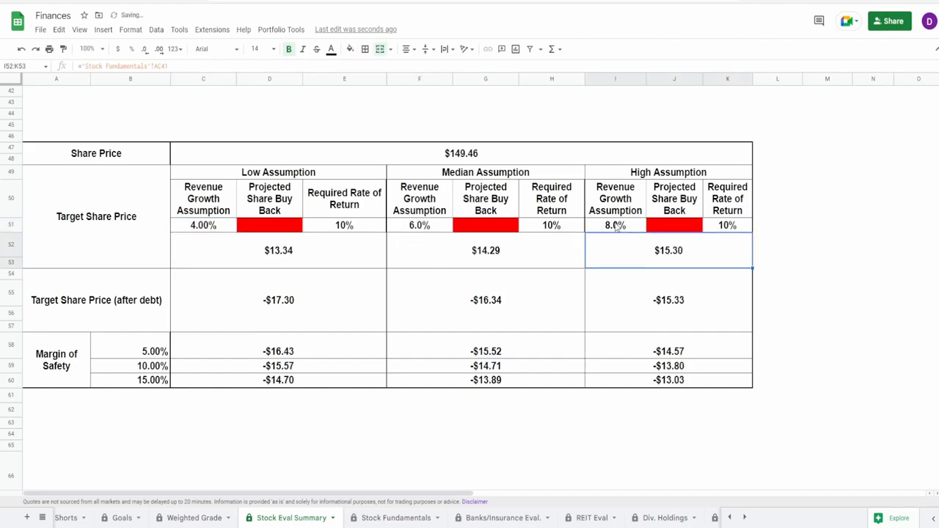
Enter projected share buyback assumptions of -1%, 0% and 1%
left_click(269, 225)
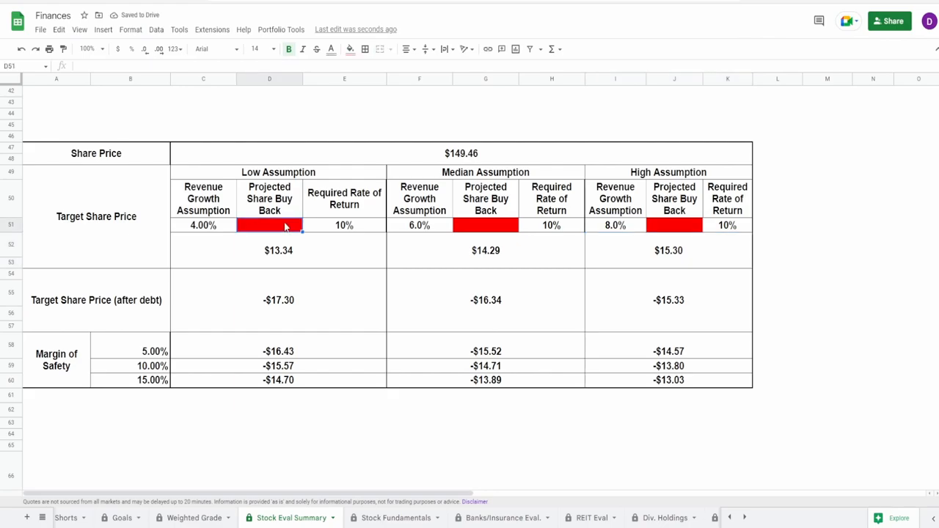
double_click(269, 225)
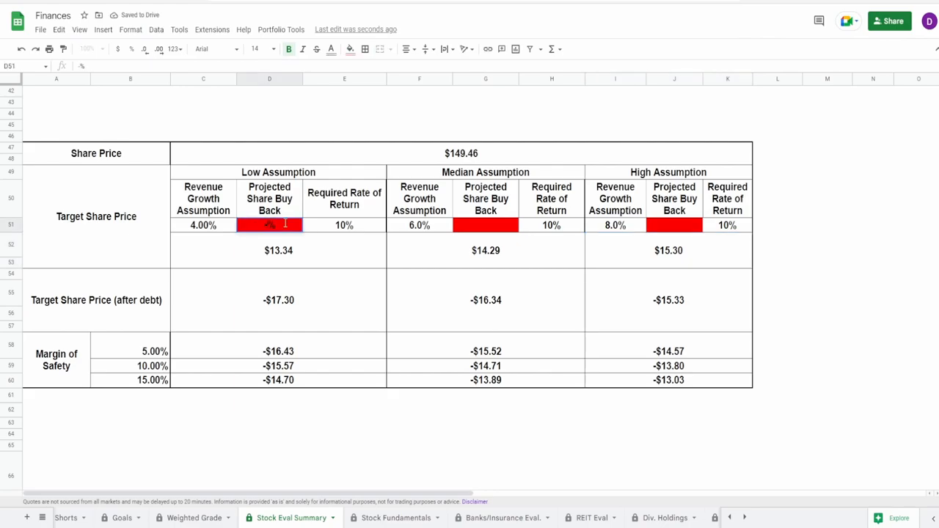
left_click(486, 225)
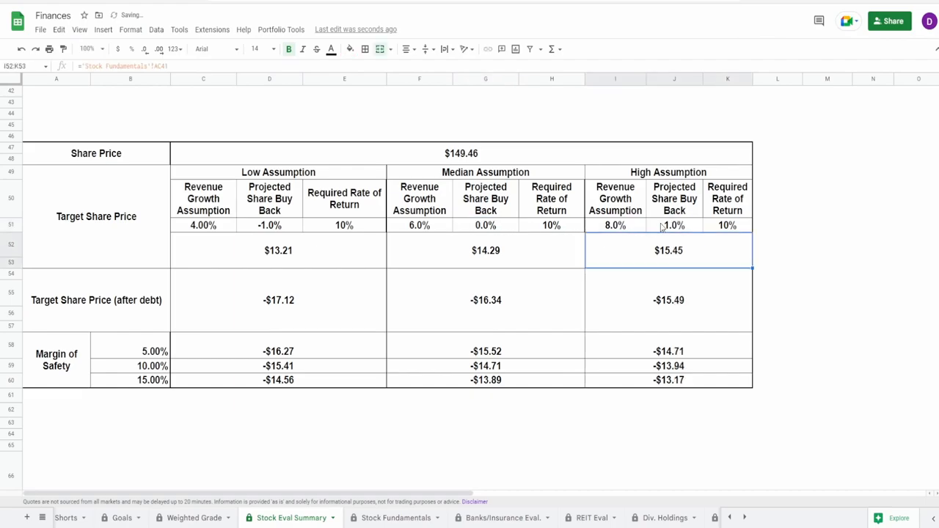
mouse_move(340, 282)
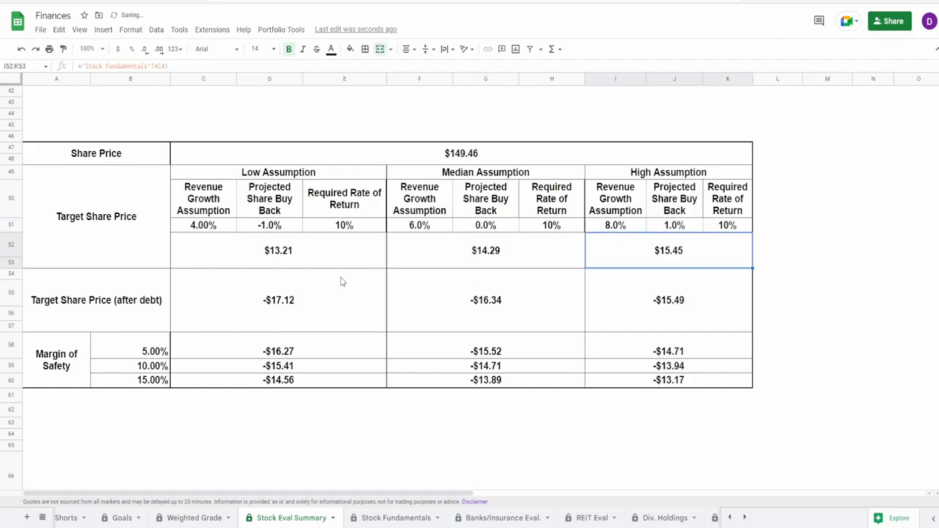
Review the updated $13.21, $14.29 and $15.45 target prices, then open Banks/Insurance Eval
left_click(278, 250)
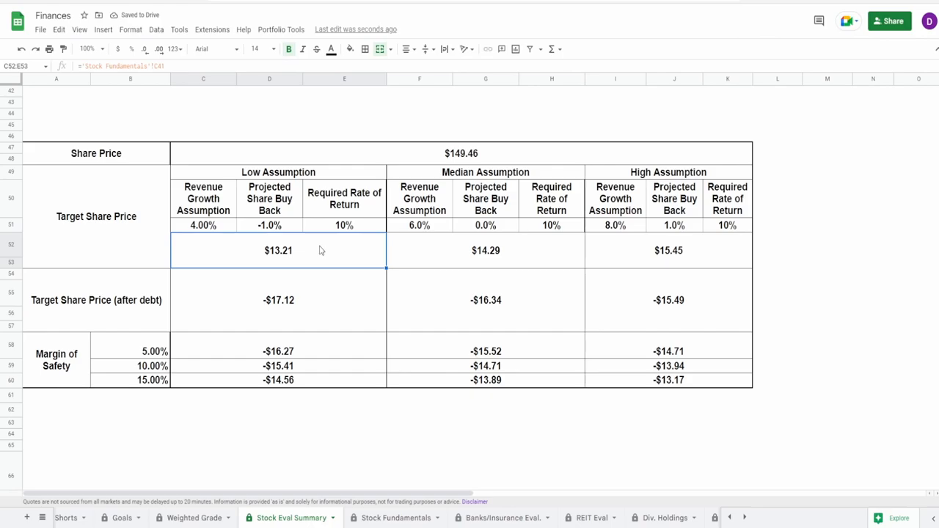
left_click(667, 250)
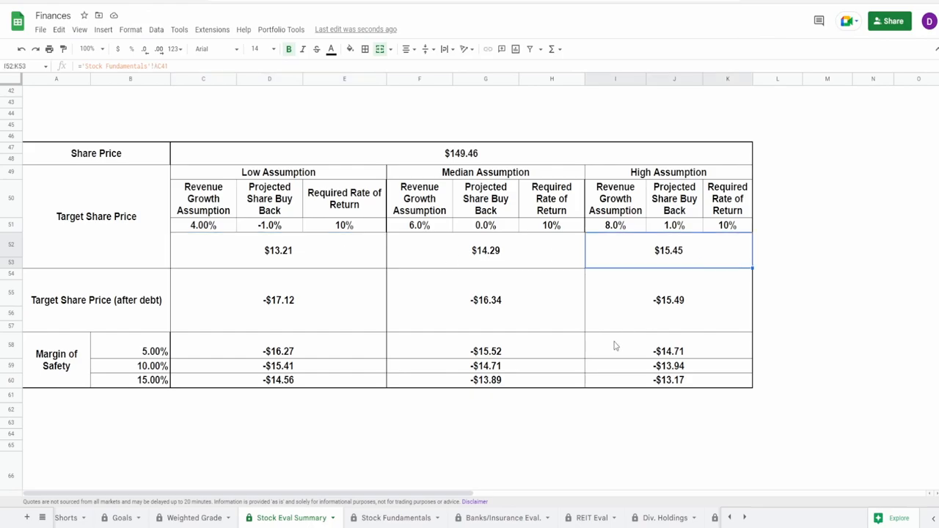
mouse_move(350, 323)
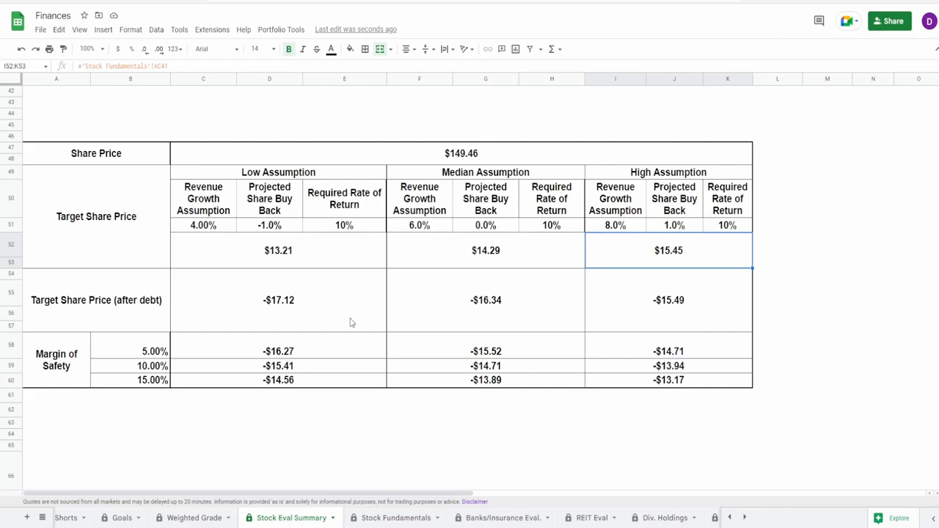
left_click(278, 300)
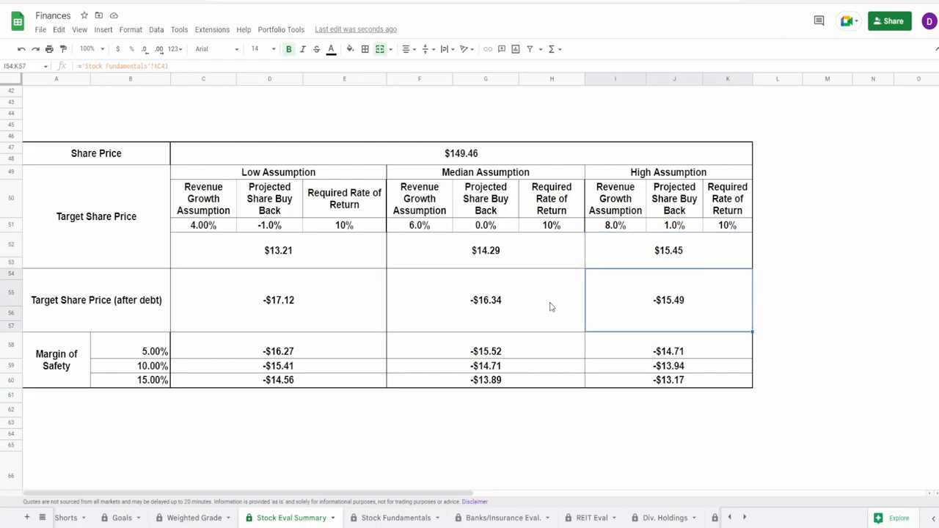
mouse_move(536, 314)
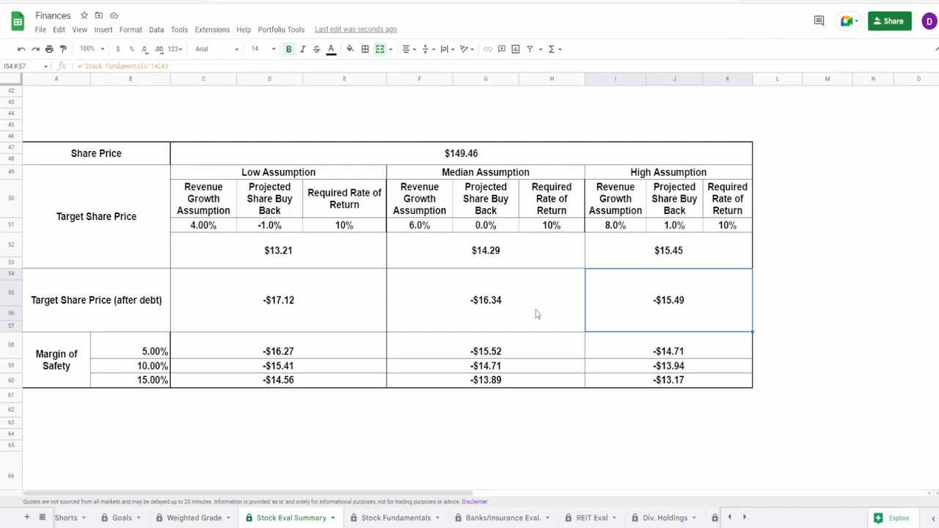
left_click(278, 250)
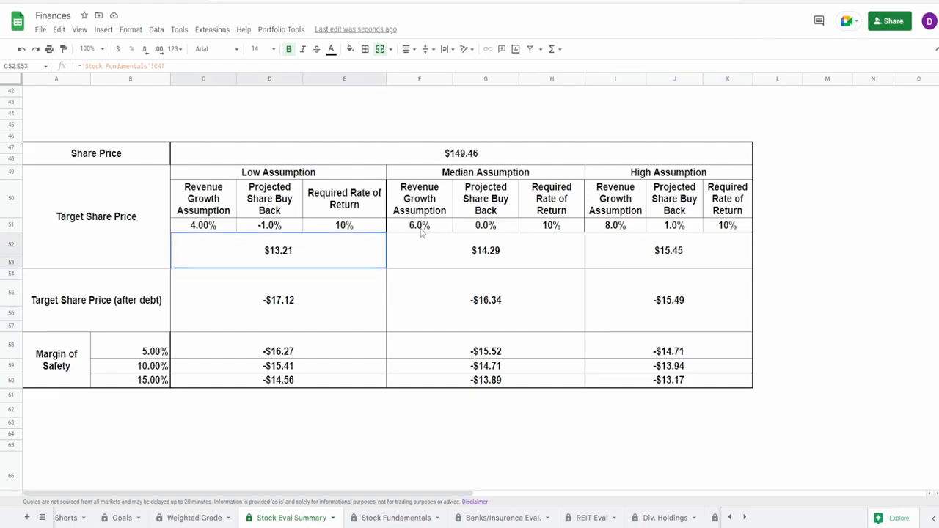
left_click_drag(278, 250, 669, 250)
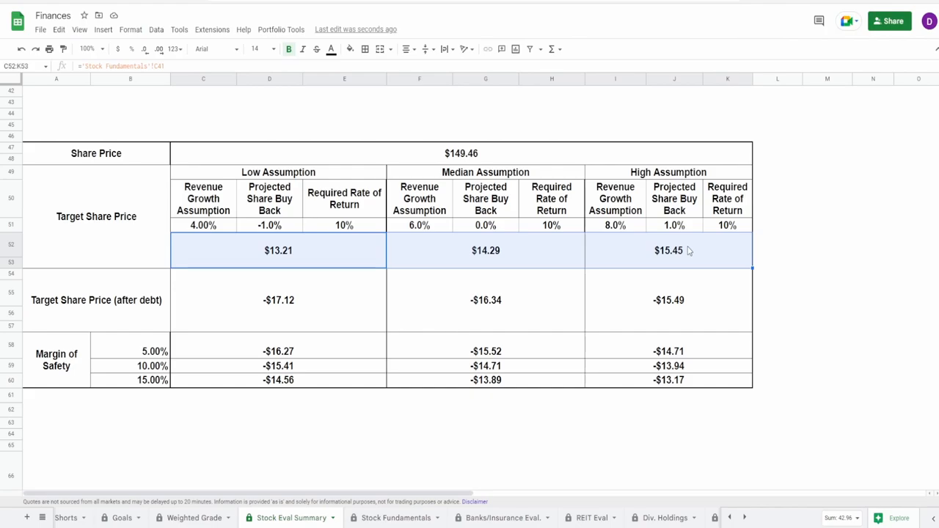
mouse_move(707, 326)
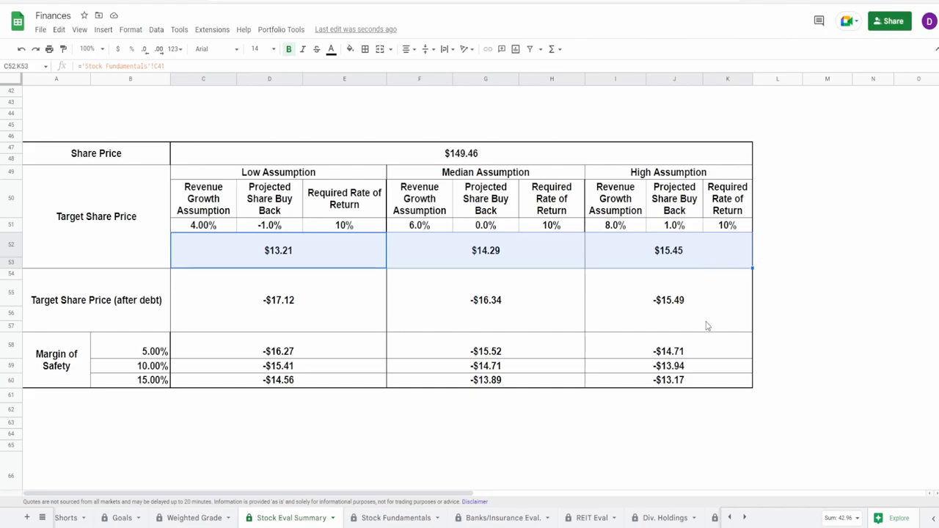
mouse_move(517, 477)
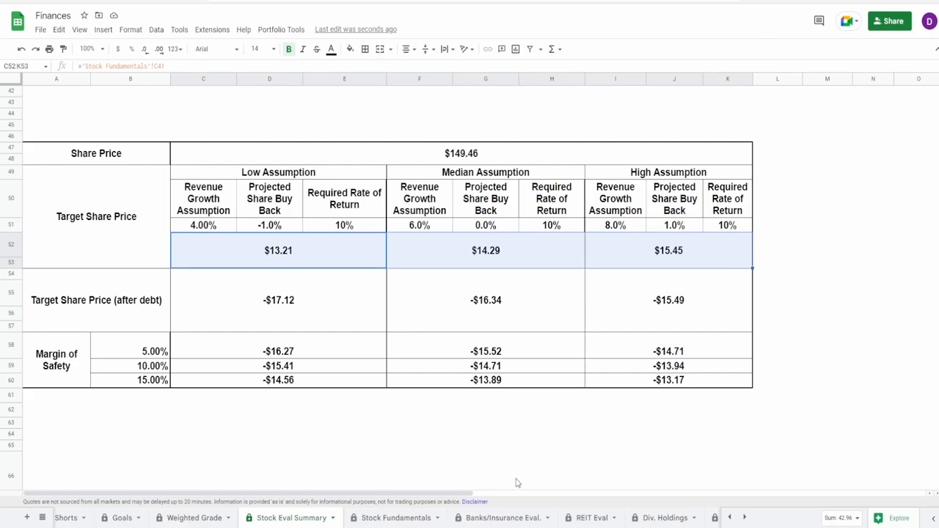
left_click(502, 517)
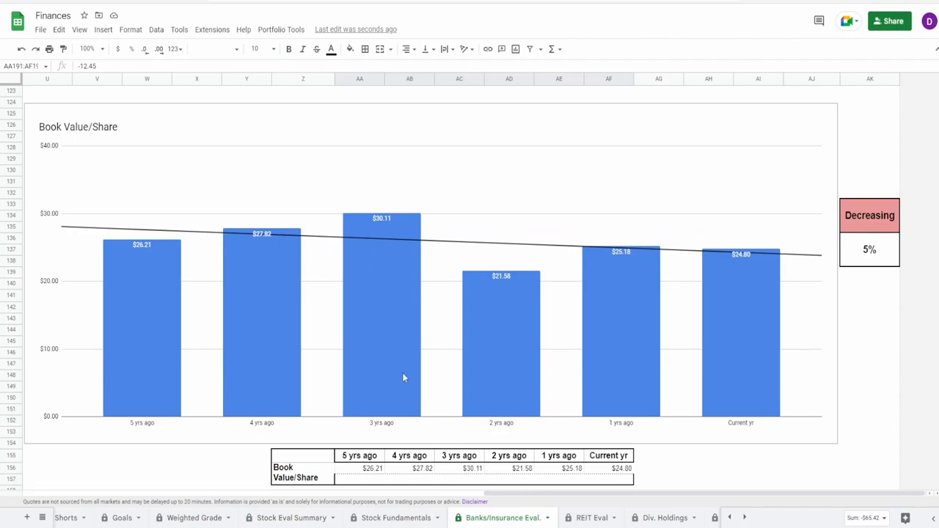
mouse_move(402, 374)
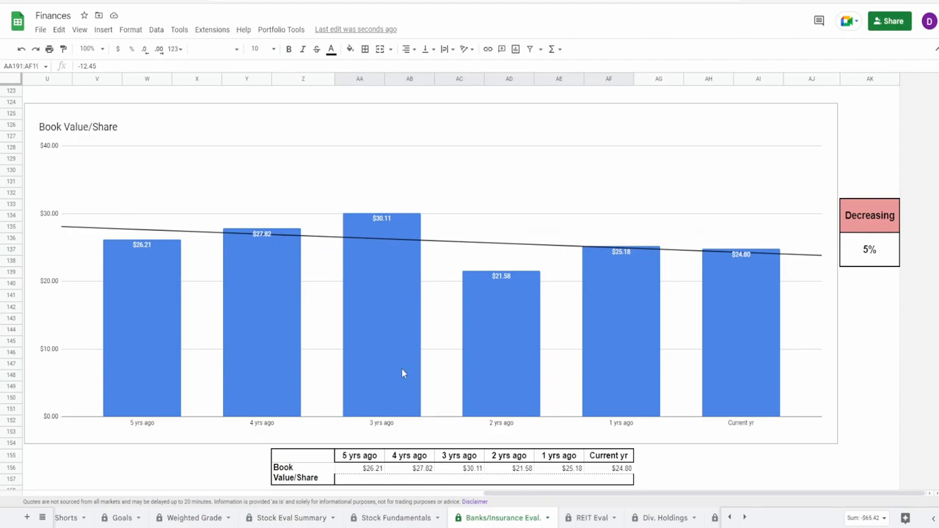
left_click(402, 373)
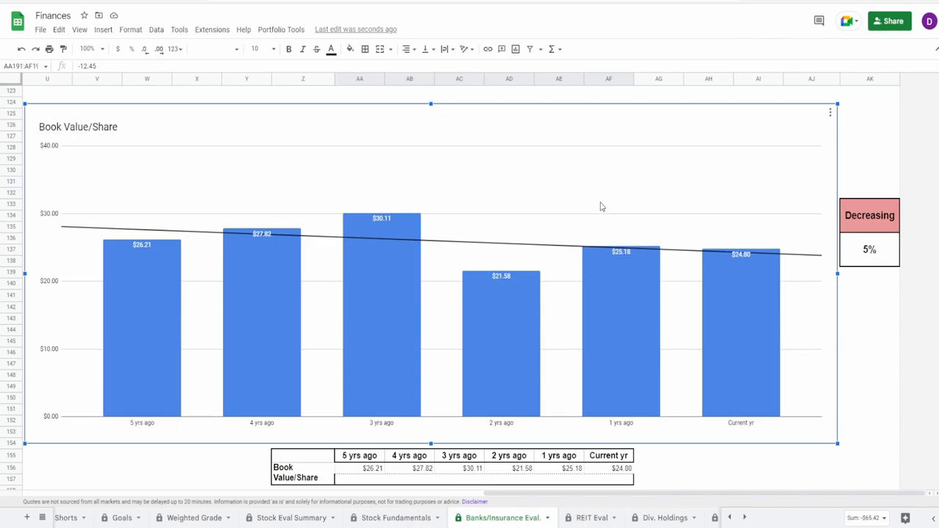
mouse_move(689, 373)
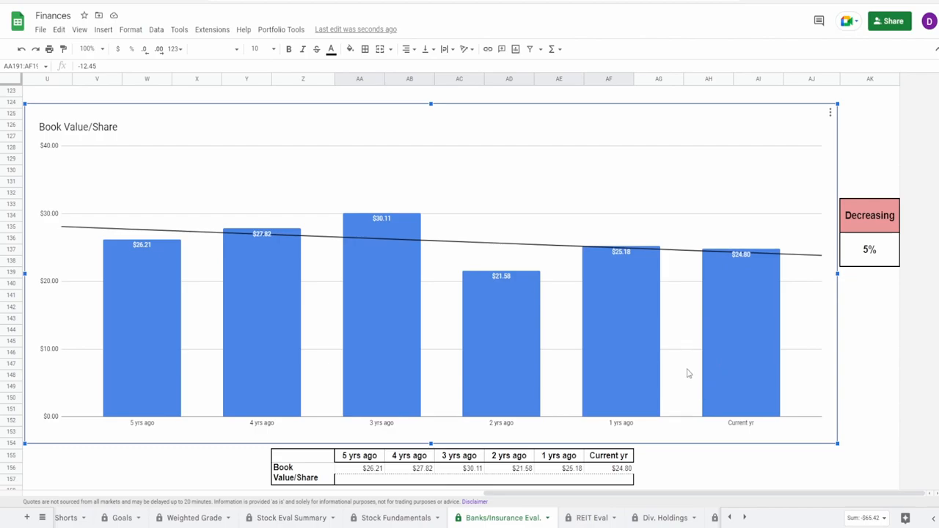
mouse_move(736, 356)
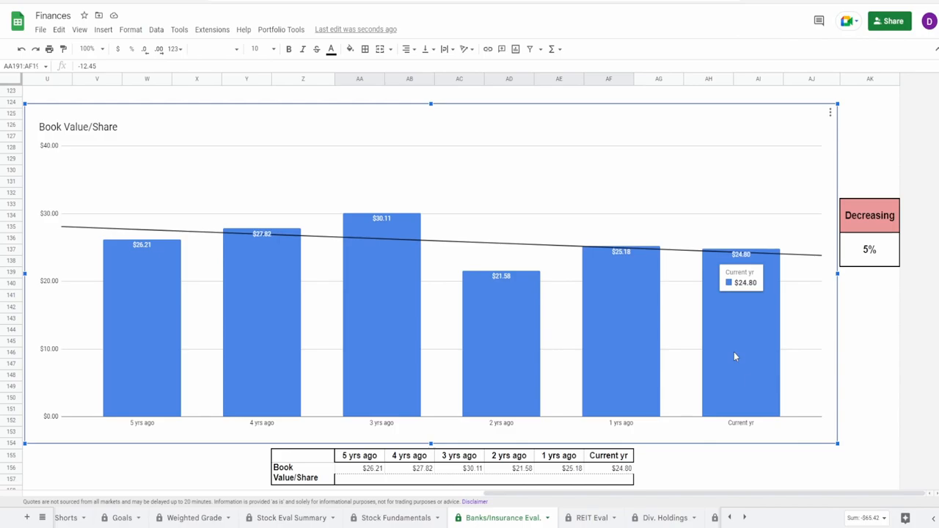
left_click(870, 249)
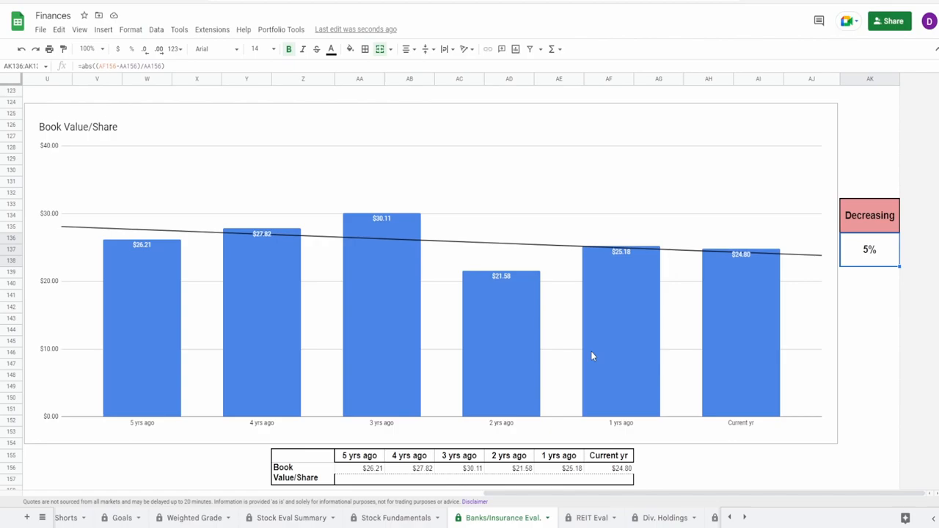
scroll("down", 3)
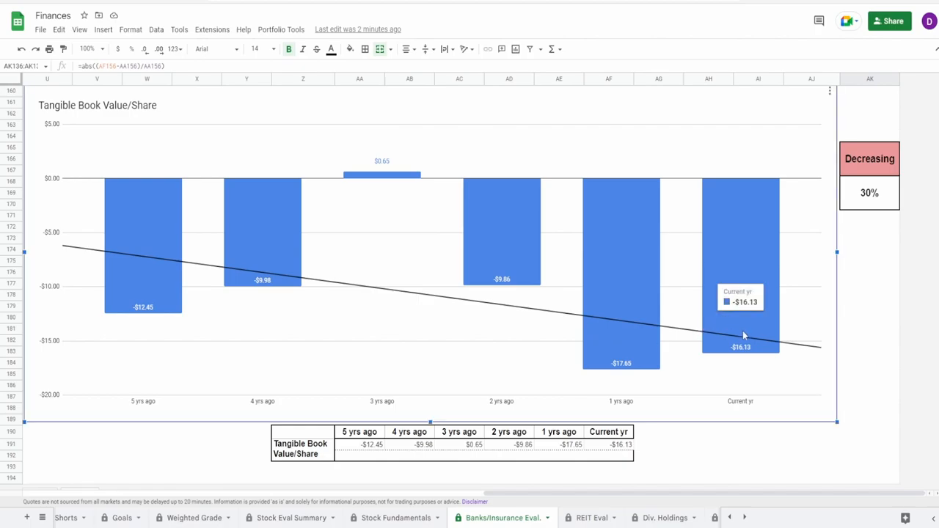
mouse_move(749, 318)
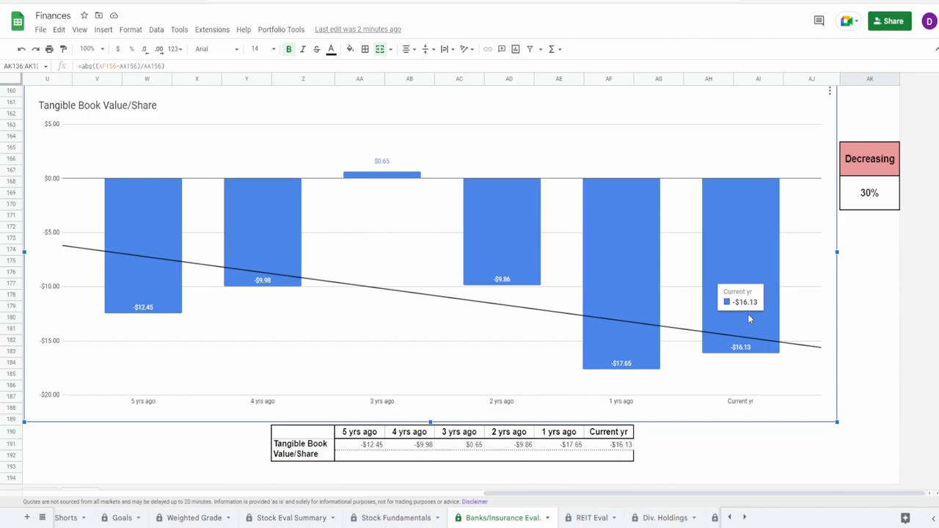
mouse_move(681, 340)
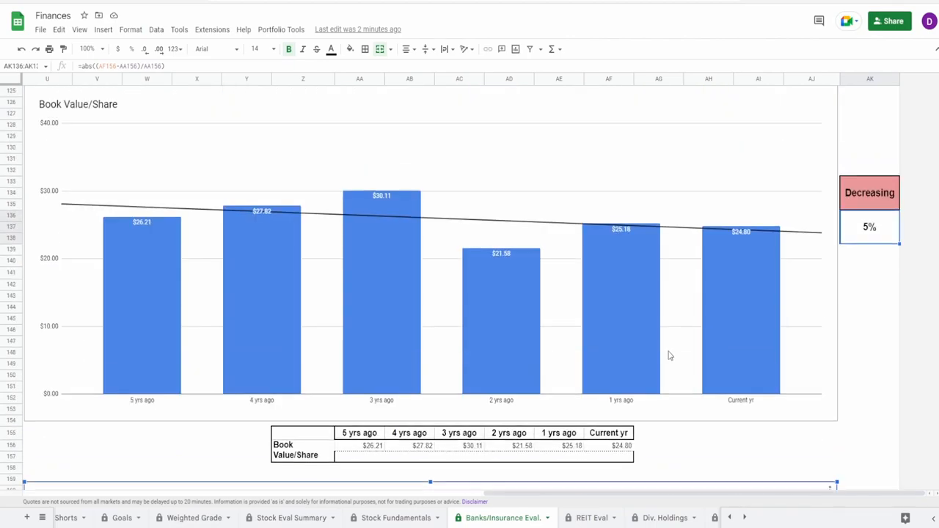
scroll("down", 3)
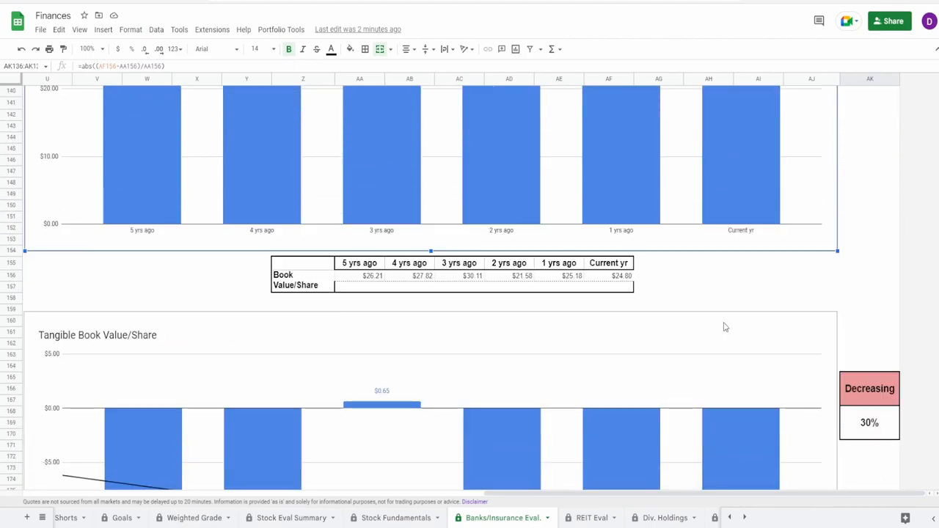
scroll("down", 3)
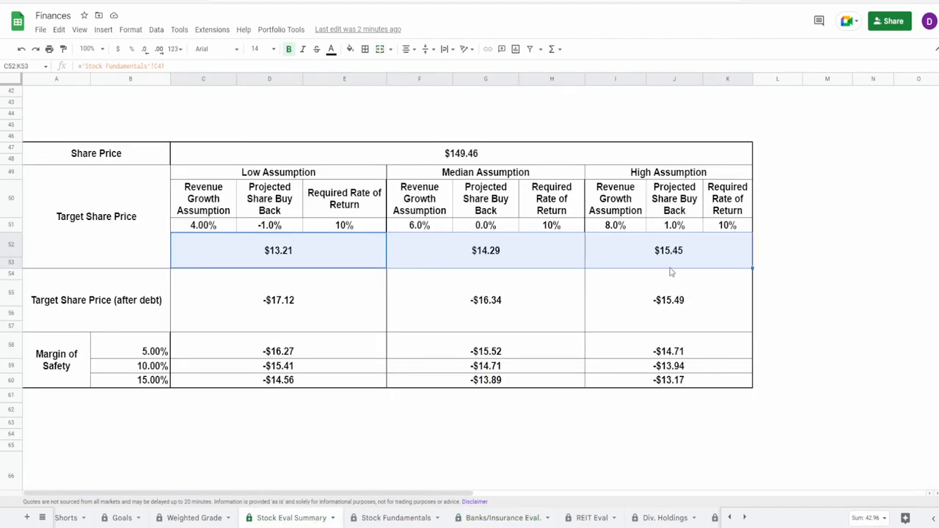
Check the high-assumption target share price and the after-debt target price cells
left_click(668, 250)
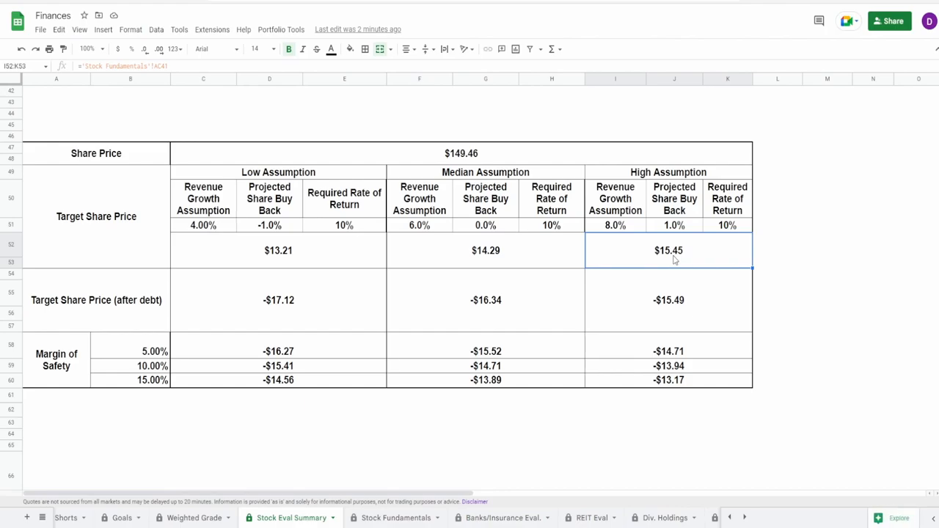
left_click(278, 299)
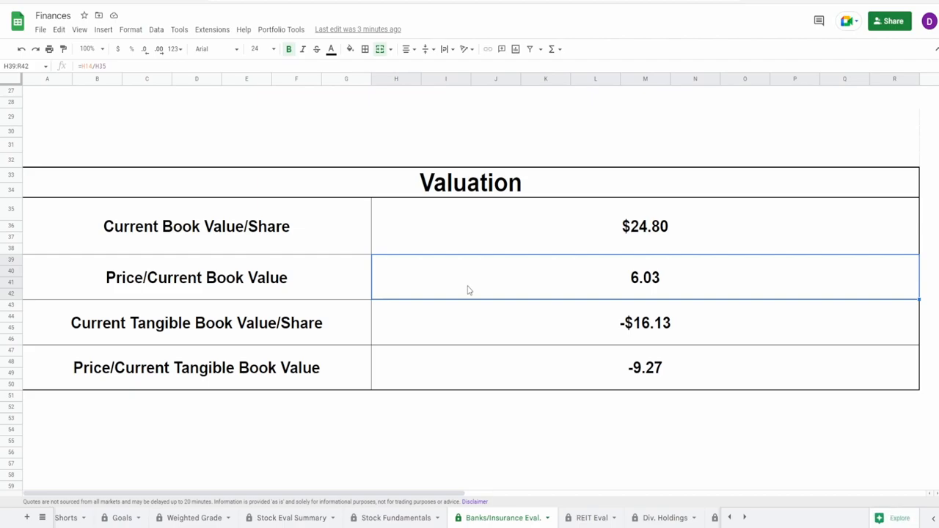
Verify the P/B 6.03 and P/TBV -9.27 formulas divide price by book values
left_click(197, 277)
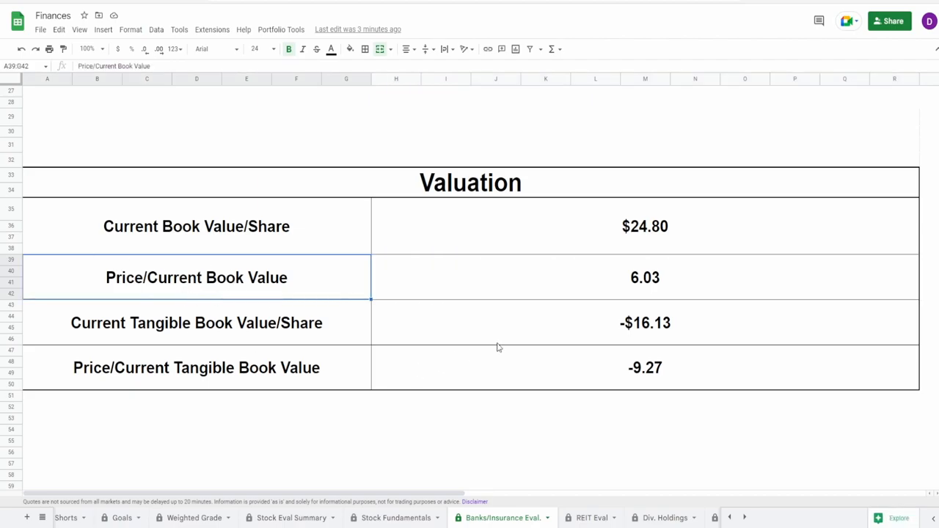
left_click(645, 277)
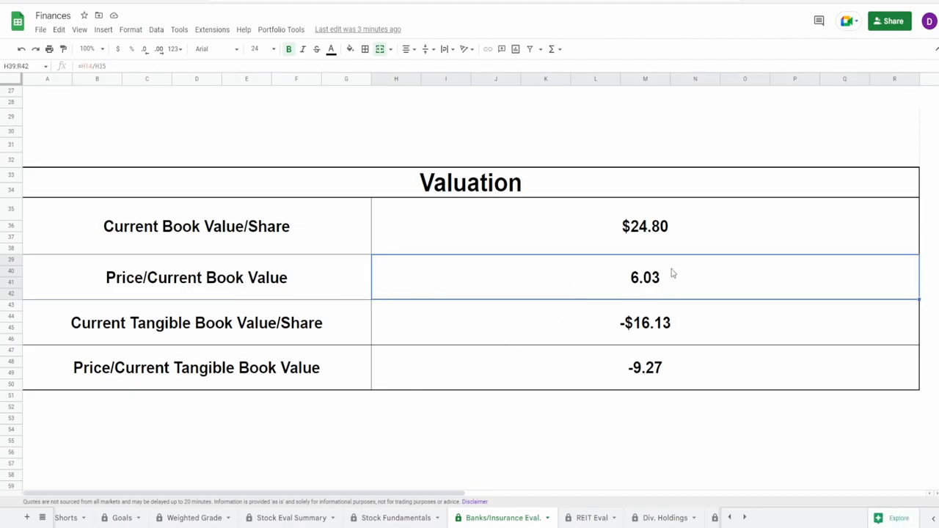
left_click(196, 368)
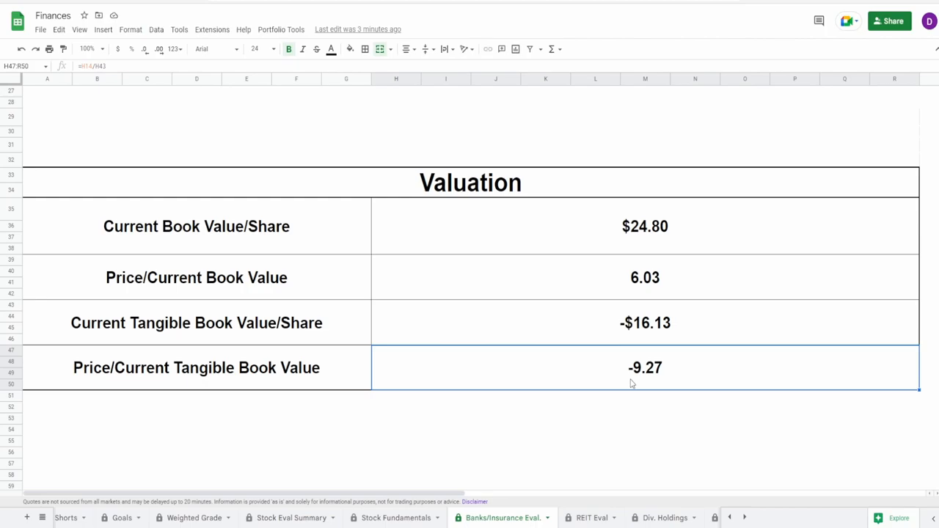
left_click(645, 277)
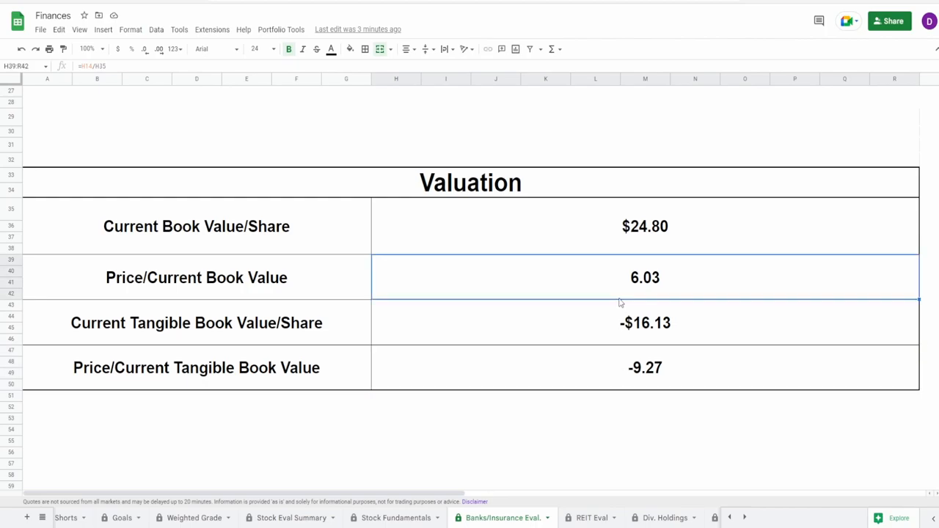
mouse_move(613, 341)
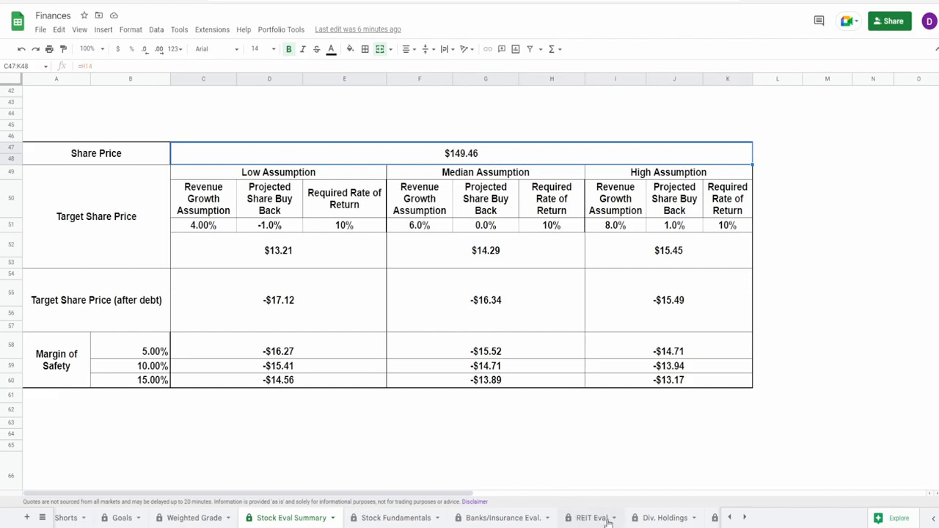
mouse_move(524, 518)
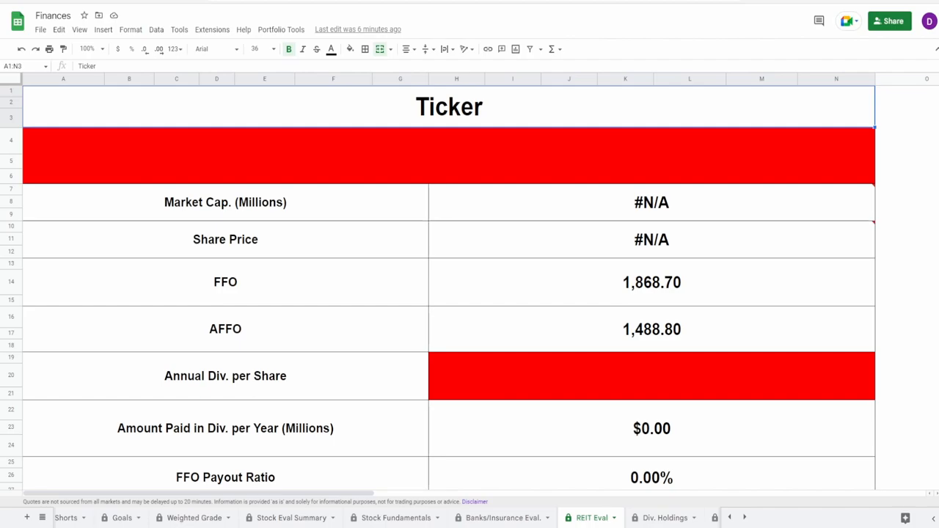
Glance at the REIT Eval and Div. Holdings sheets
left_click(663, 517)
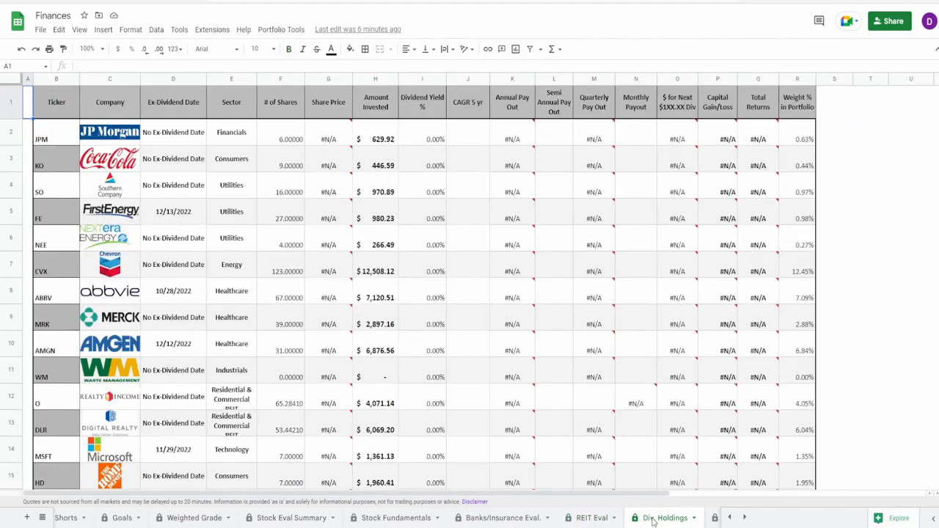
left_click(291, 517)
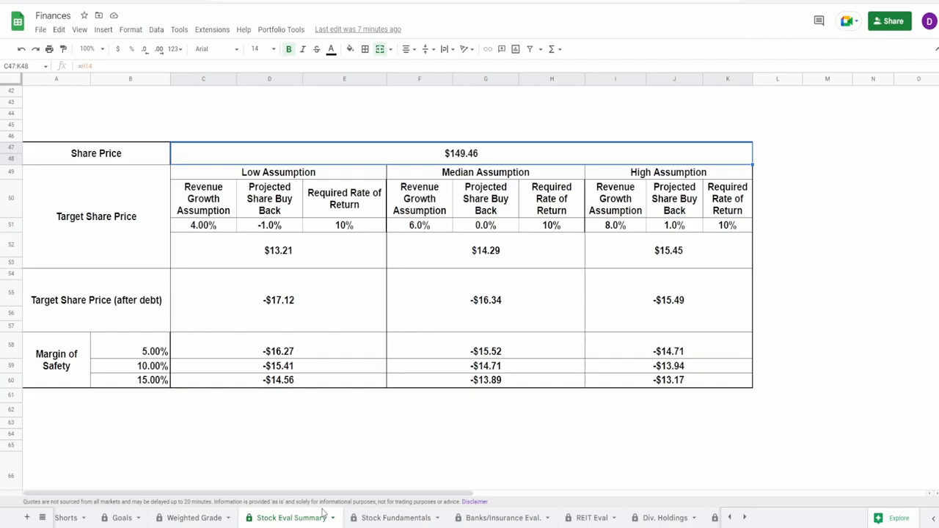
scroll("down", 3)
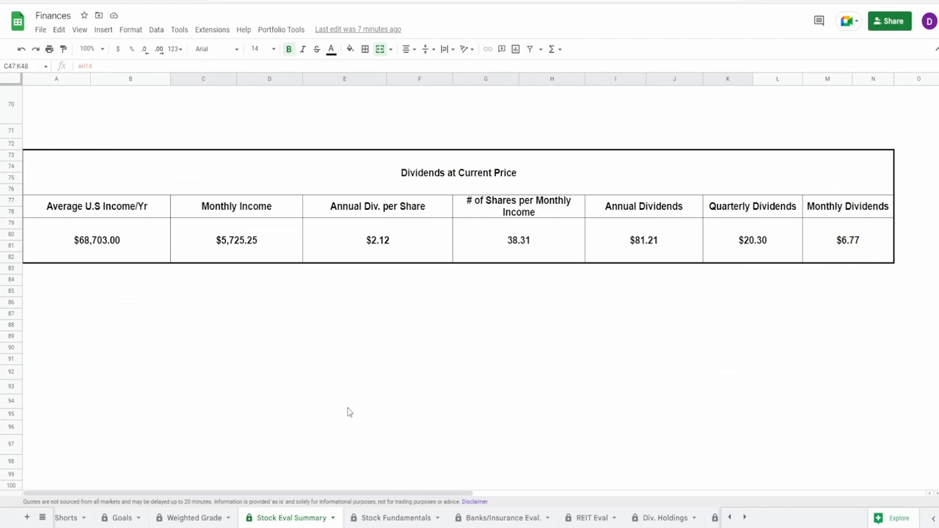
mouse_move(320, 335)
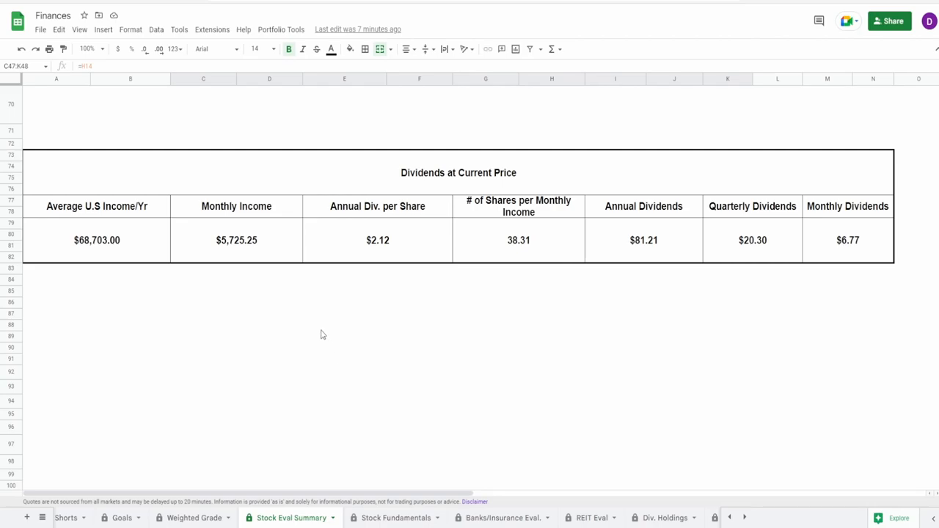
left_click(236, 240)
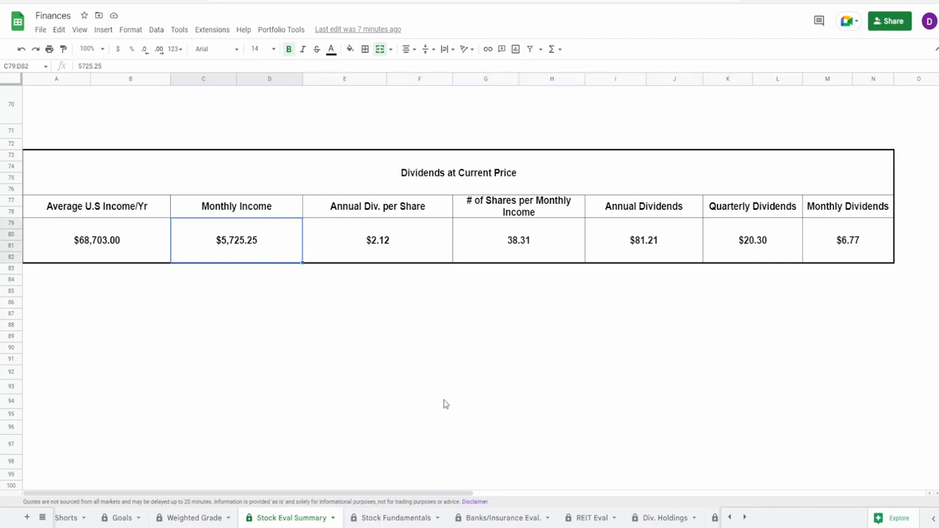
left_click(519, 240)
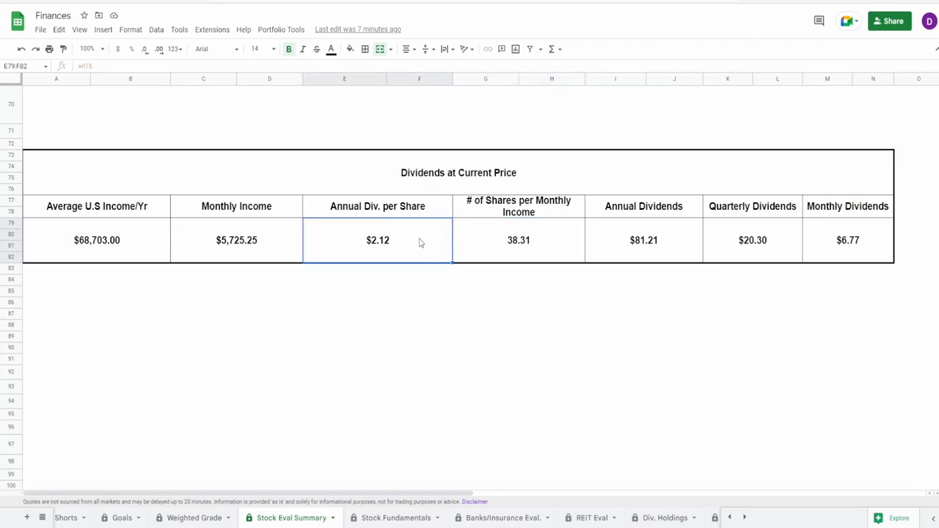
mouse_move(582, 236)
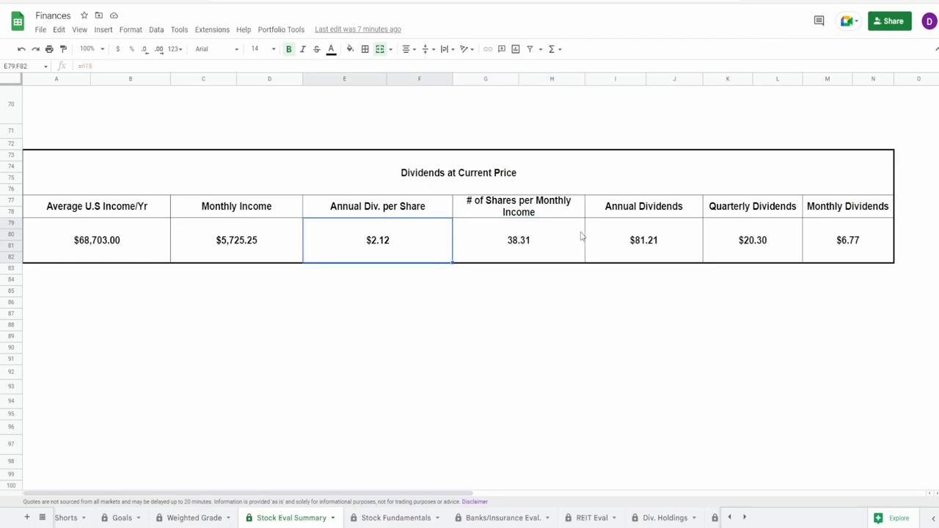
left_click(644, 240)
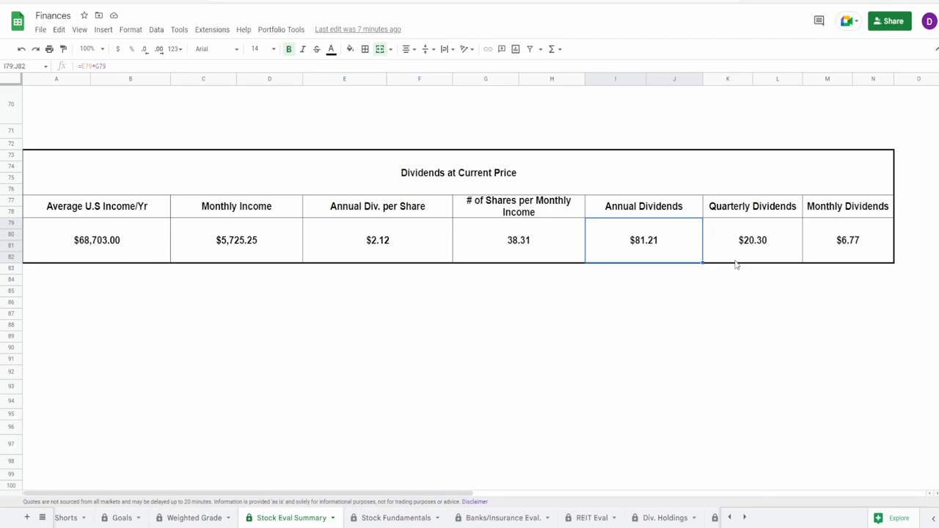
left_click(752, 240)
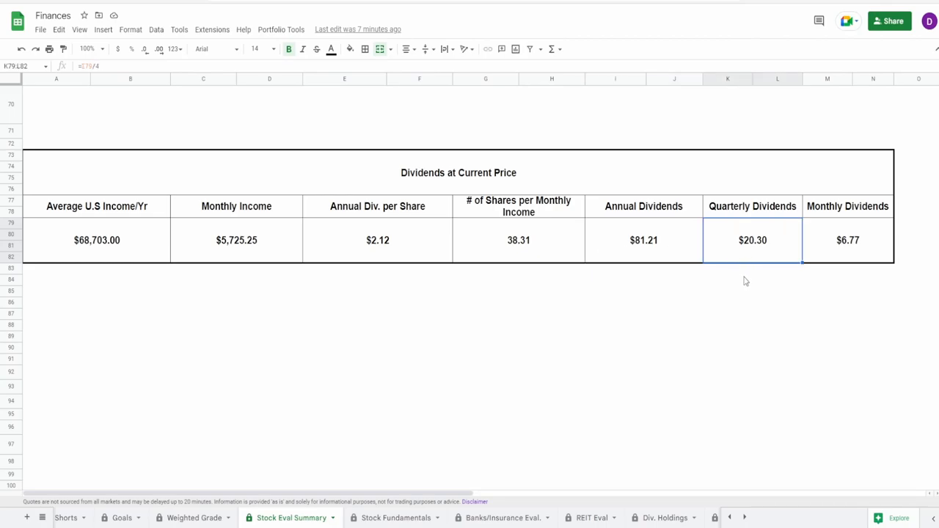
left_click(848, 240)
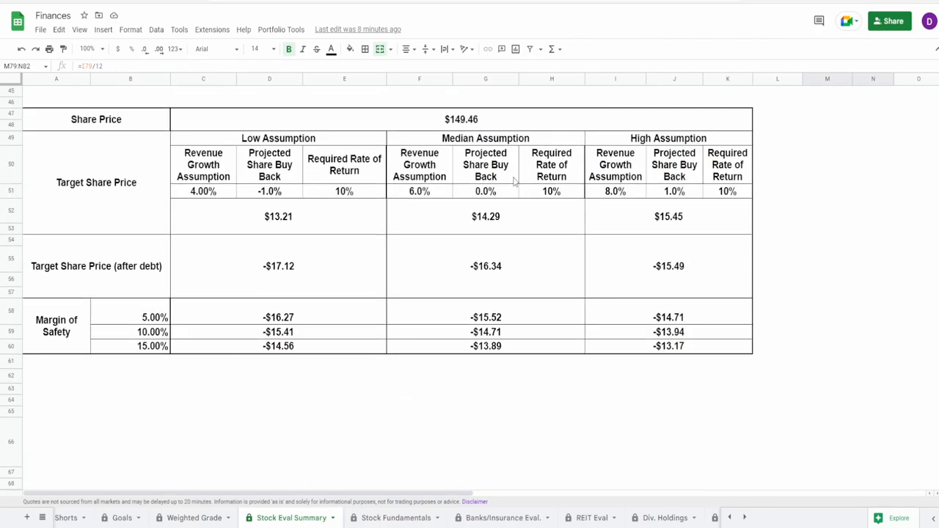
left_click(461, 119)
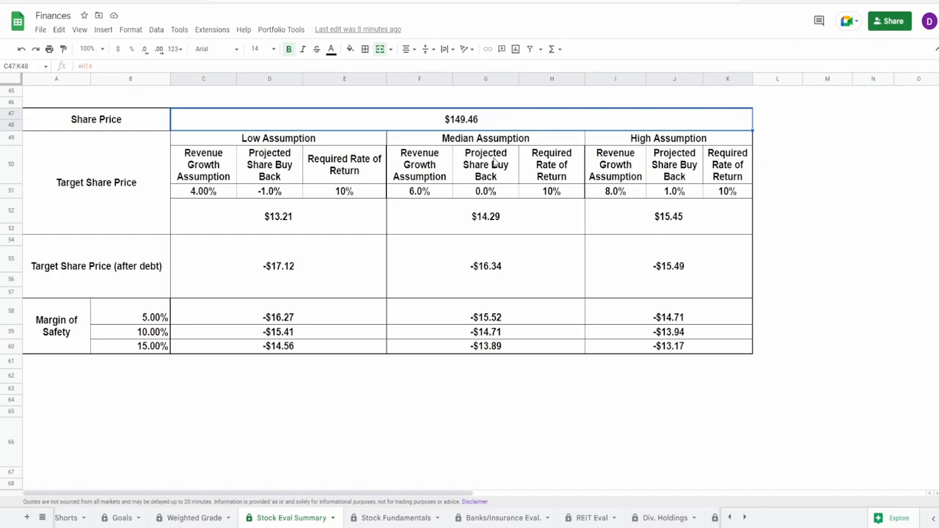
mouse_move(654, 353)
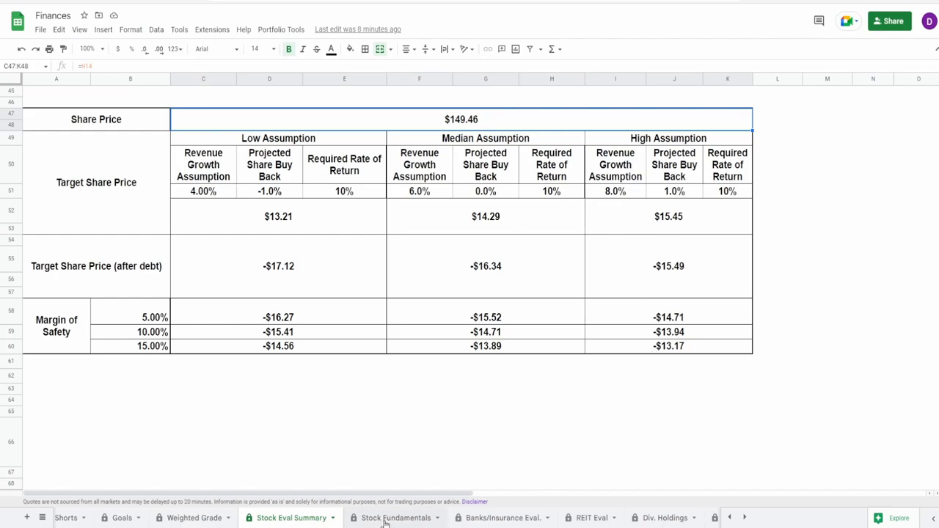
left_click(502, 517)
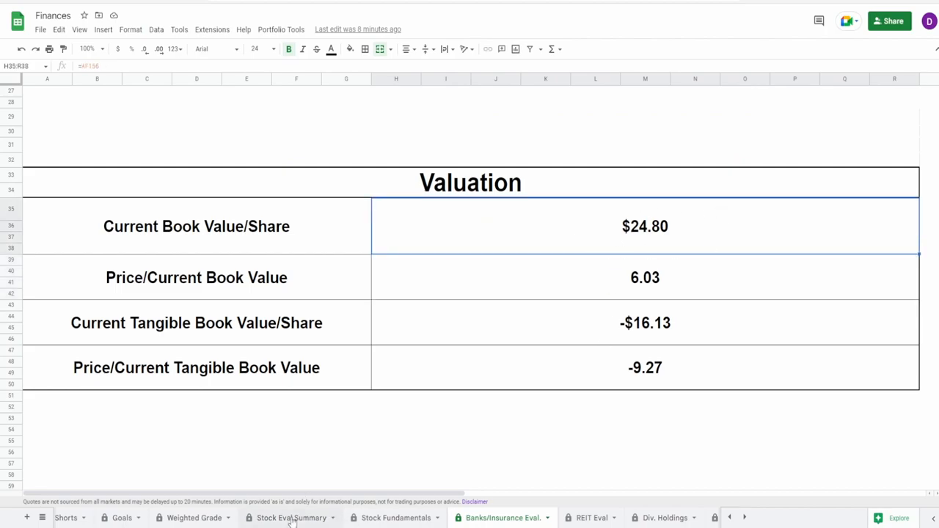
left_click(292, 517)
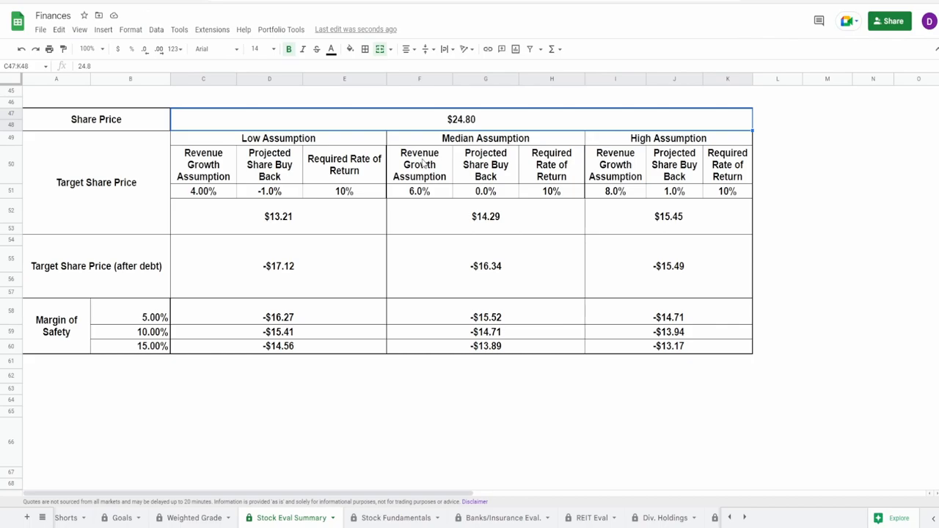
mouse_move(397, 328)
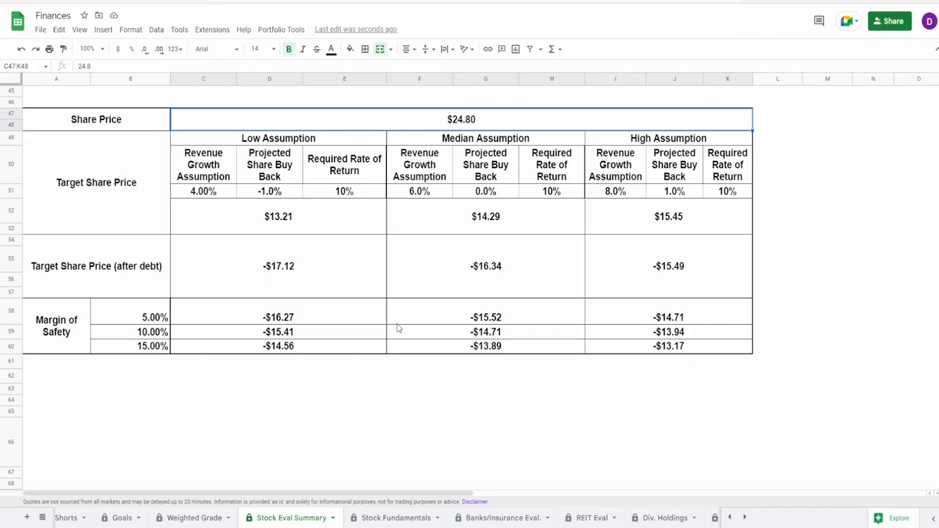
mouse_move(427, 203)
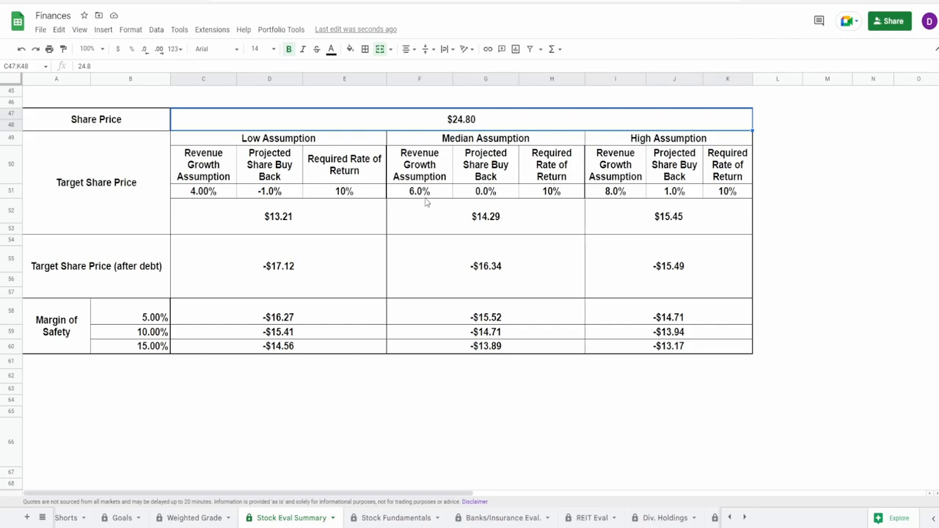
mouse_move(471, 441)
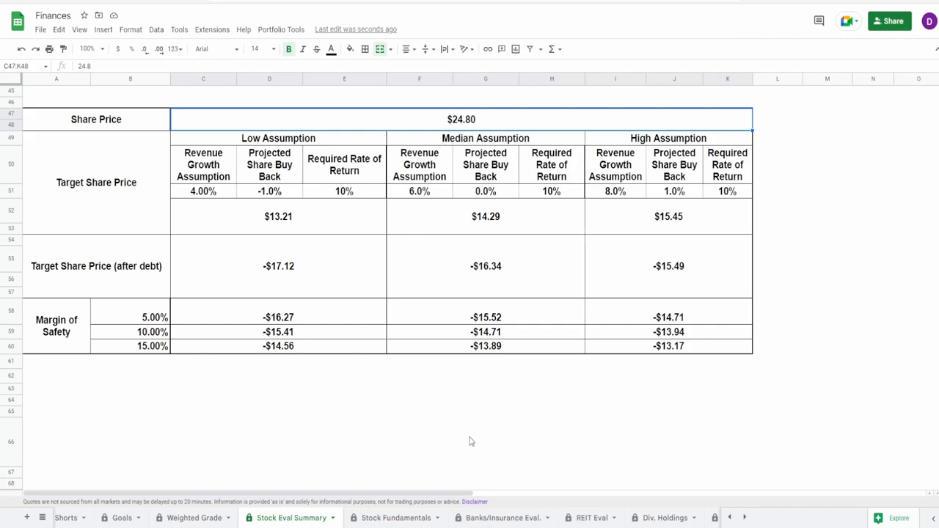
scroll("down", 3)
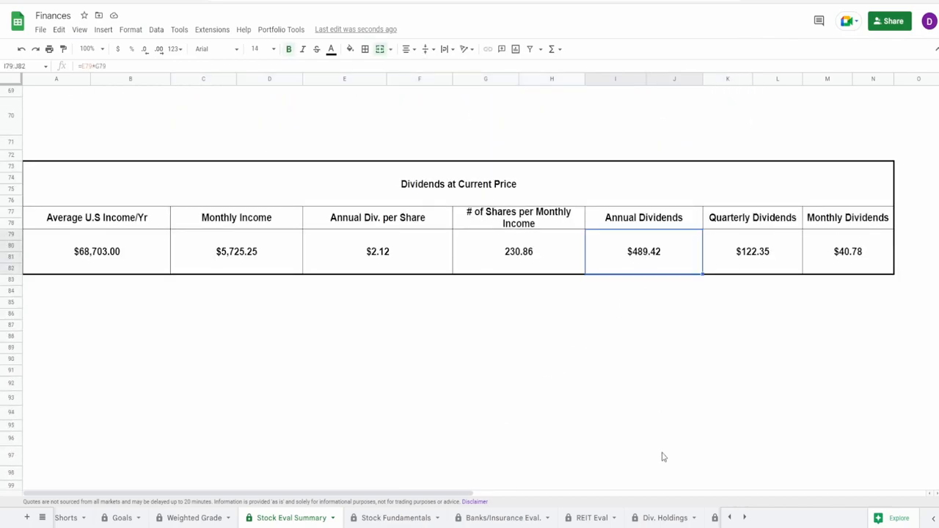
mouse_move(661, 480)
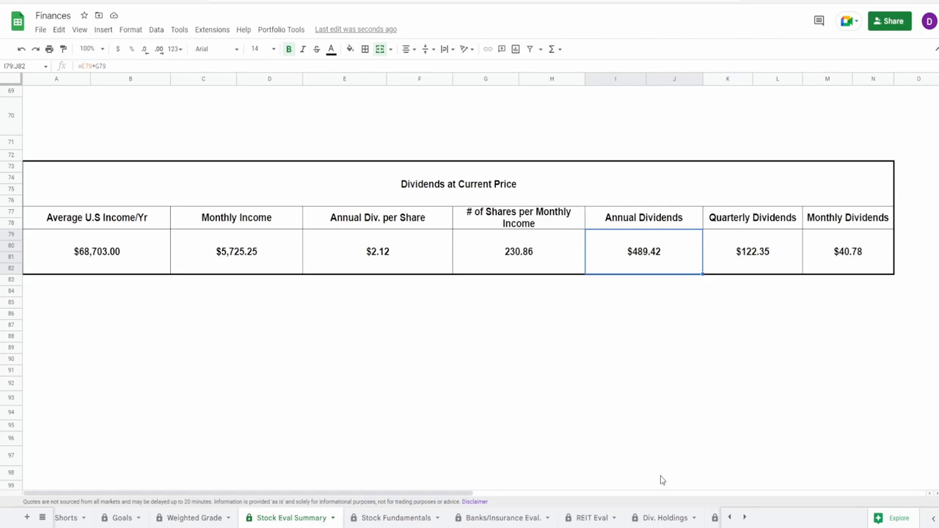
mouse_move(356, 434)
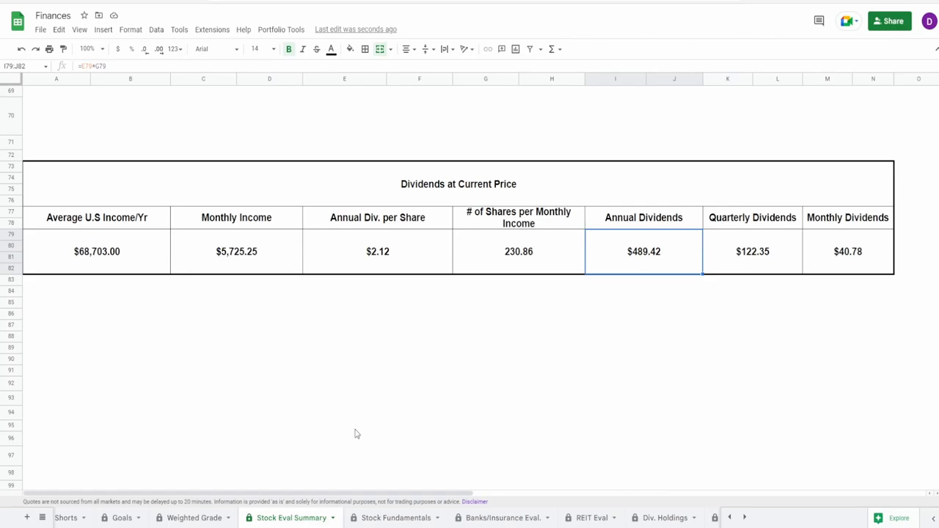
left_click(237, 251)
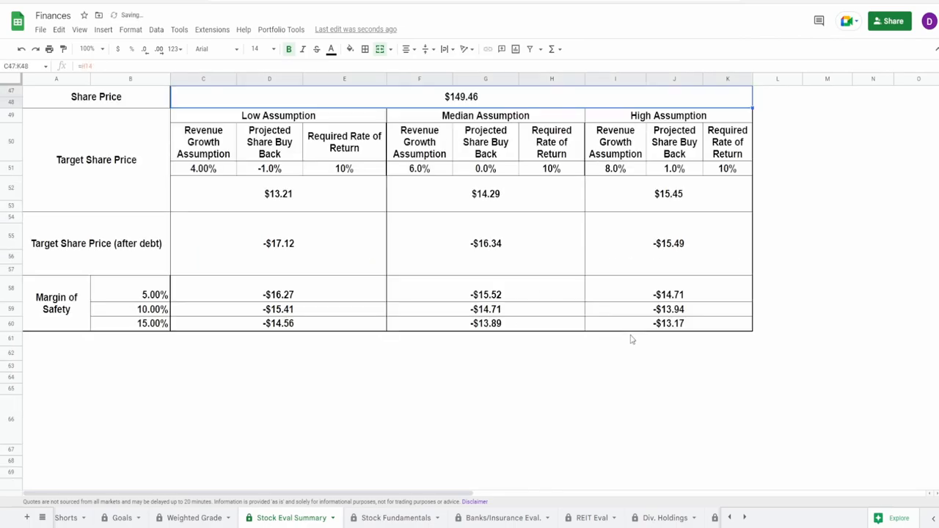
Scroll the dividends table and inspect the Monthly Dividends formula at the 24.8 price
scroll("down", 3)
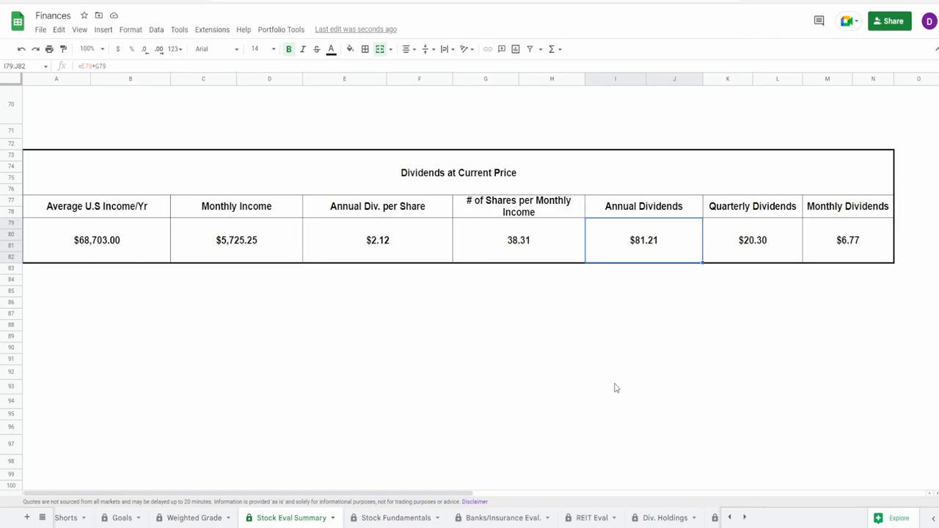
scroll("up", 3)
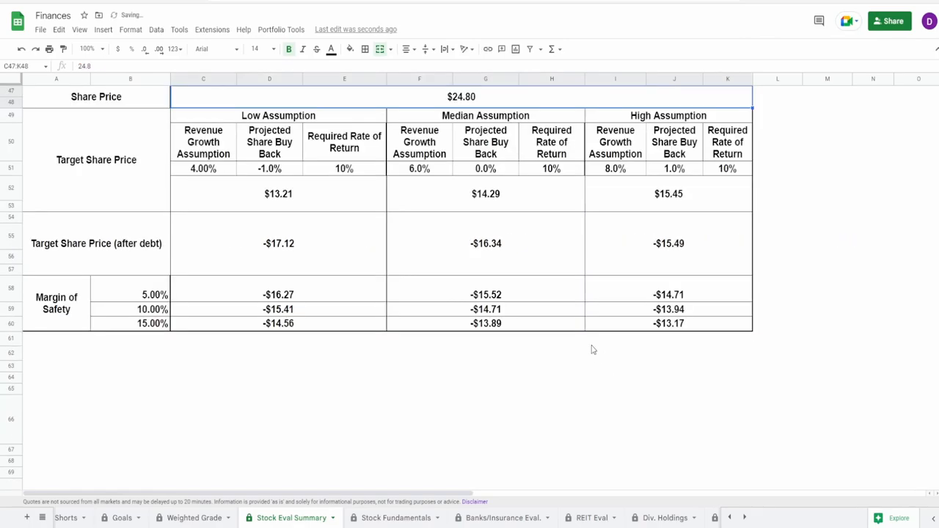
scroll("down", 3)
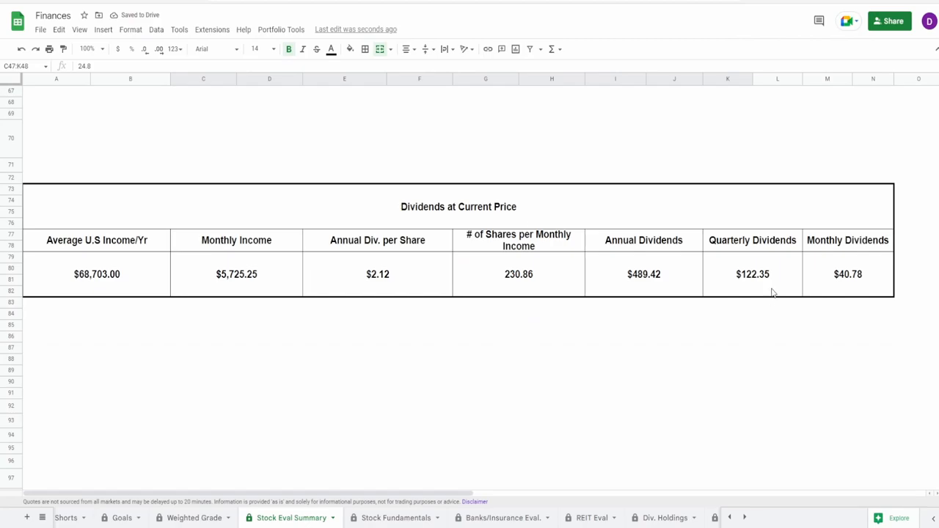
left_click(848, 274)
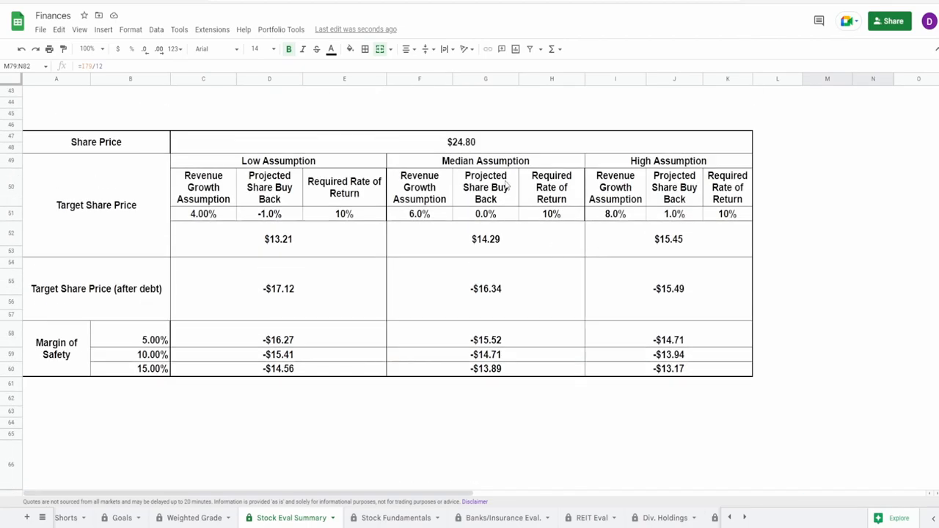
Revert the share price to $149.46, recheck monthly dividends, and open Weighted Grade
left_click(461, 142)
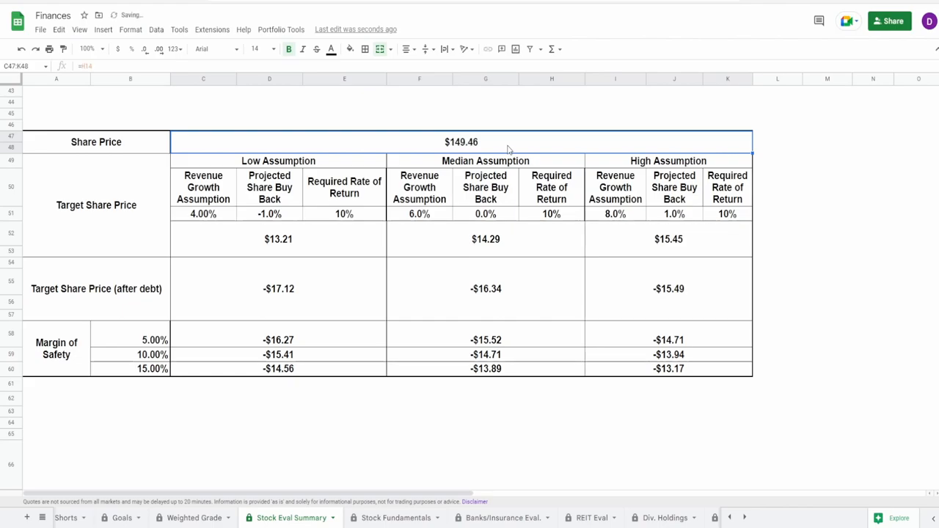
scroll("down", 3)
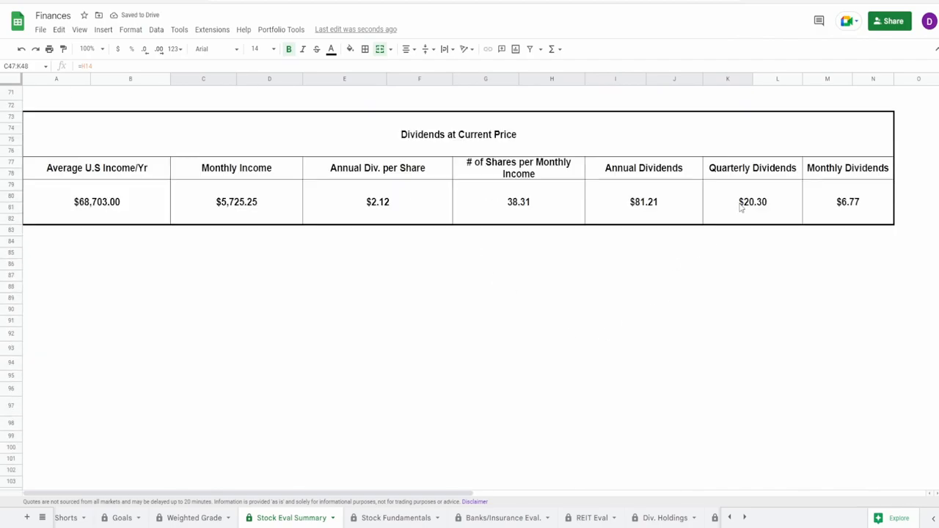
left_click(847, 202)
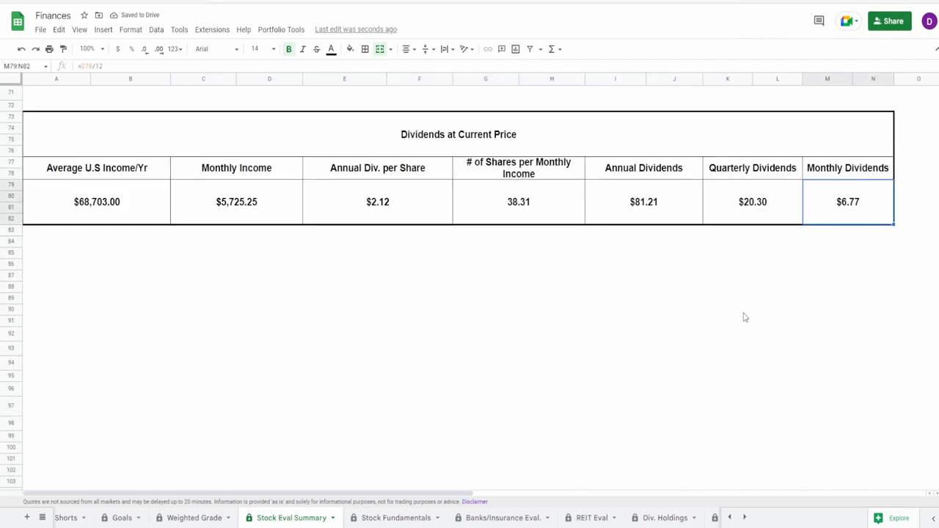
mouse_move(728, 319)
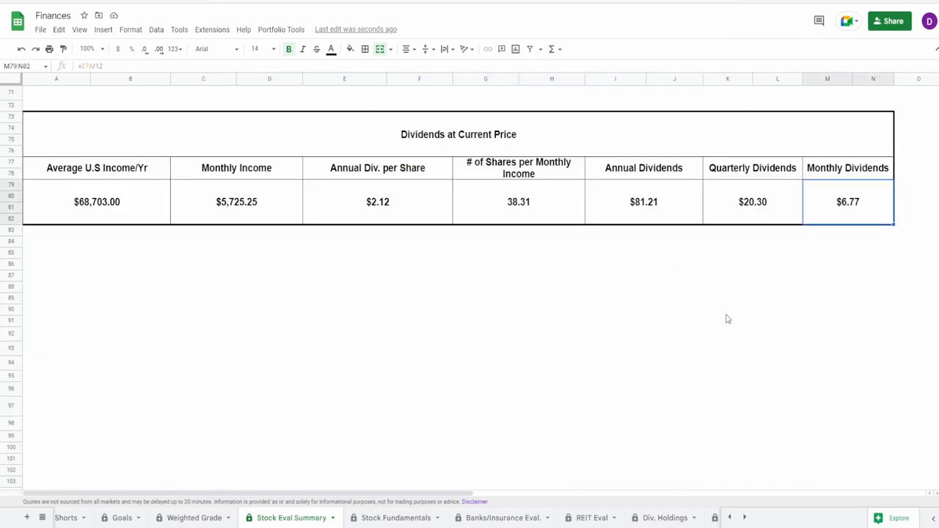
mouse_move(636, 301)
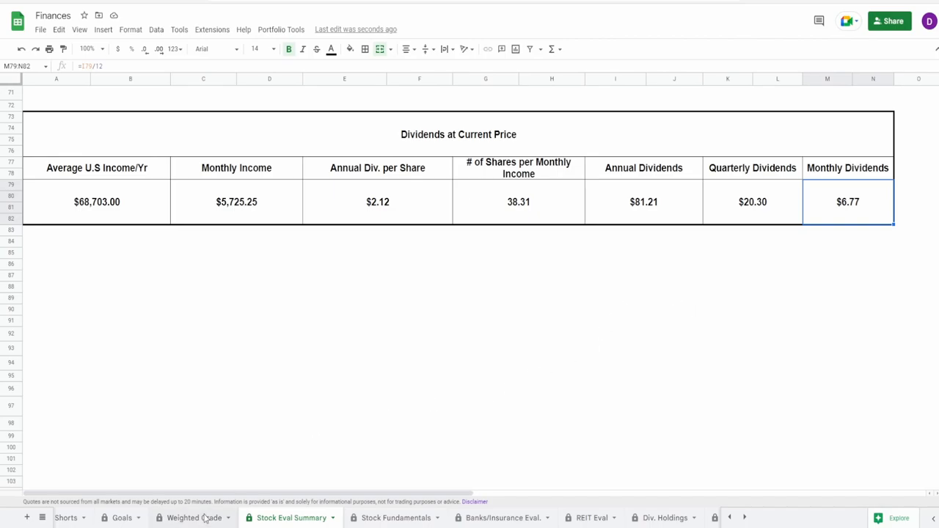
left_click(183, 517)
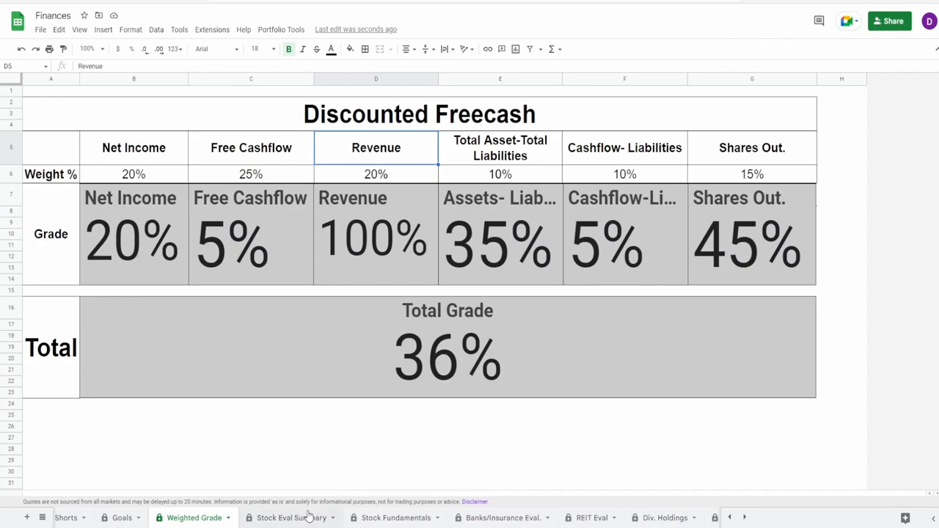